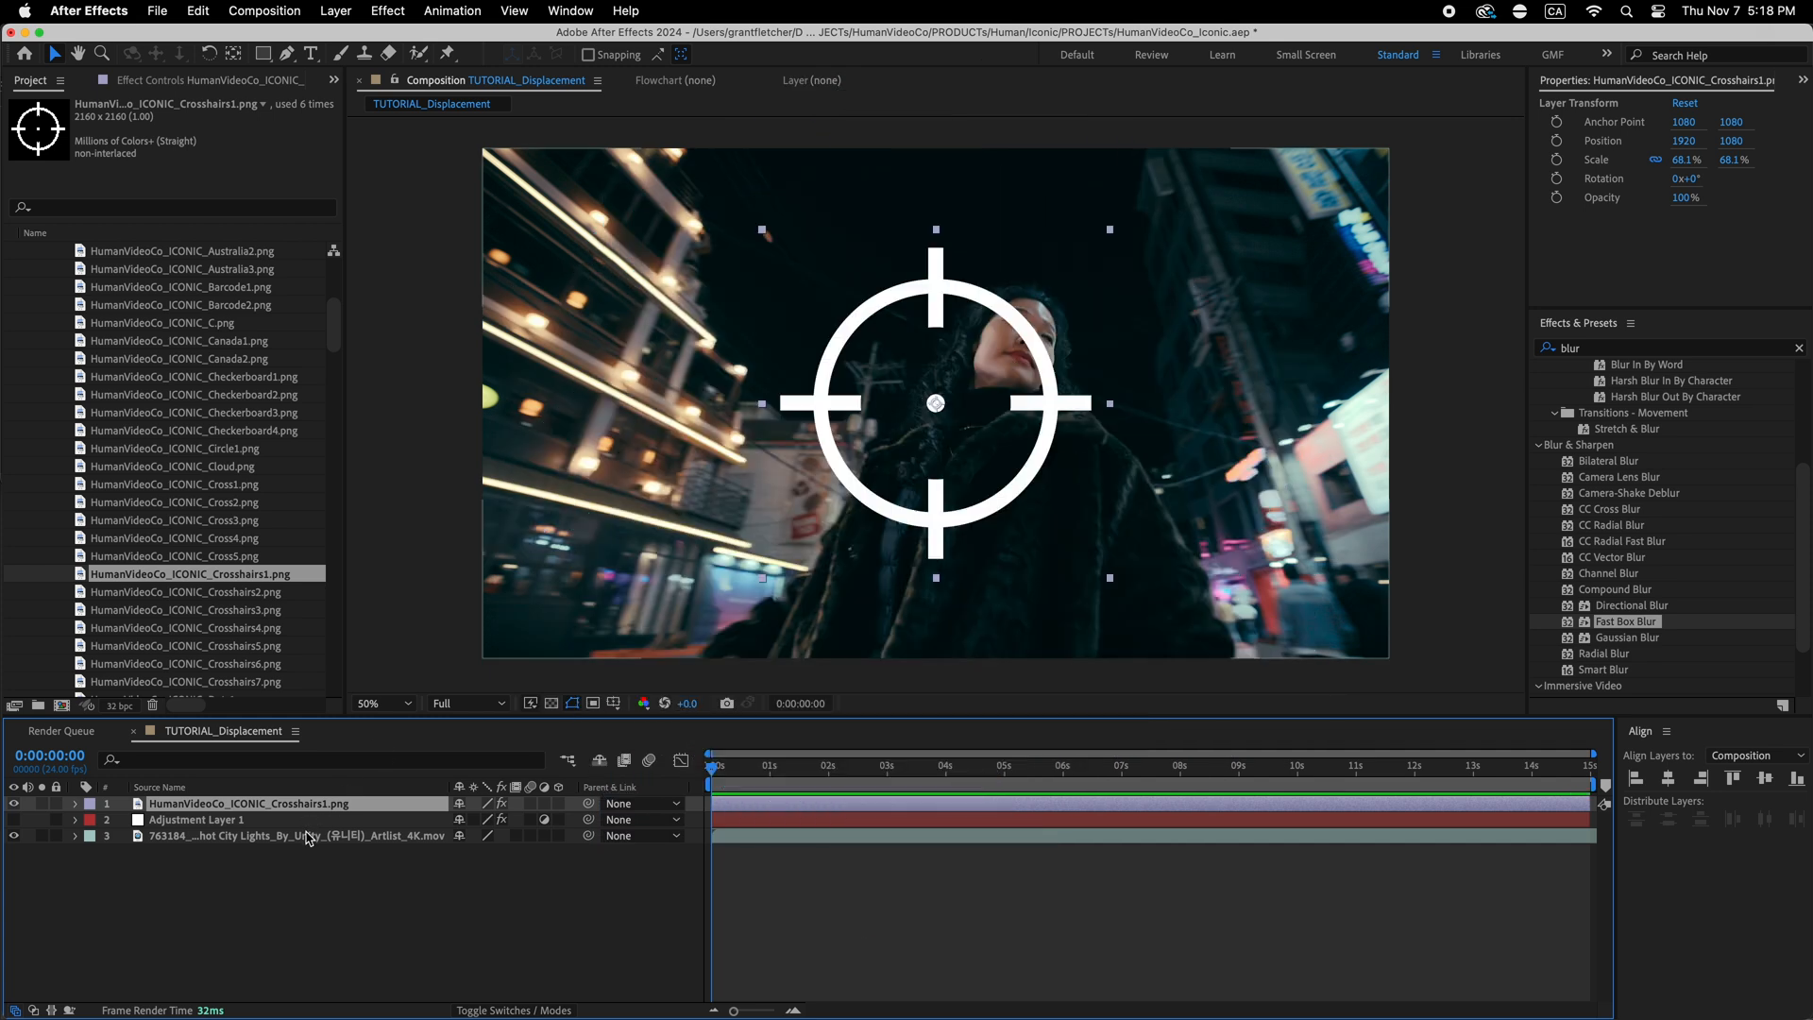
- Put a Displacement Map on Adjustment Layer 1, driven by the crosshairs layer, and hide that layer
{"action": "left_click", "coordinate": [295, 835]}
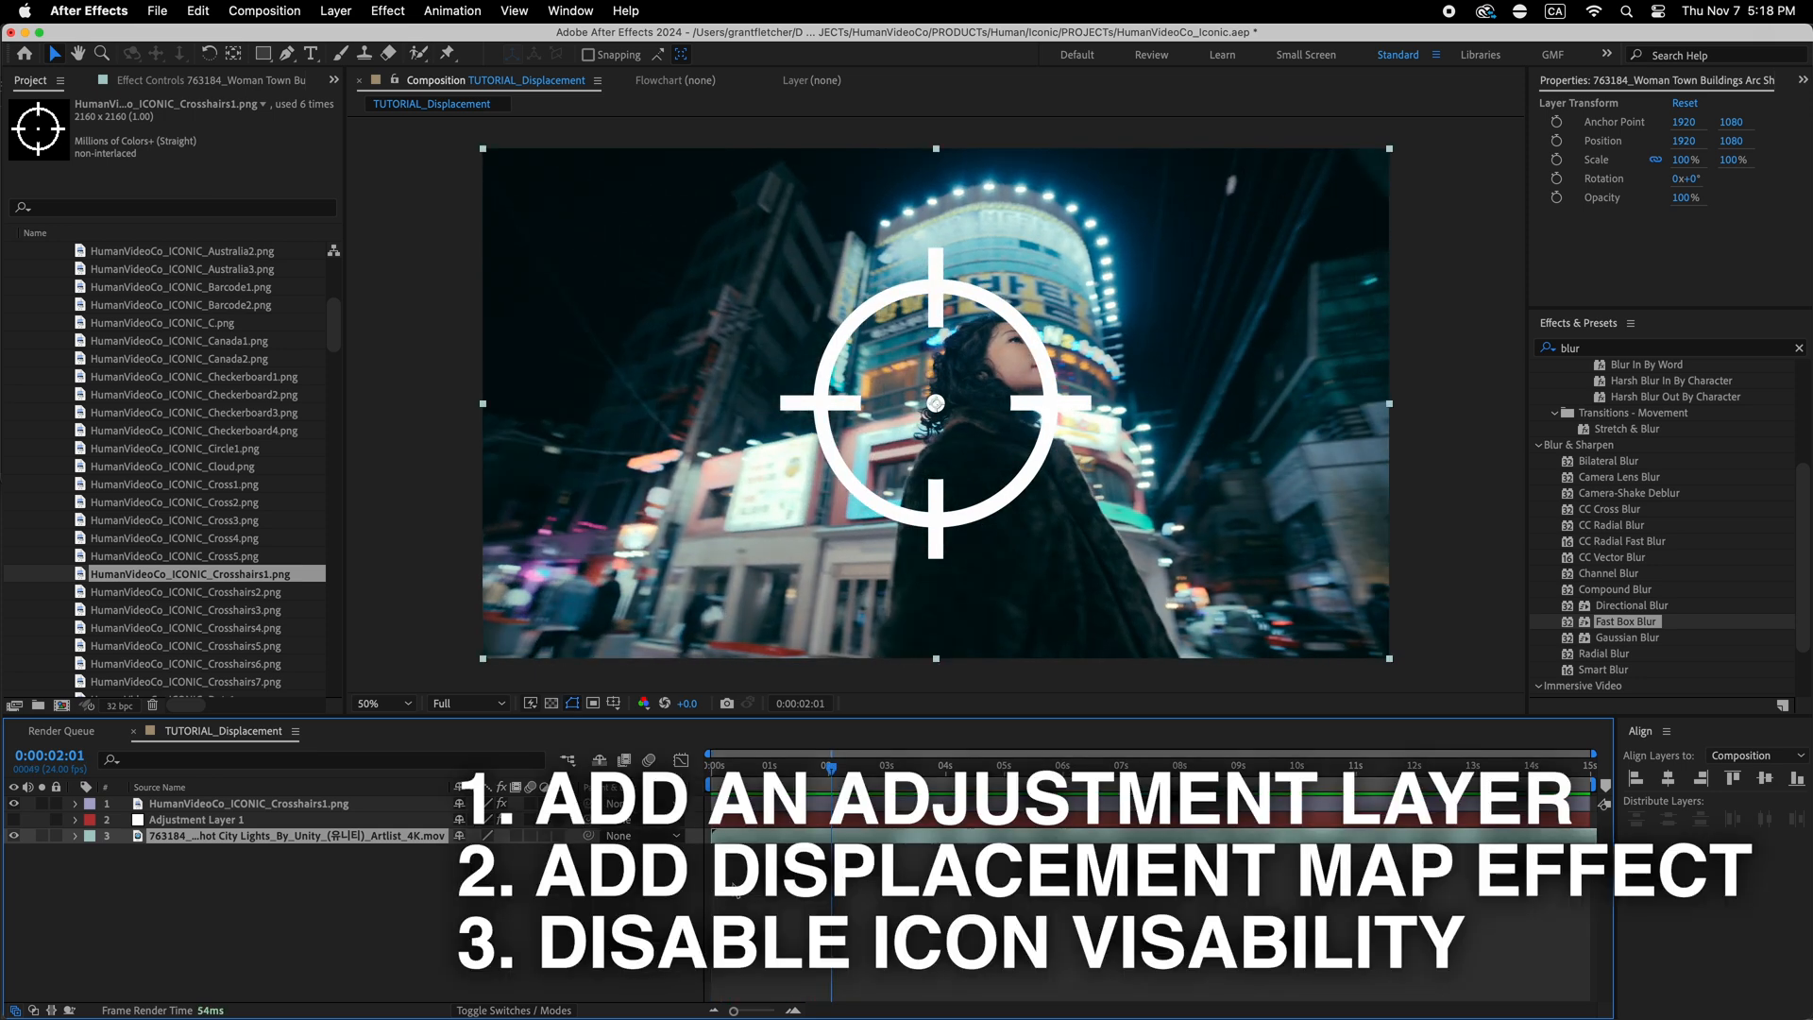
{"action": "left_click", "coordinate": [196, 819]}
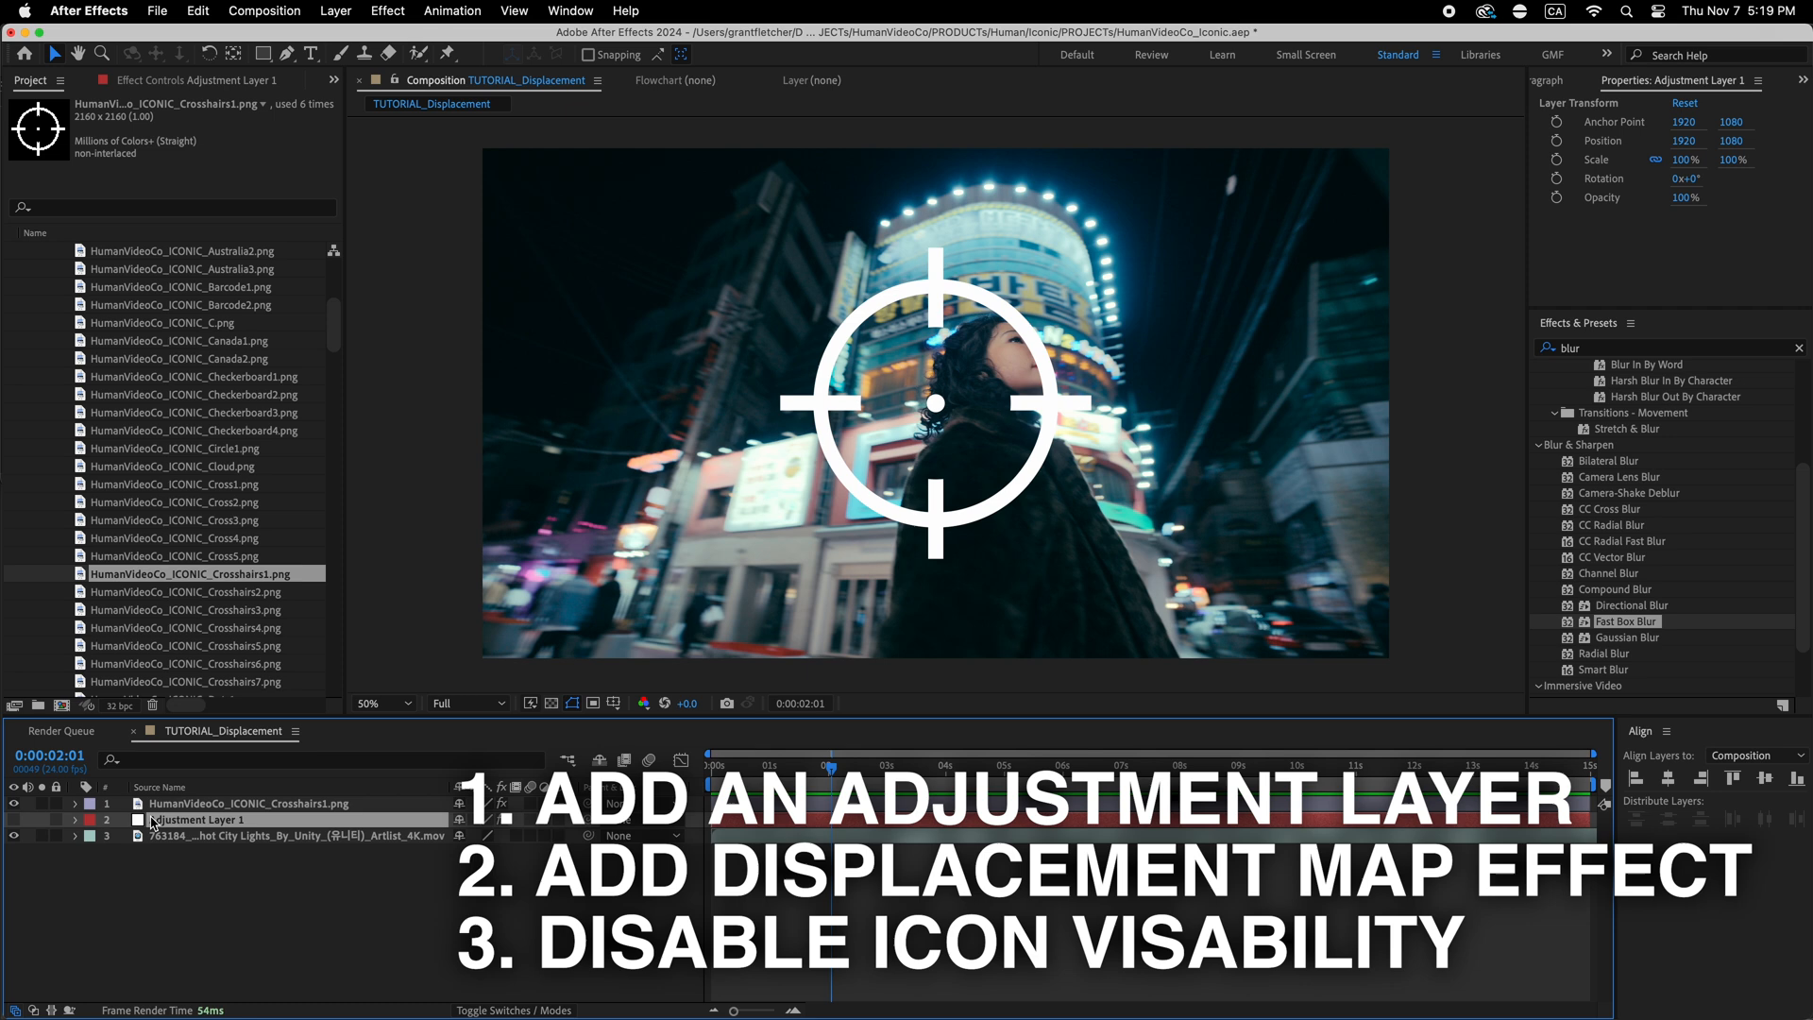
{"action": "left_click", "coordinate": [223, 135]}
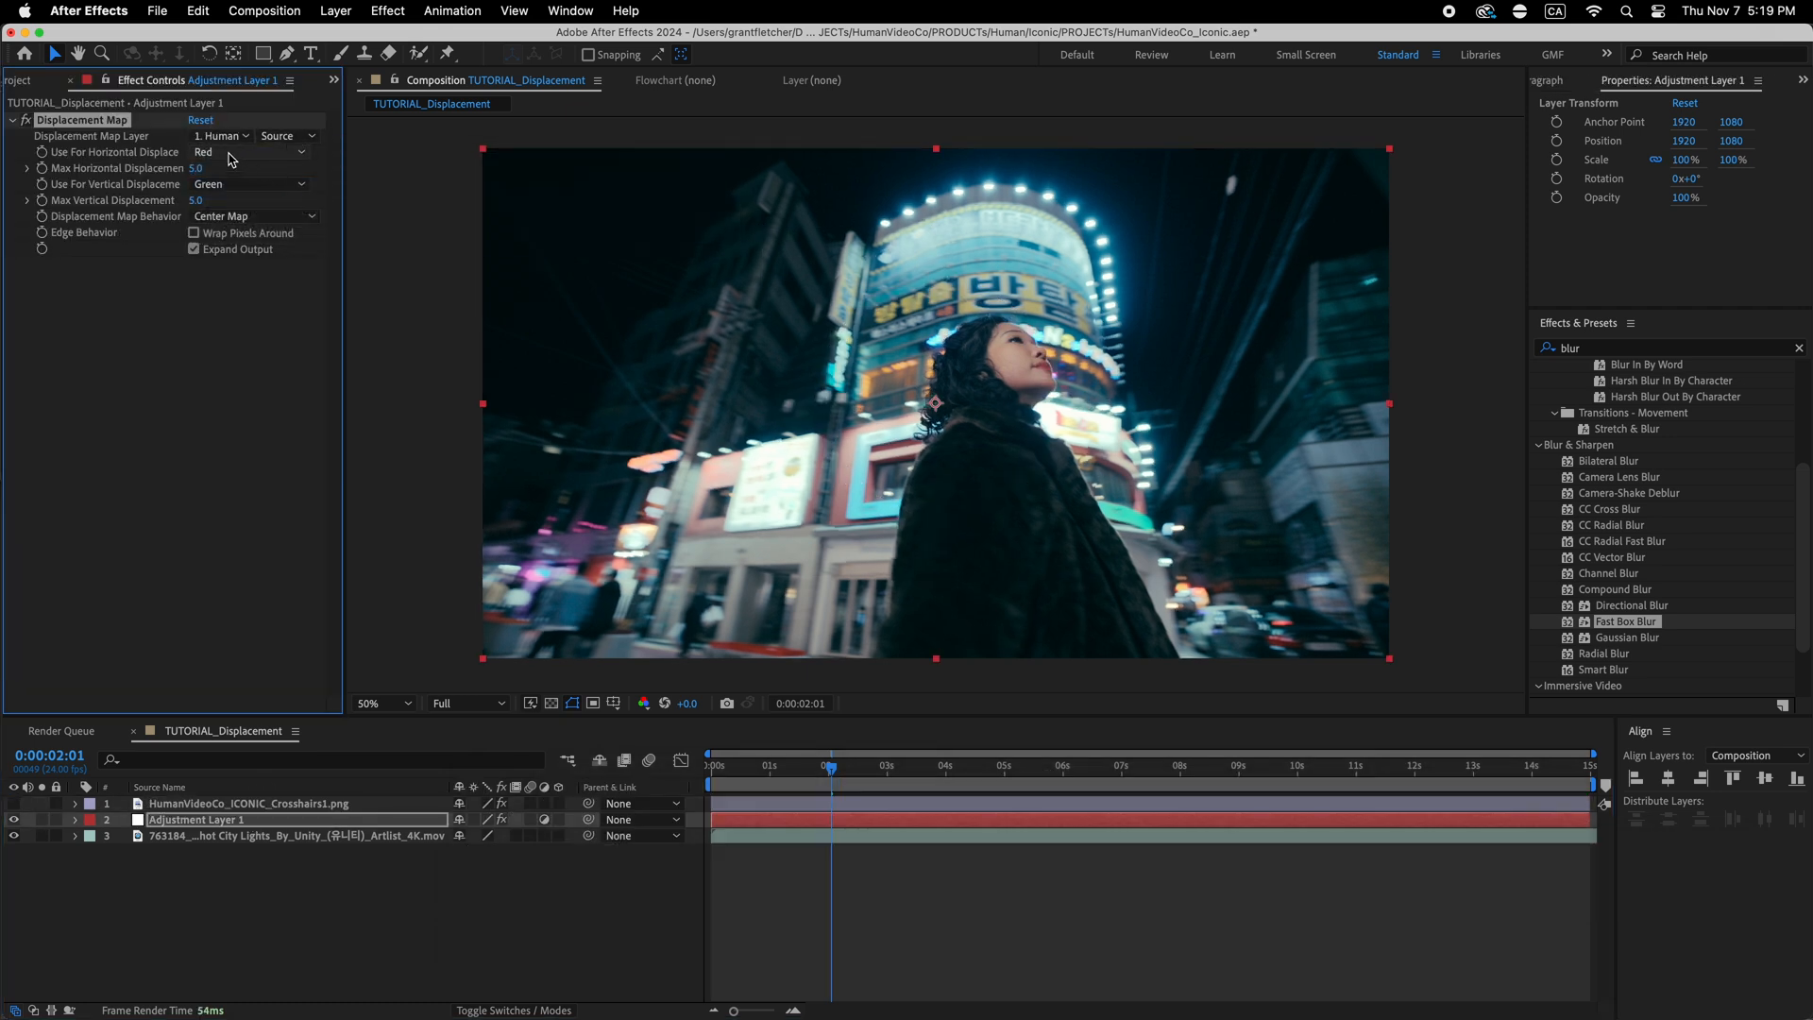
- Set both displacement channels to Lightness with horizontal displacement 487, then preview a later frame
{"action": "left_click", "coordinate": [248, 151]}
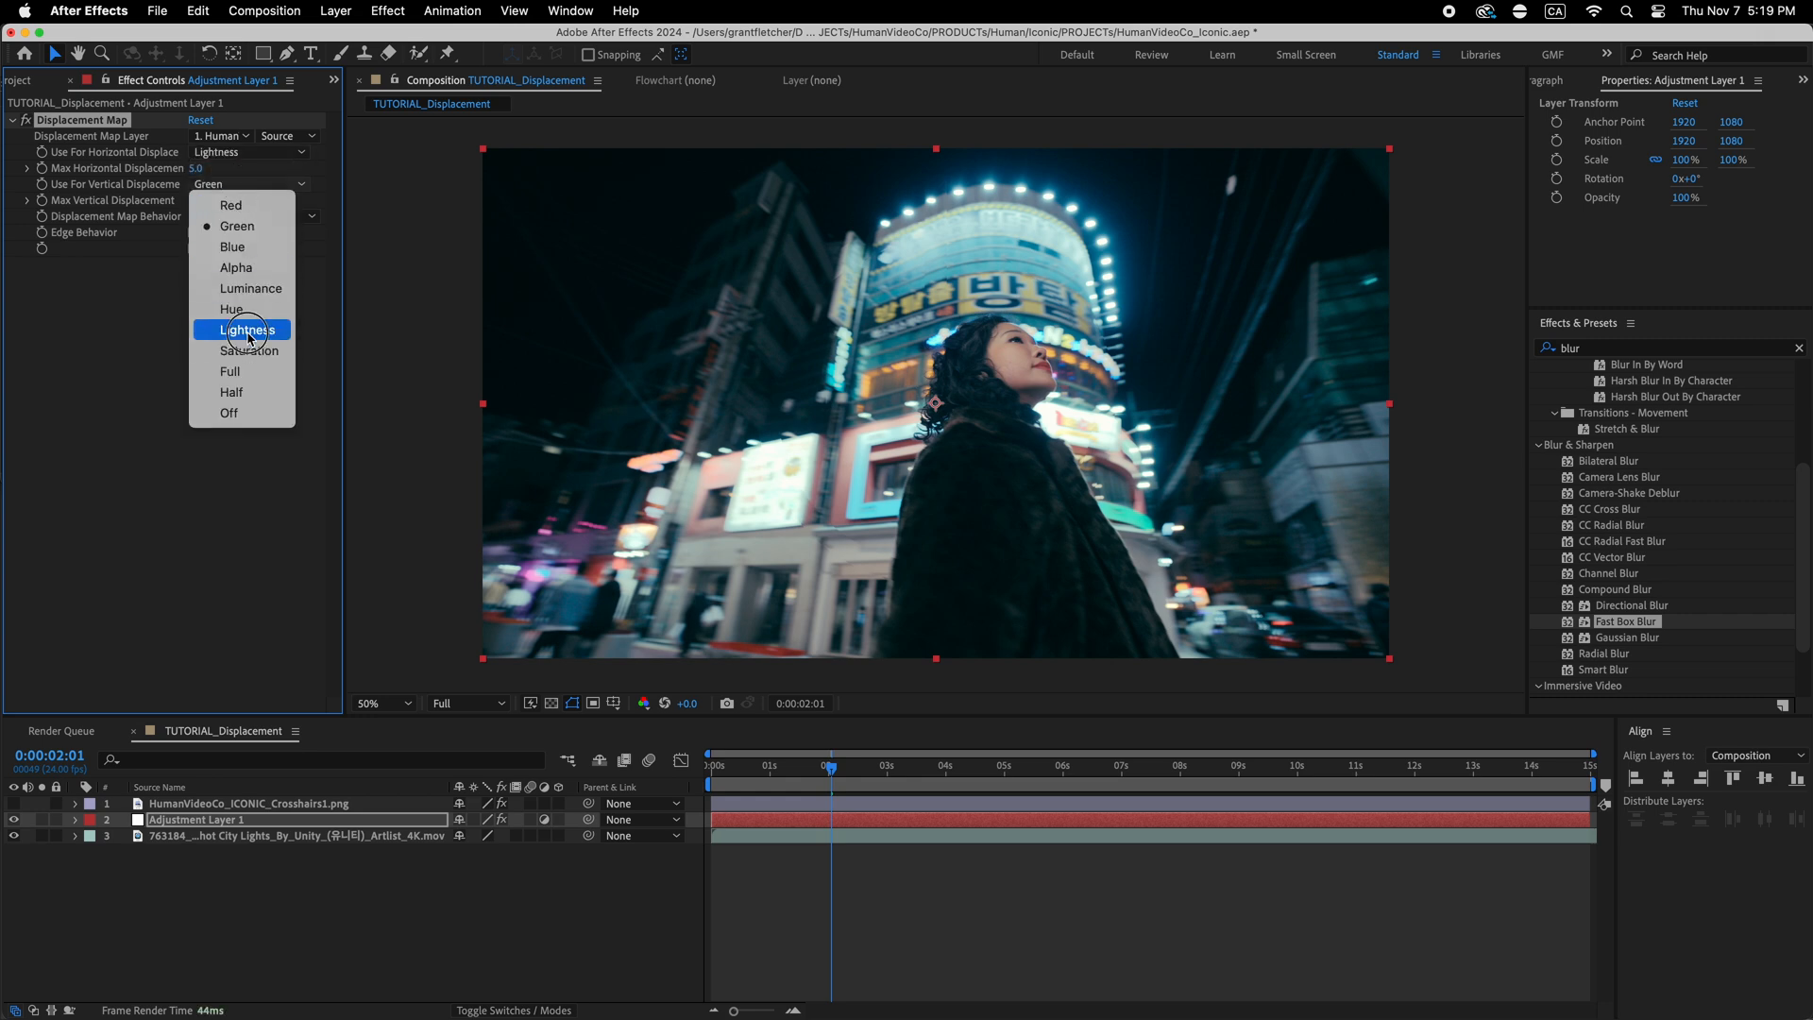
{"action": "left_click", "coordinate": [247, 330]}
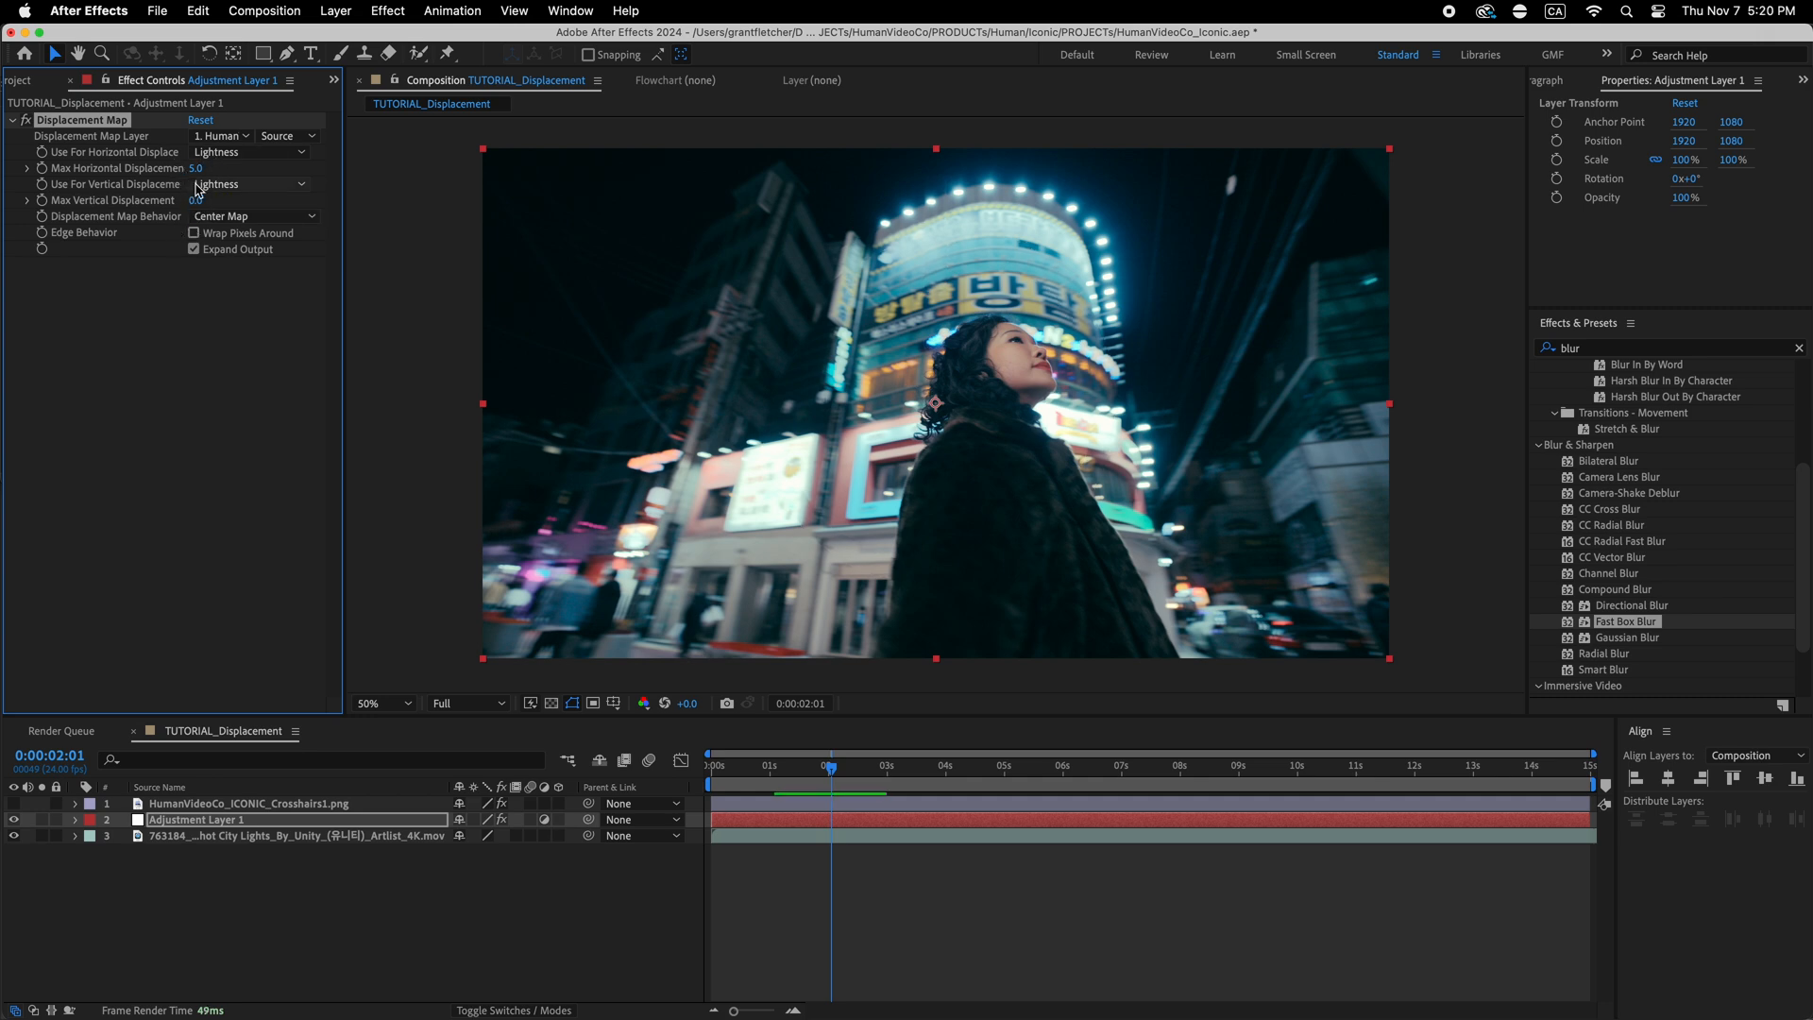
{"action": "left_click_drag", "start_coordinate": [196, 168], "coordinate": [266, 168]}
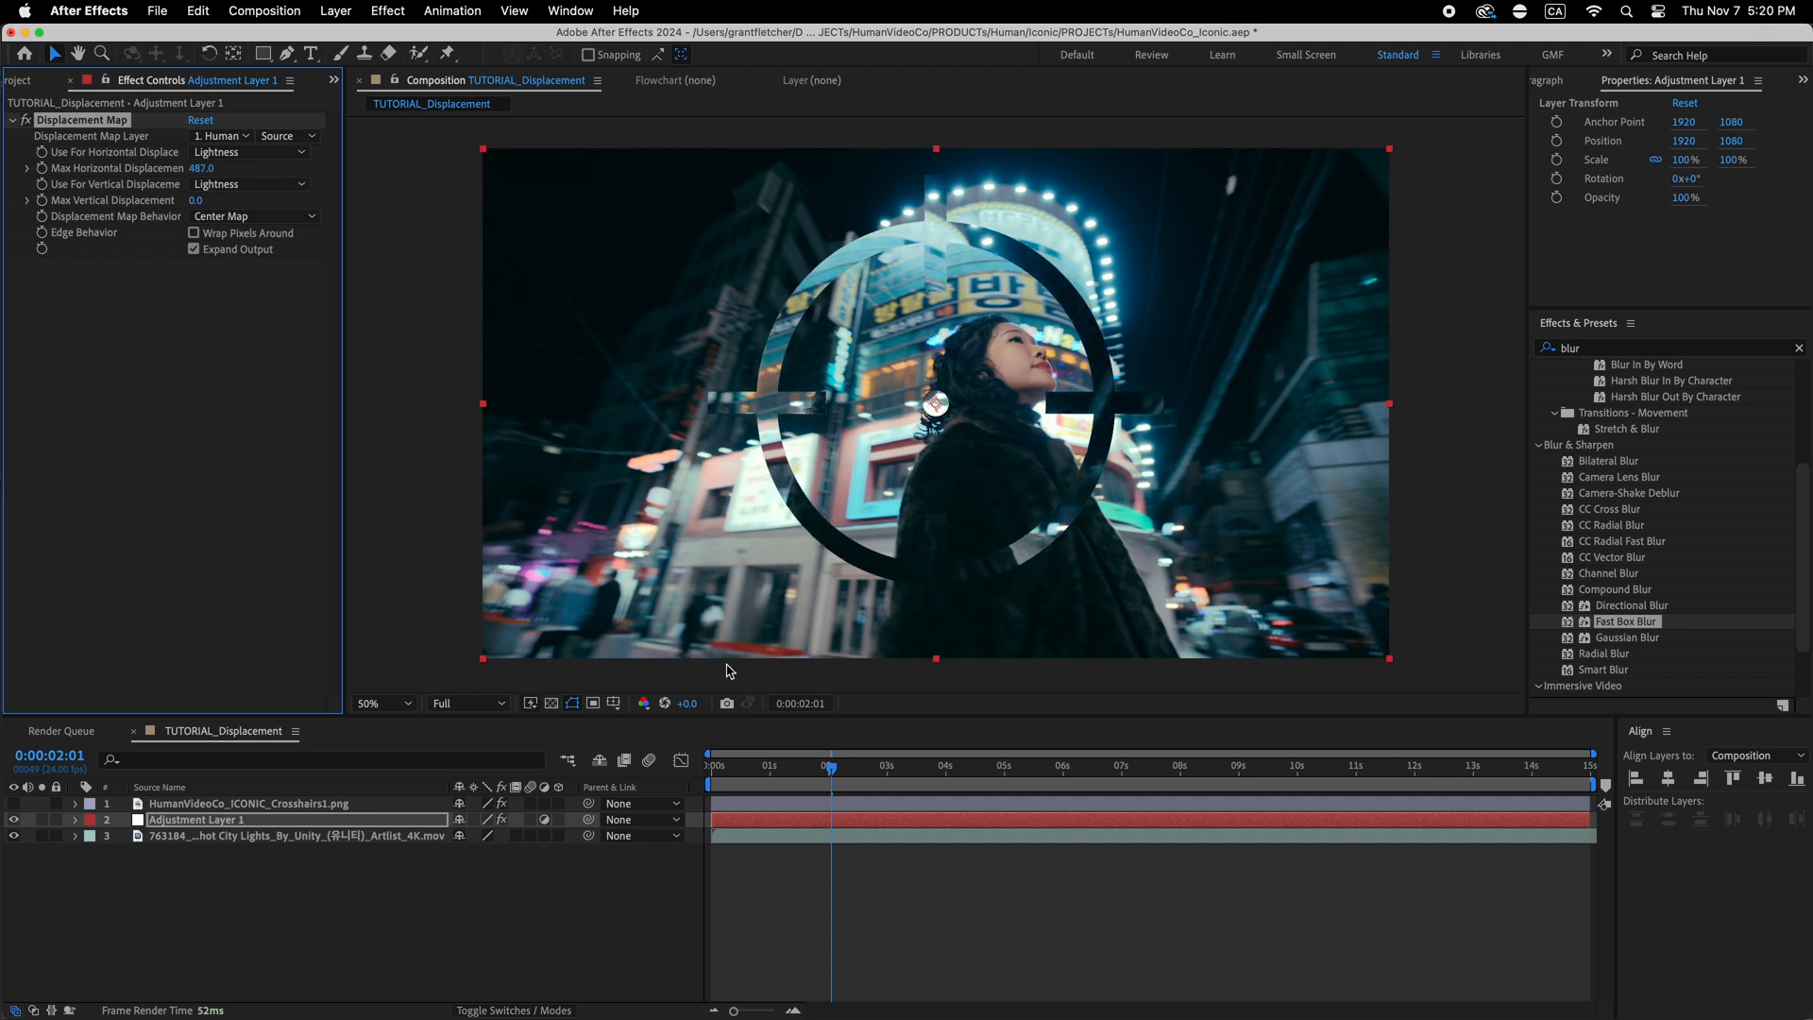
{"action": "left_click", "coordinate": [714, 765]}
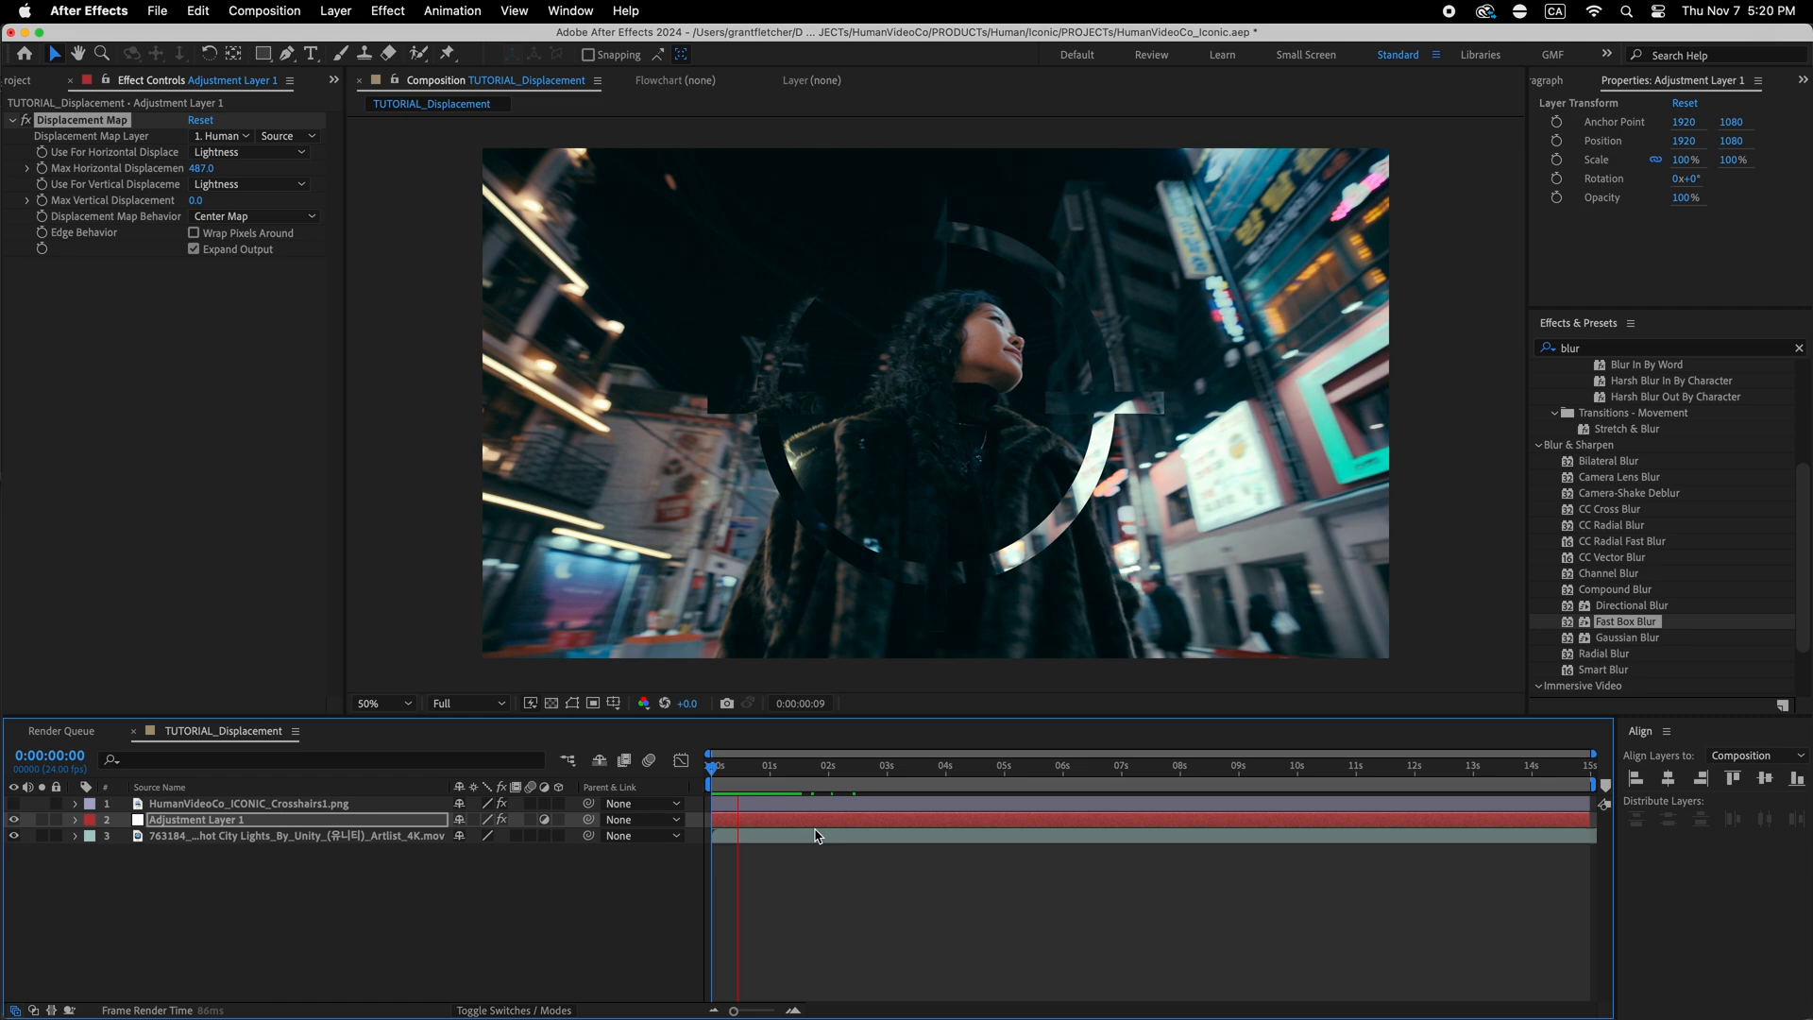
{"action": "left_click", "coordinate": [772, 764]}
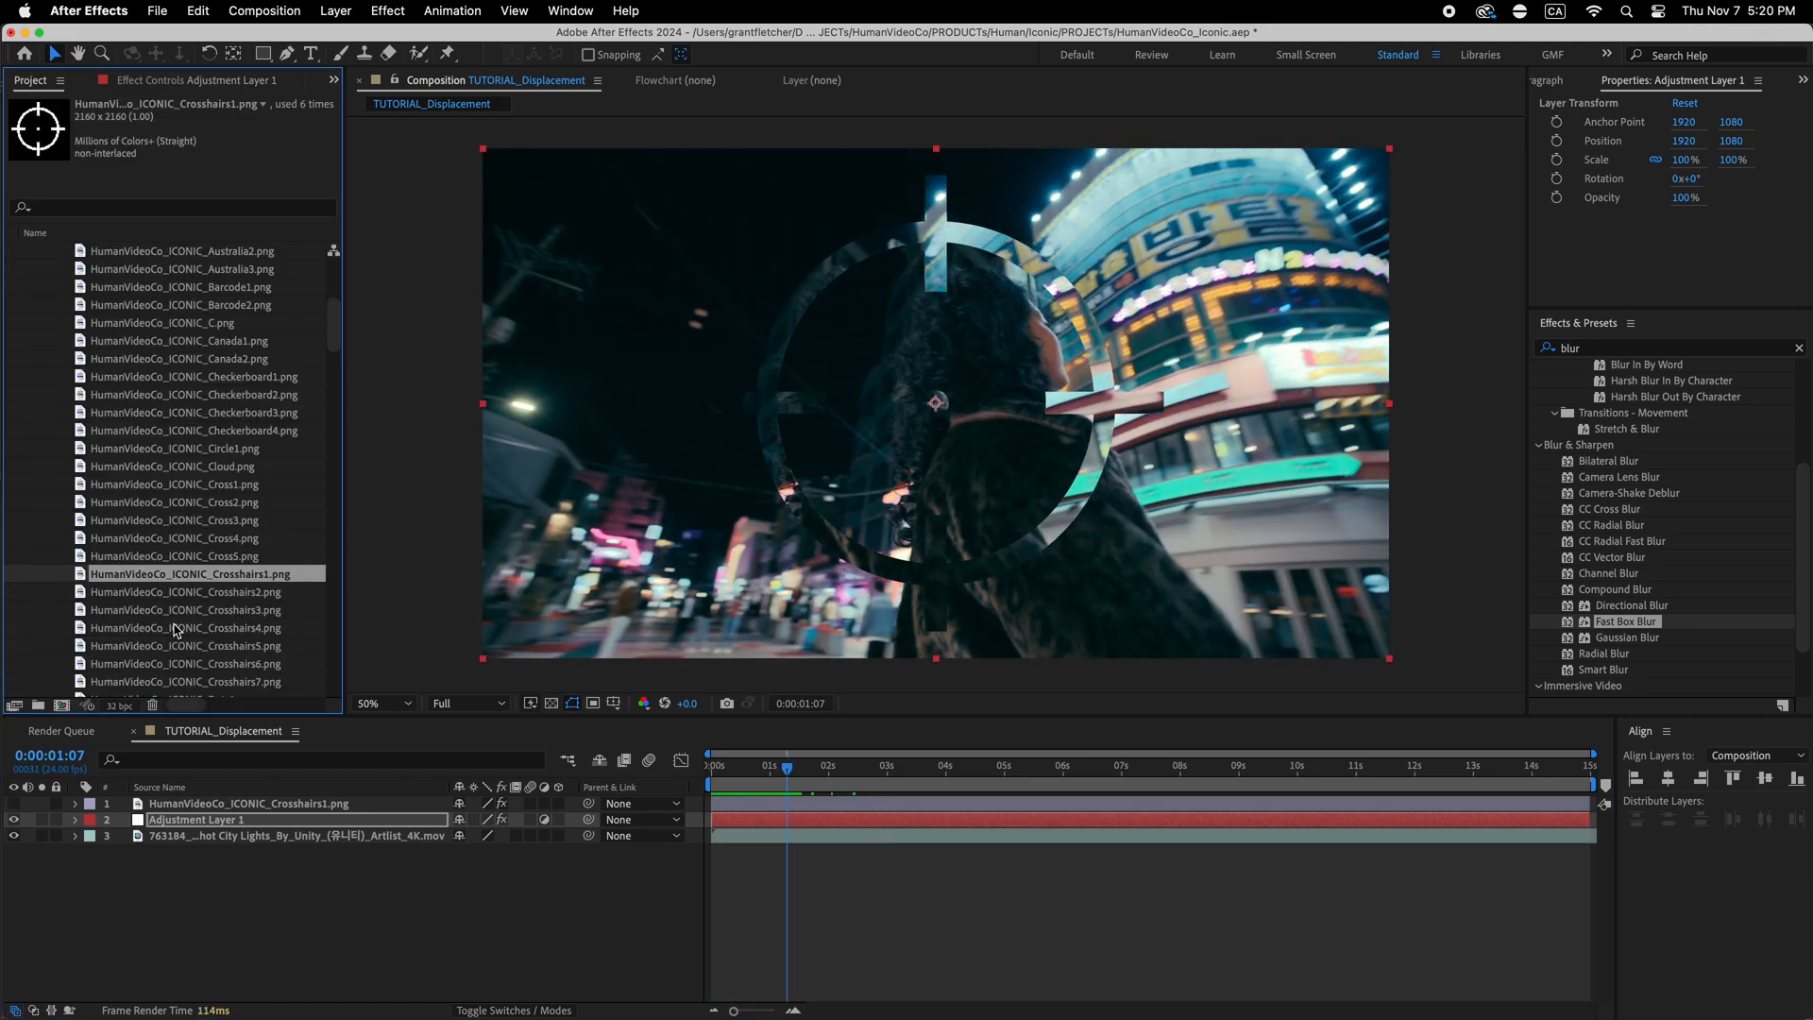
- Check the dots icon at a later frame and add Fast Box Blur to it
{"action": "scroll", "scroll_direction": "down", "scroll_amount": 3}
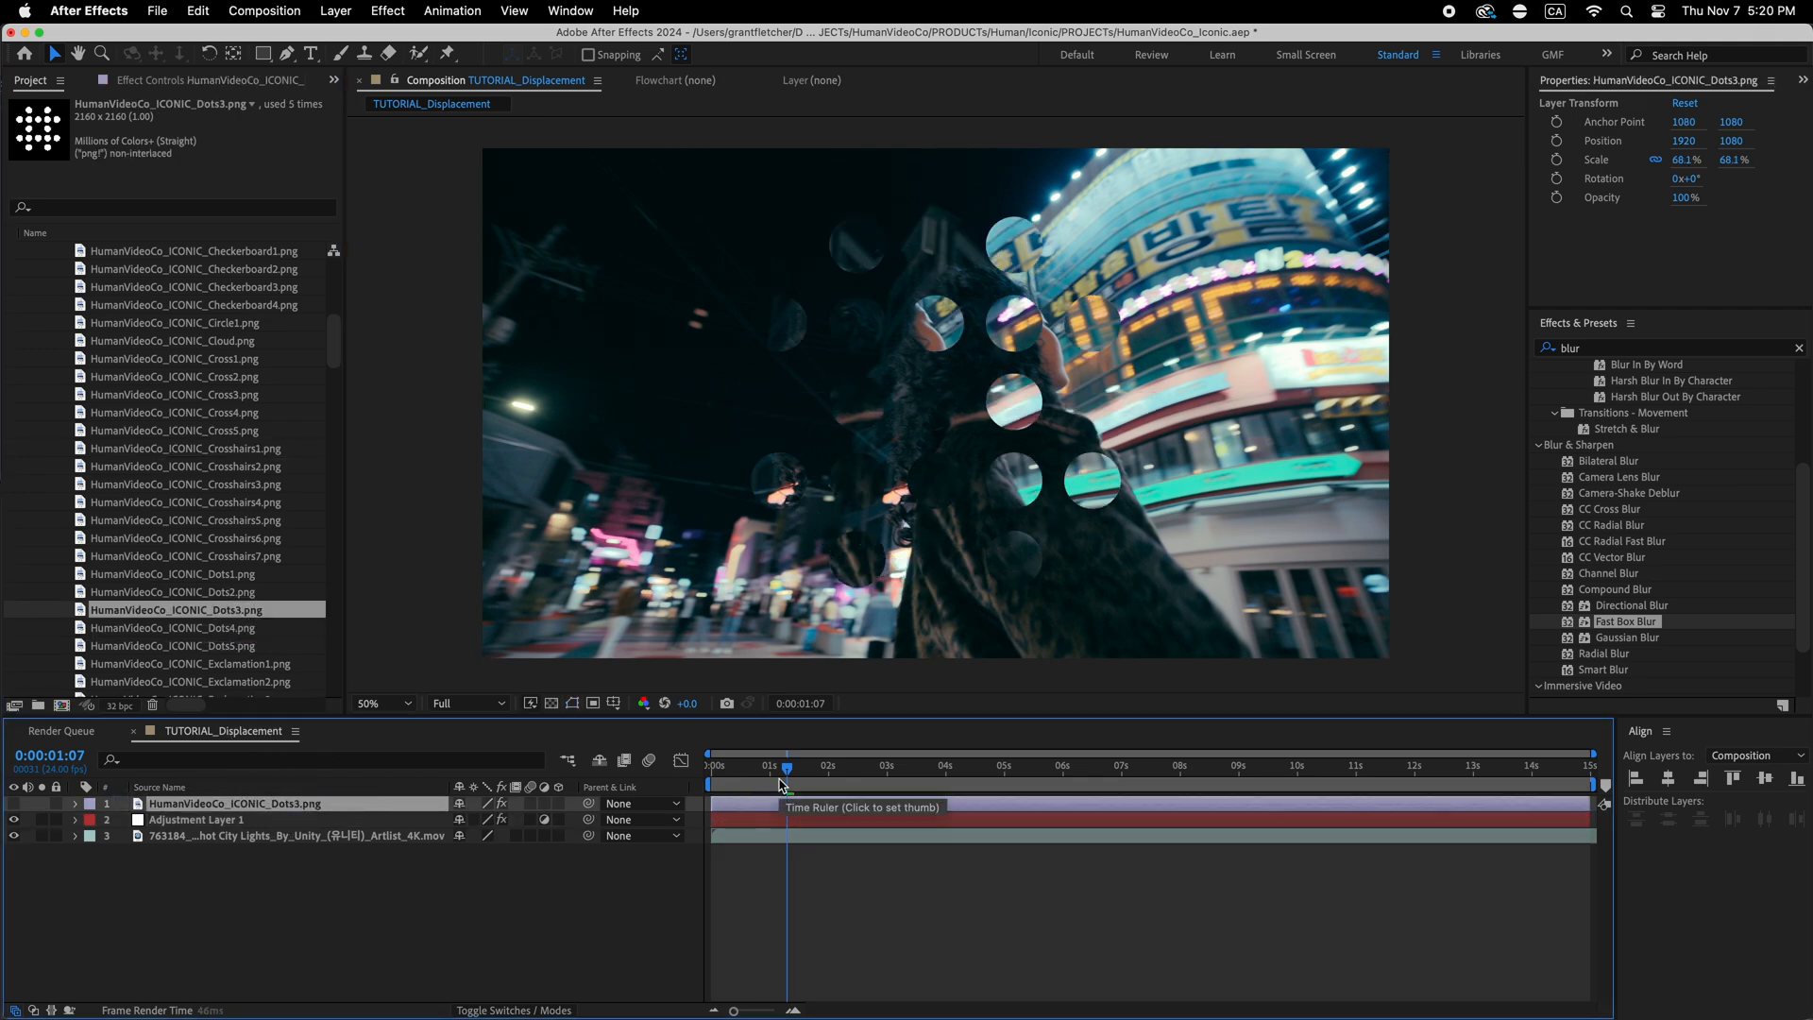
{"action": "left_click", "coordinate": [882, 766]}
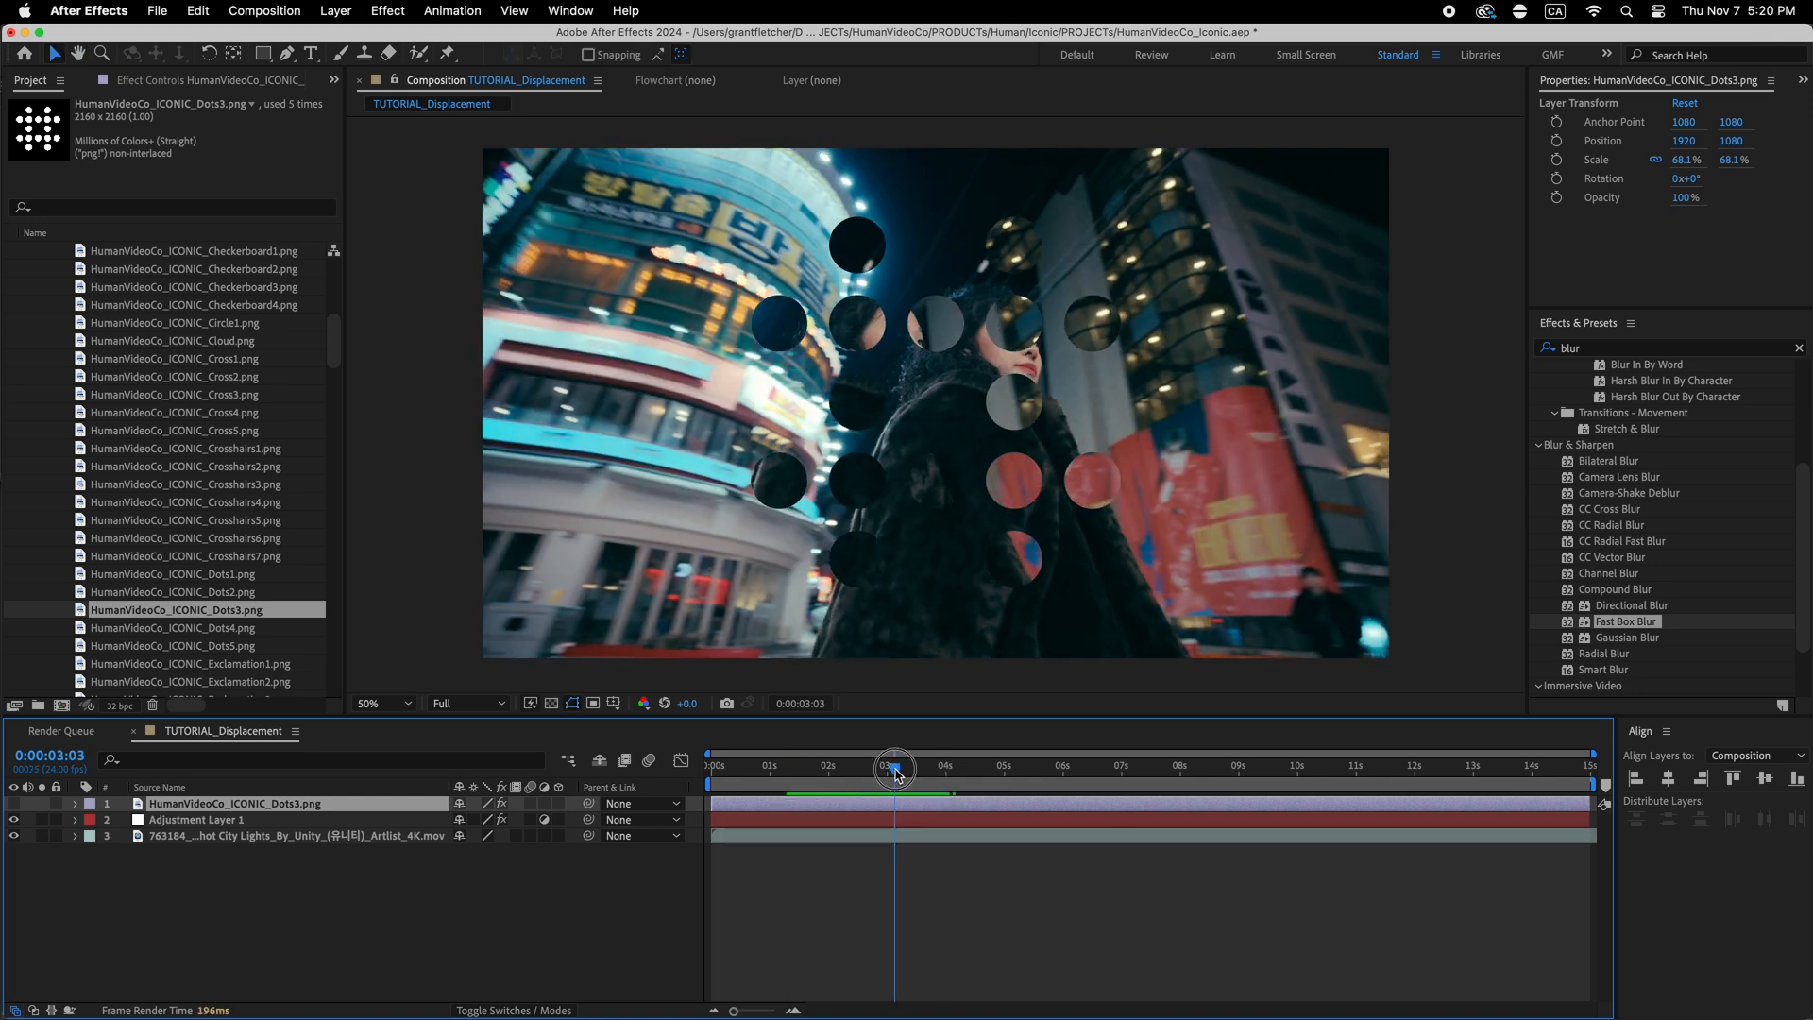
{"action": "left_click", "coordinate": [376, 703]}
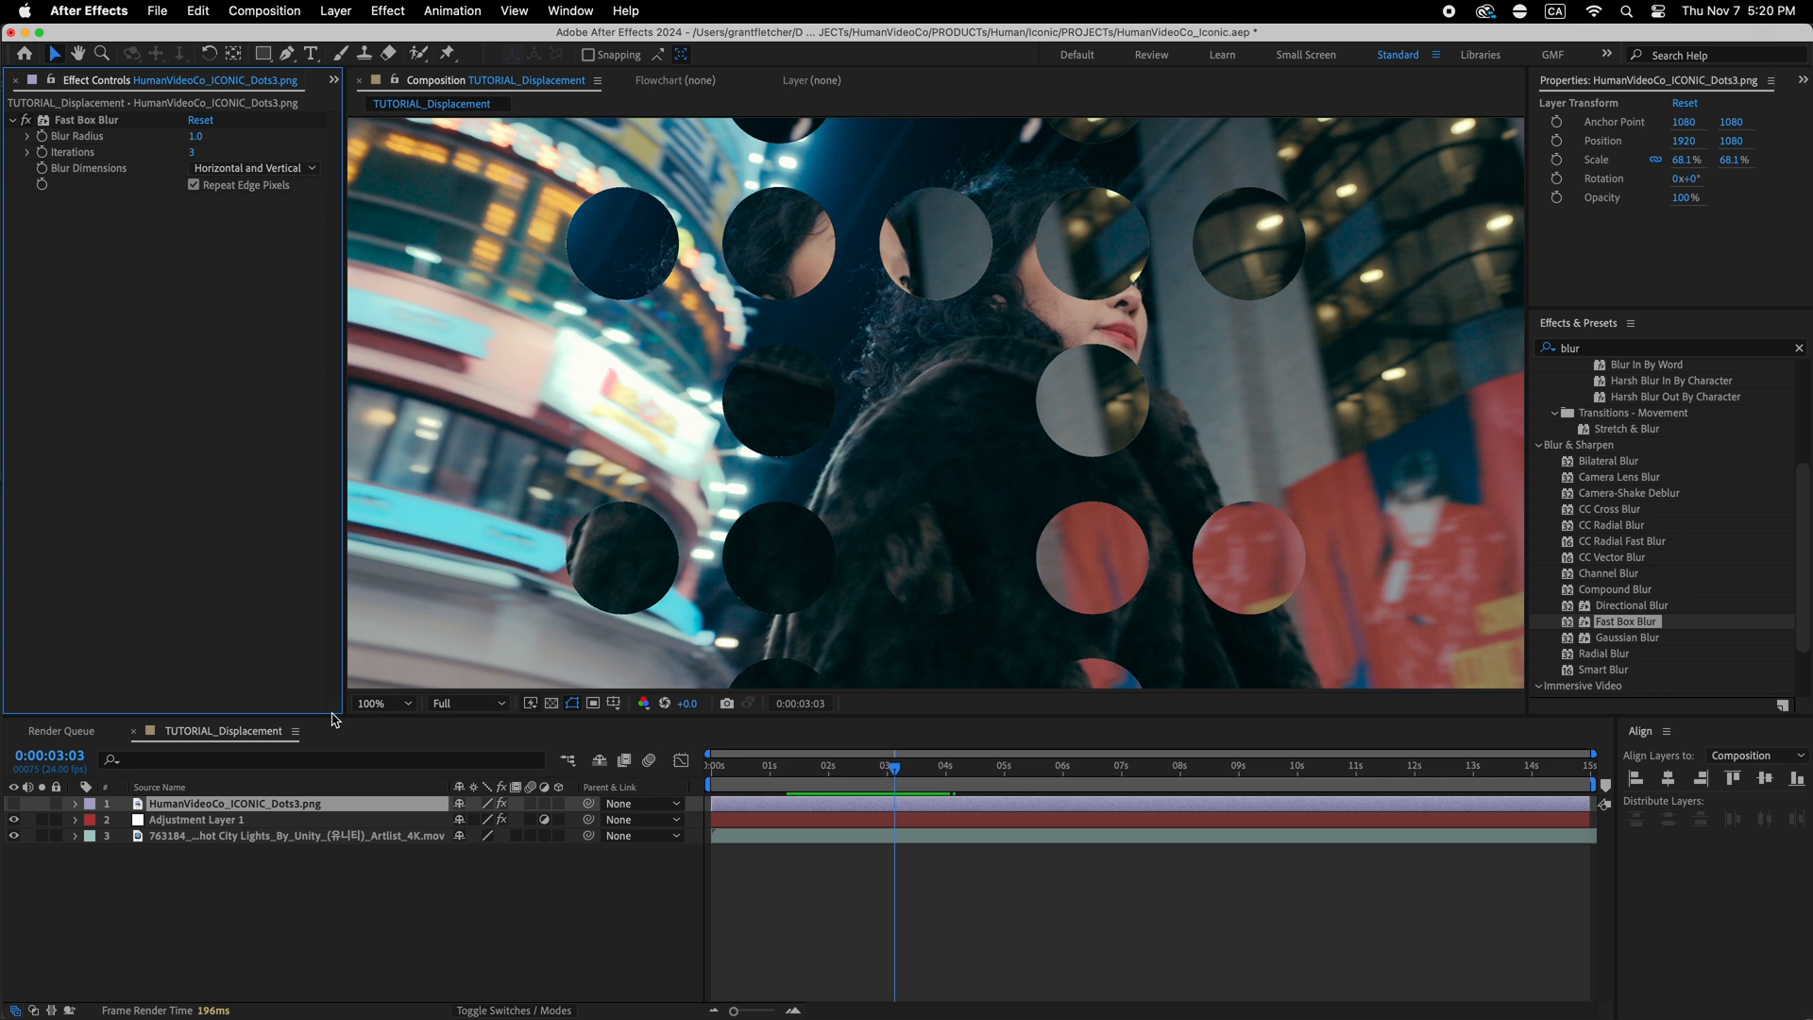
- Set the displacement map source to Effects & Masks and raise the dots blur radius to 43
{"action": "left_click", "coordinate": [283, 135]}
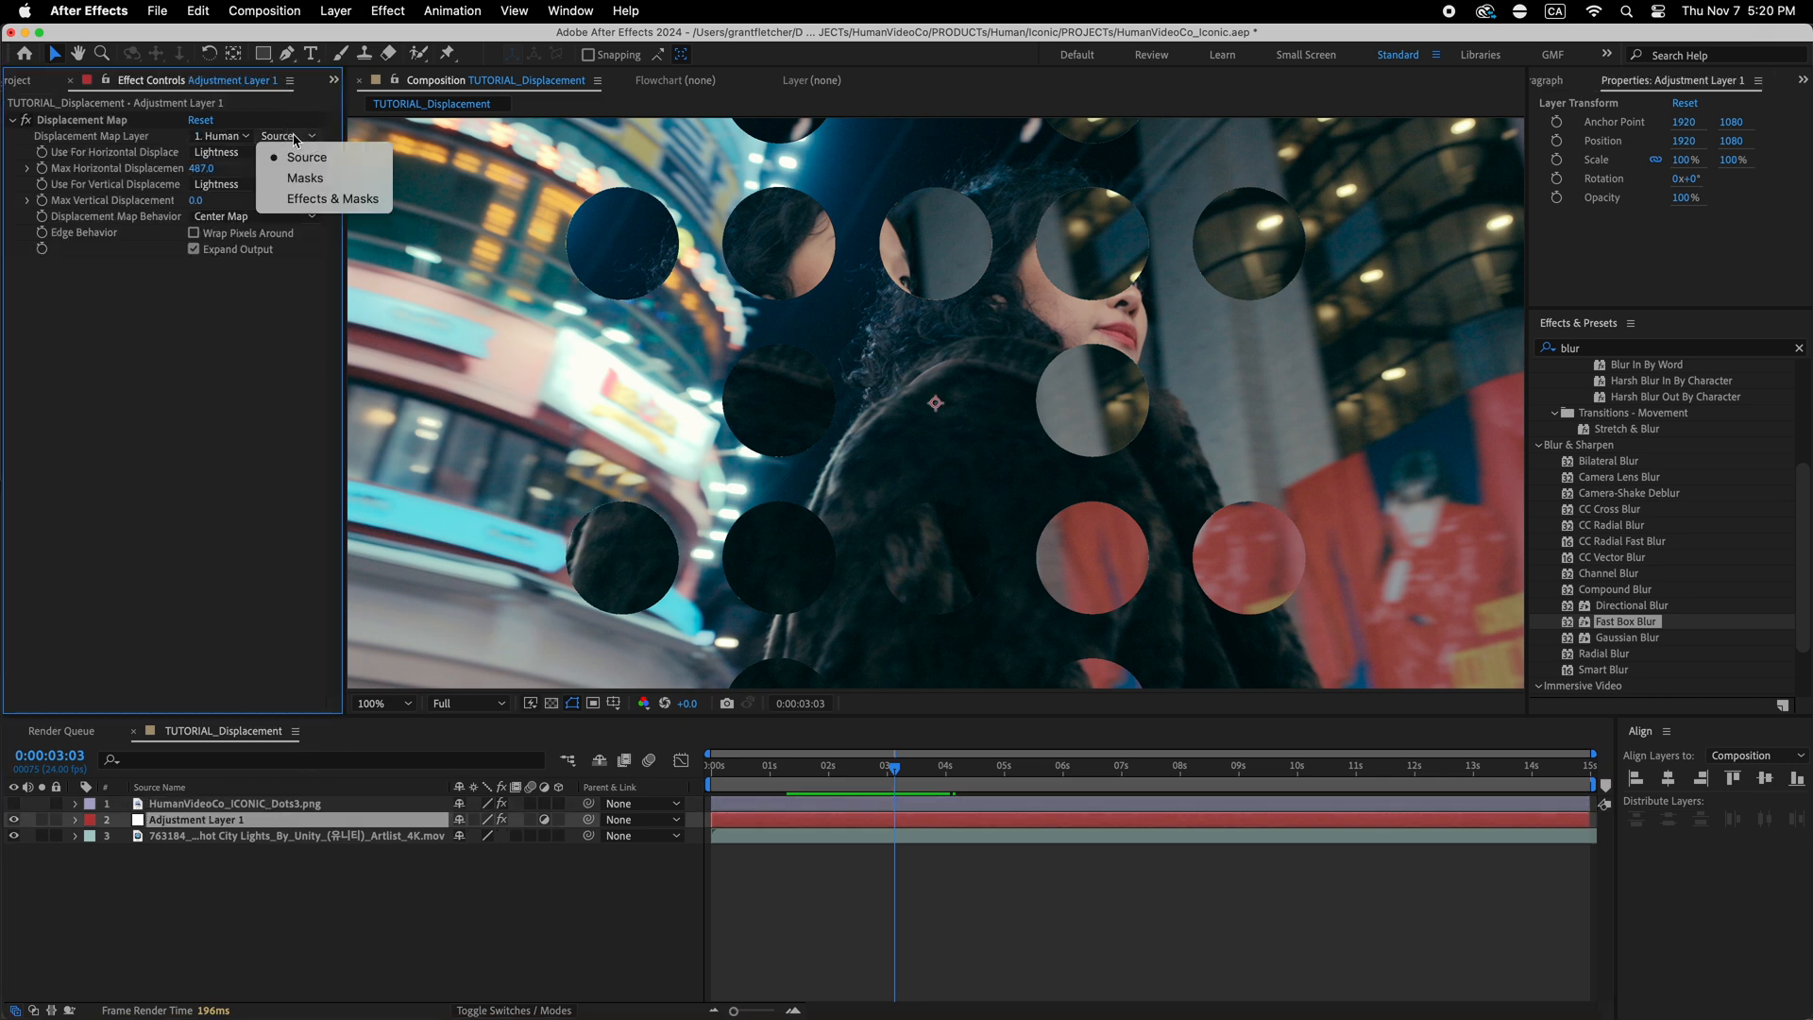
{"action": "left_click", "coordinate": [342, 199]}
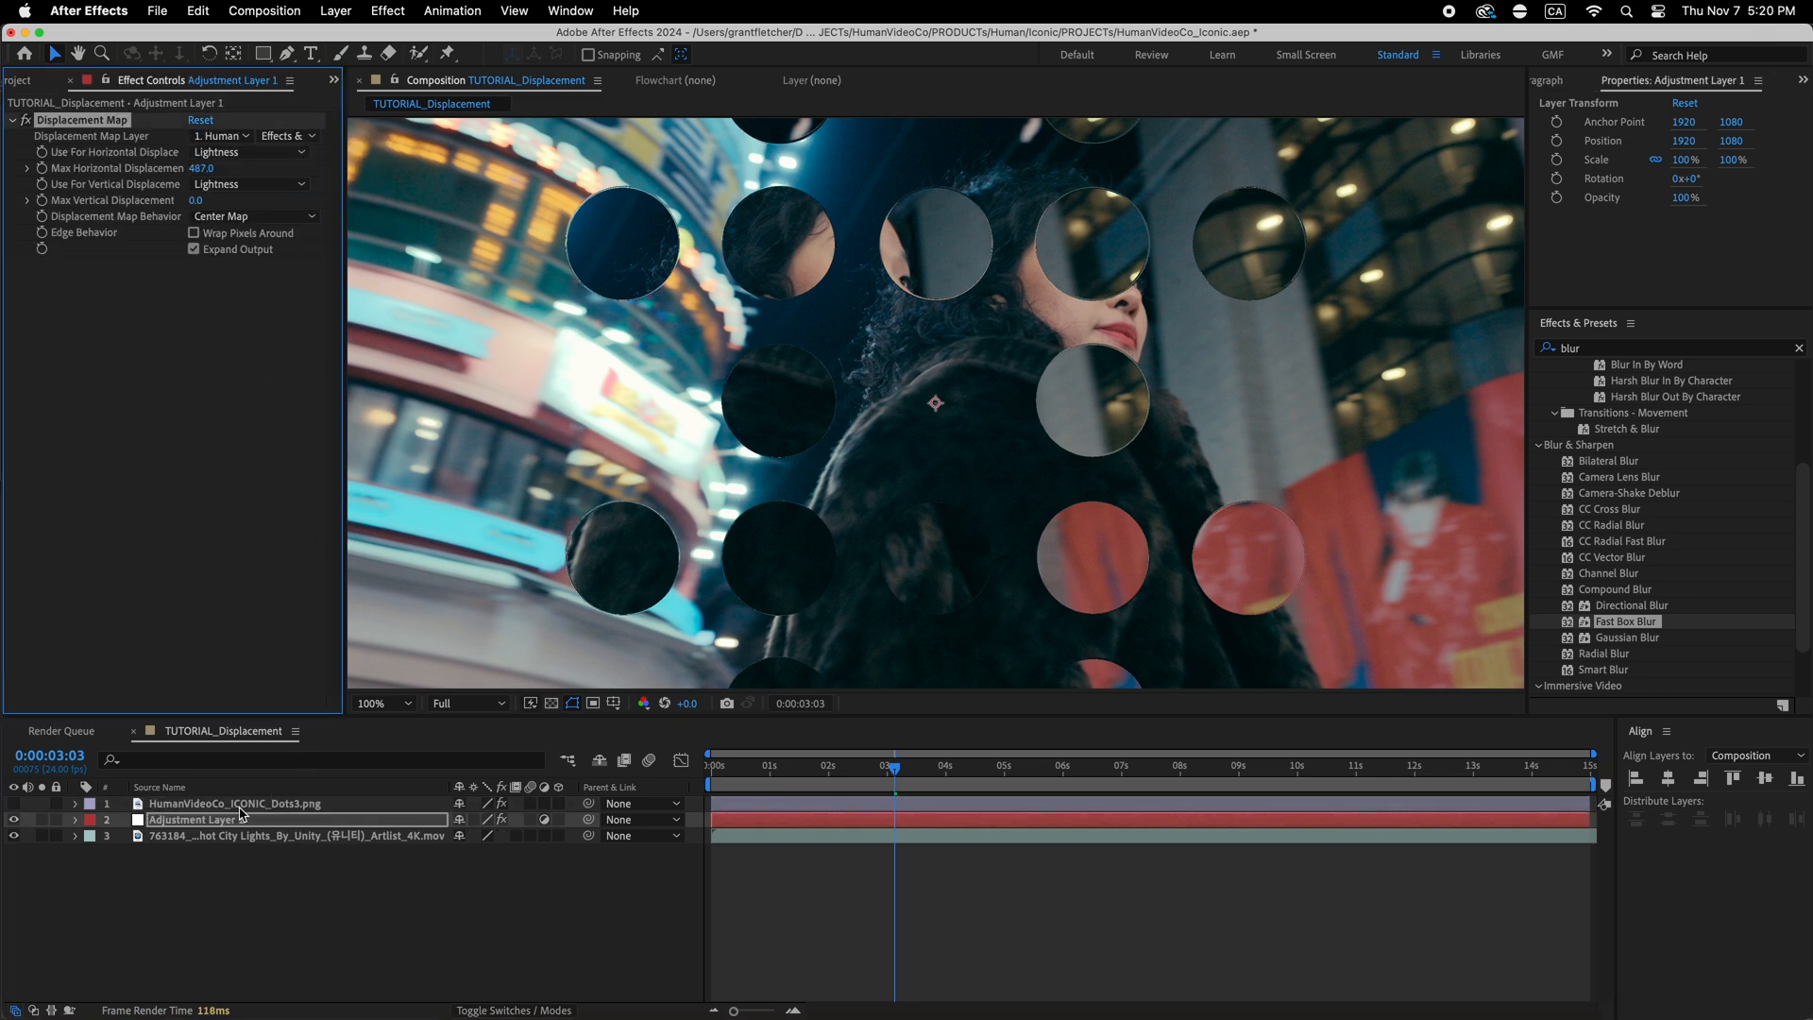
{"action": "left_click", "coordinate": [382, 702]}
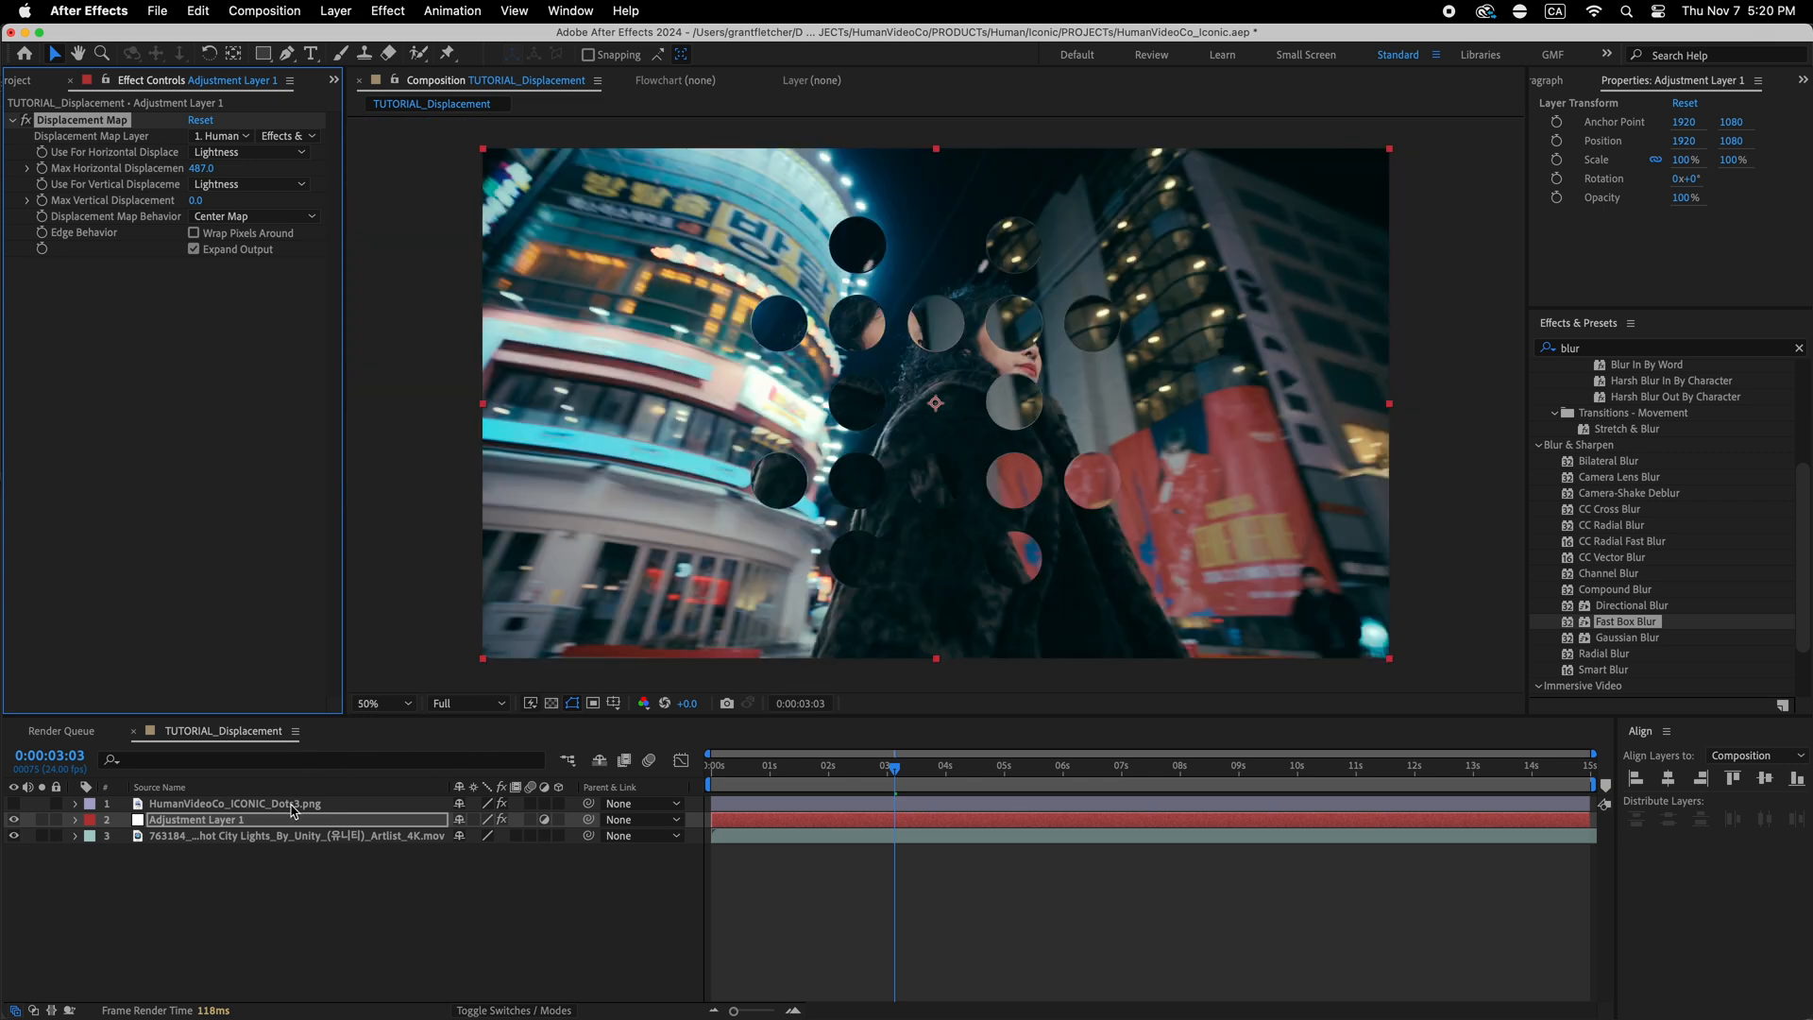
{"action": "left_click", "coordinate": [231, 803]}
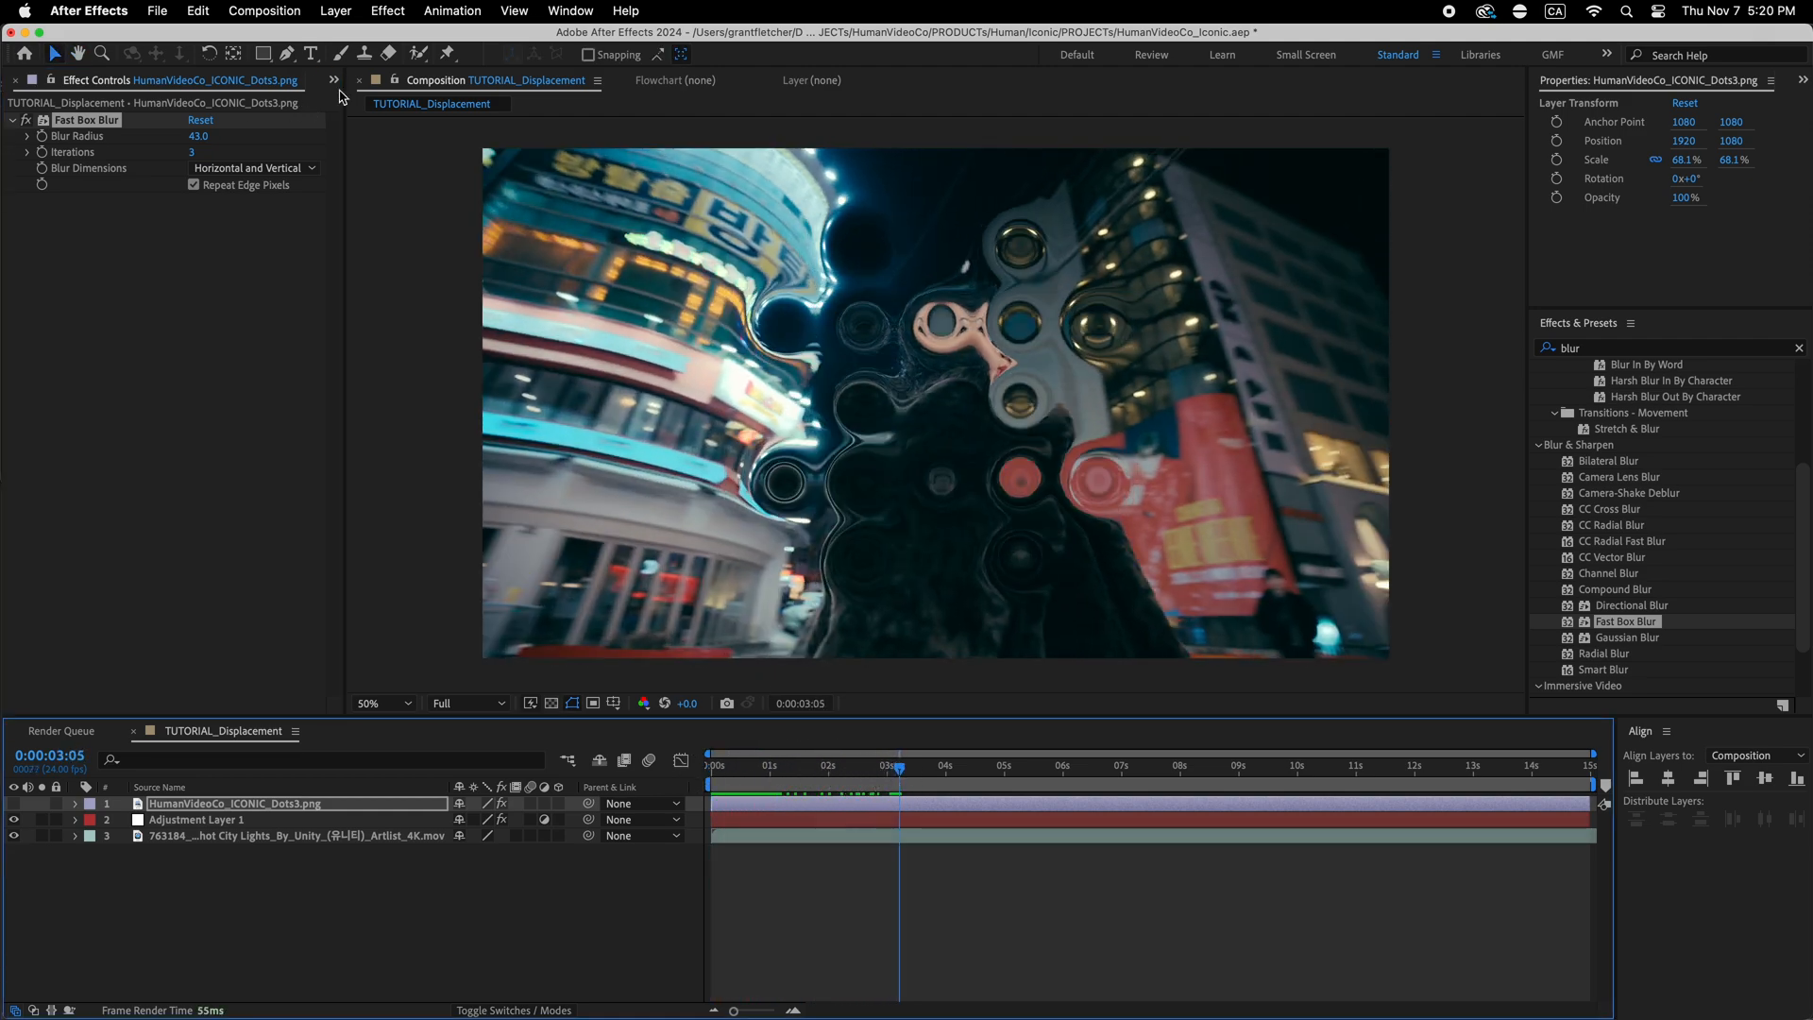
- Swap in the Checkerboard3 icon with a Fast Box Blur radius of 31
{"action": "left_click", "coordinate": [35, 79]}
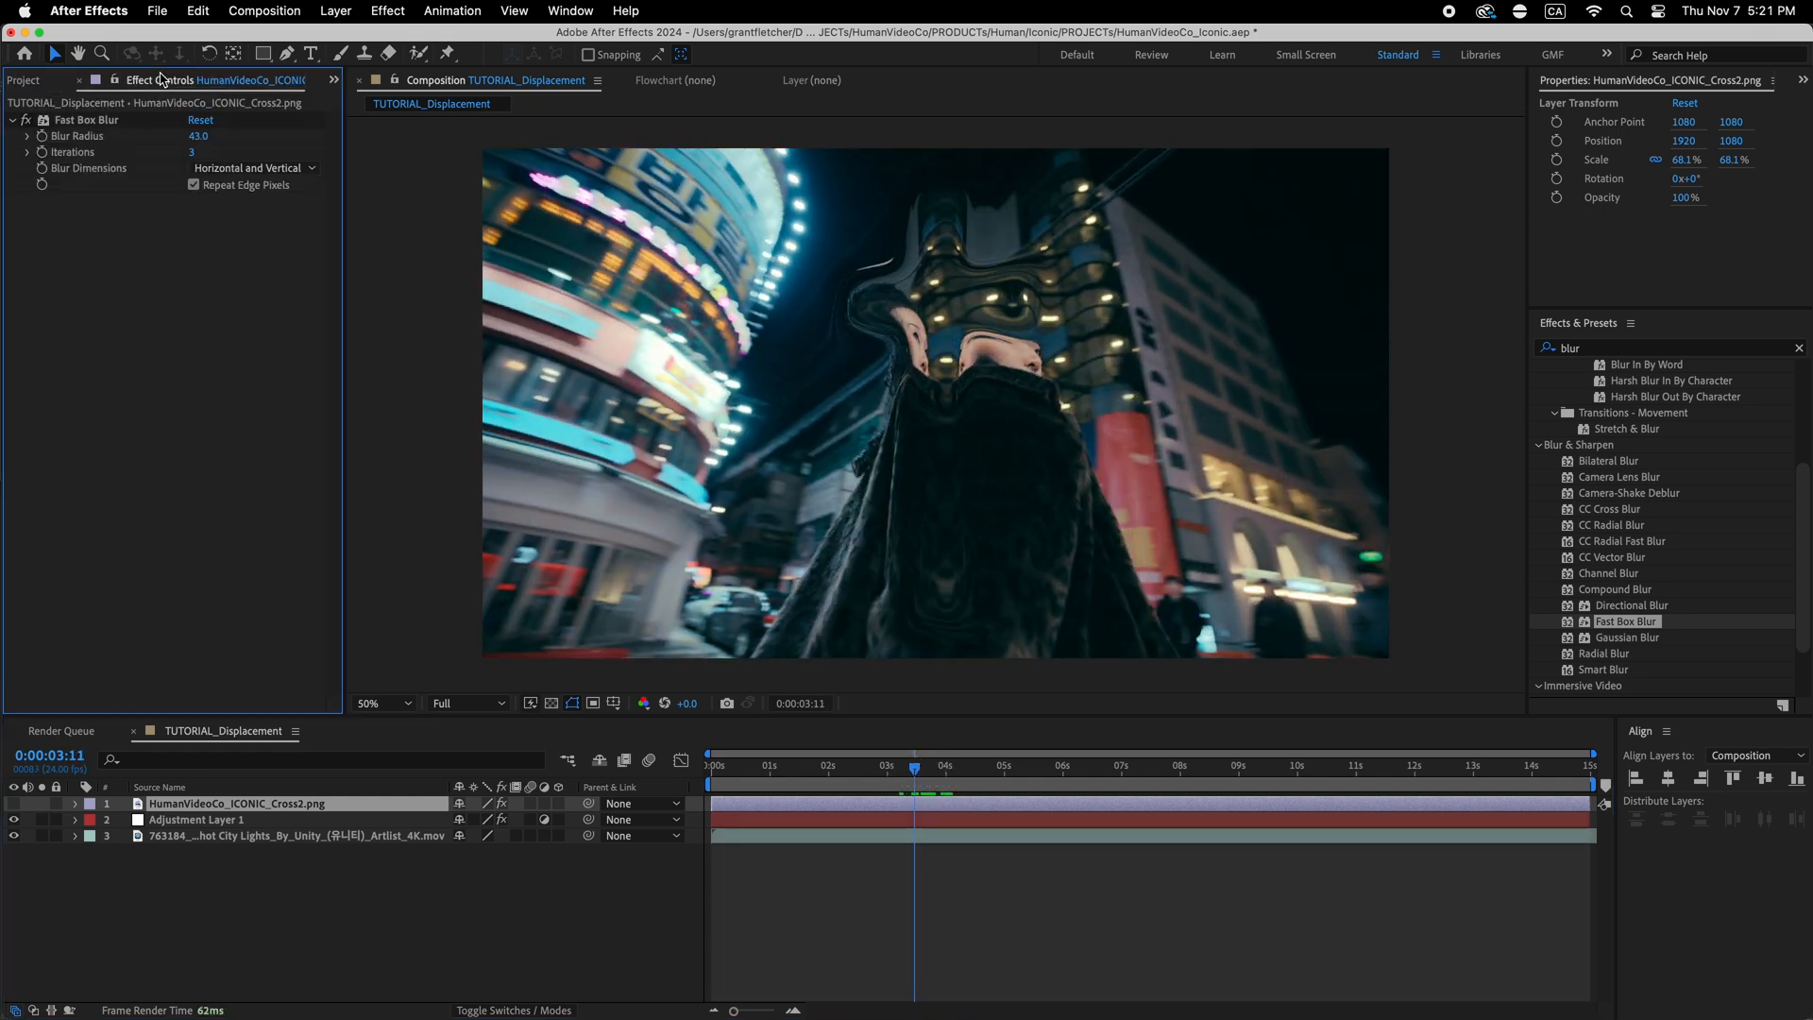
{"action": "left_click_drag", "start_coordinate": [197, 135], "coordinate": [136, 145]}
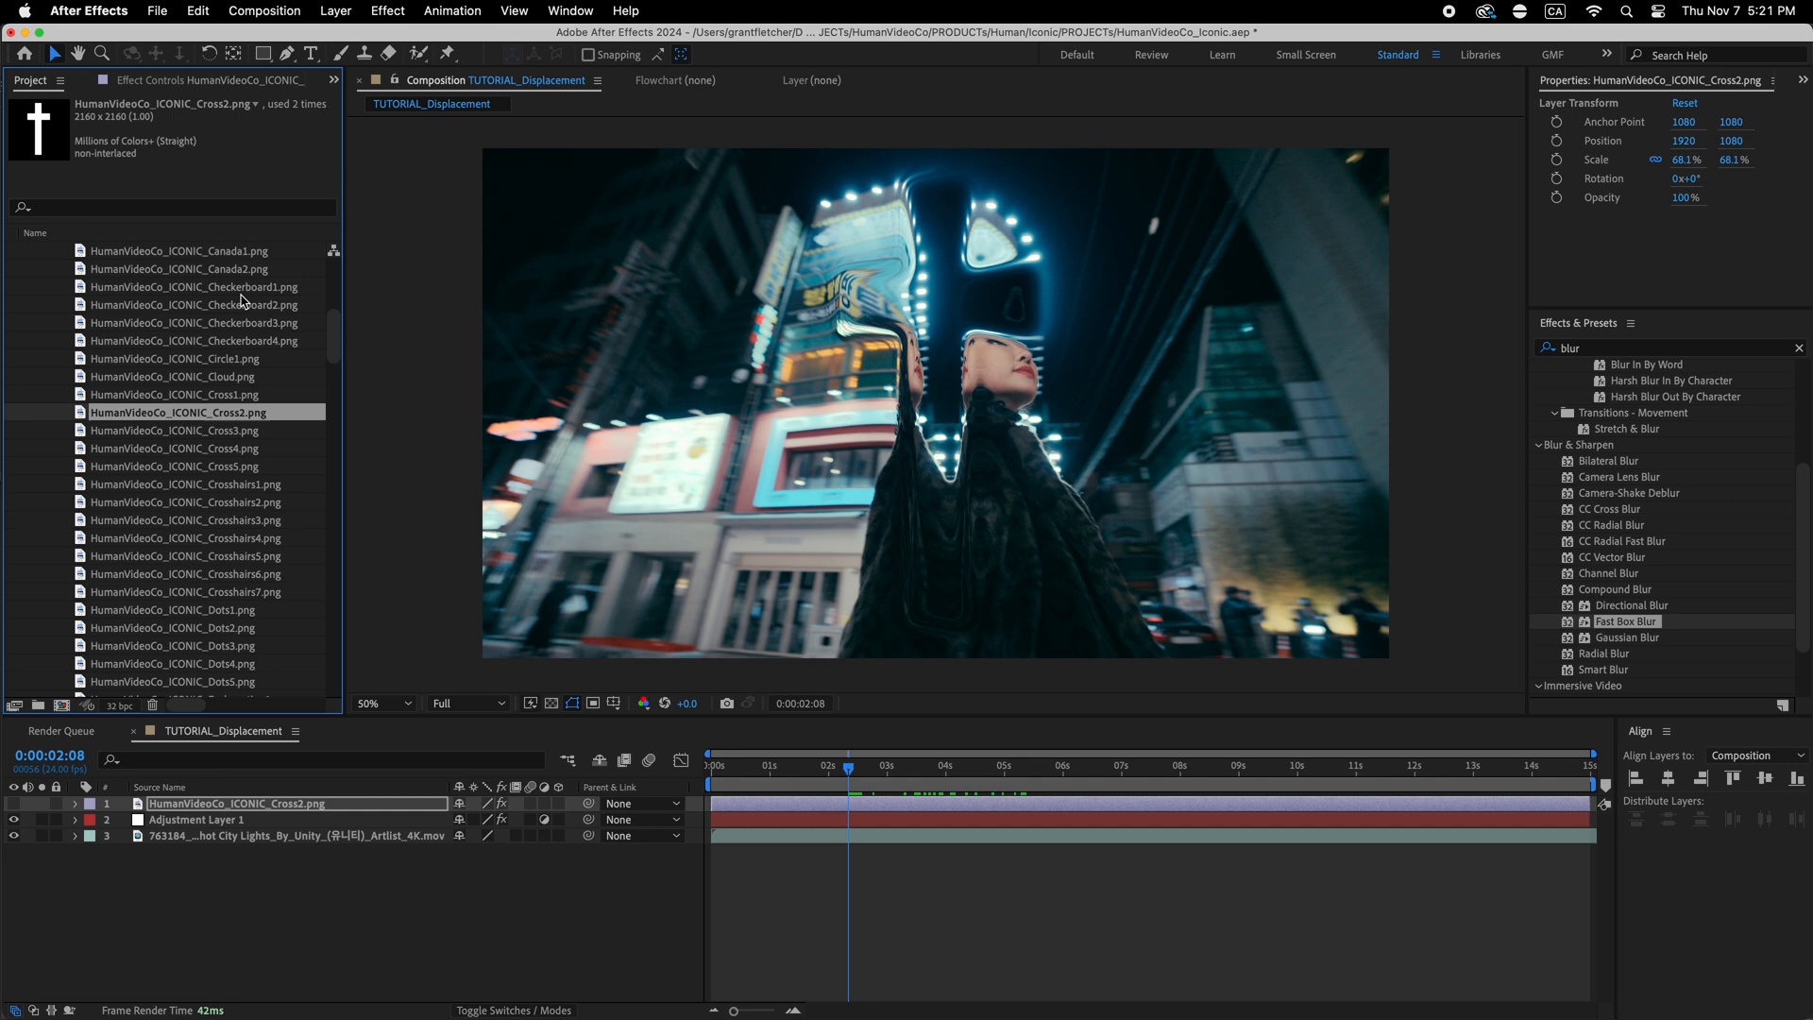
{"action": "left_click", "coordinate": [195, 321]}
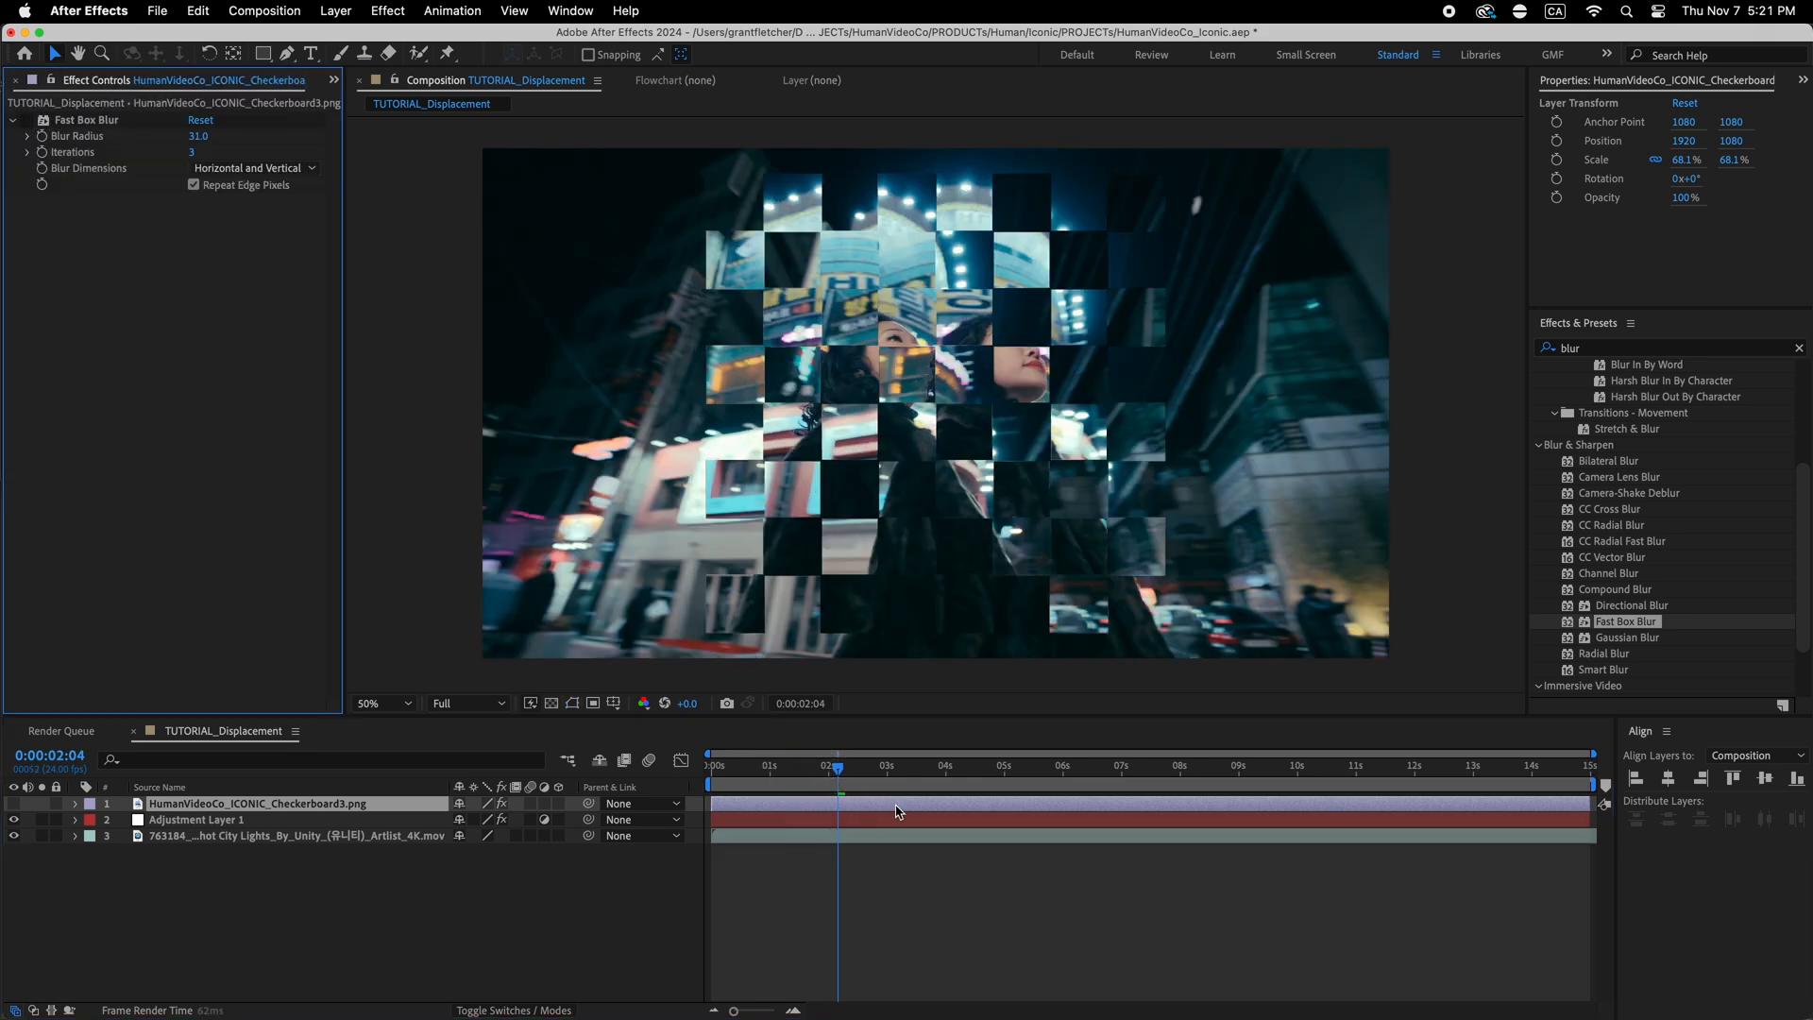
{"action": "left_click", "coordinate": [263, 11]}
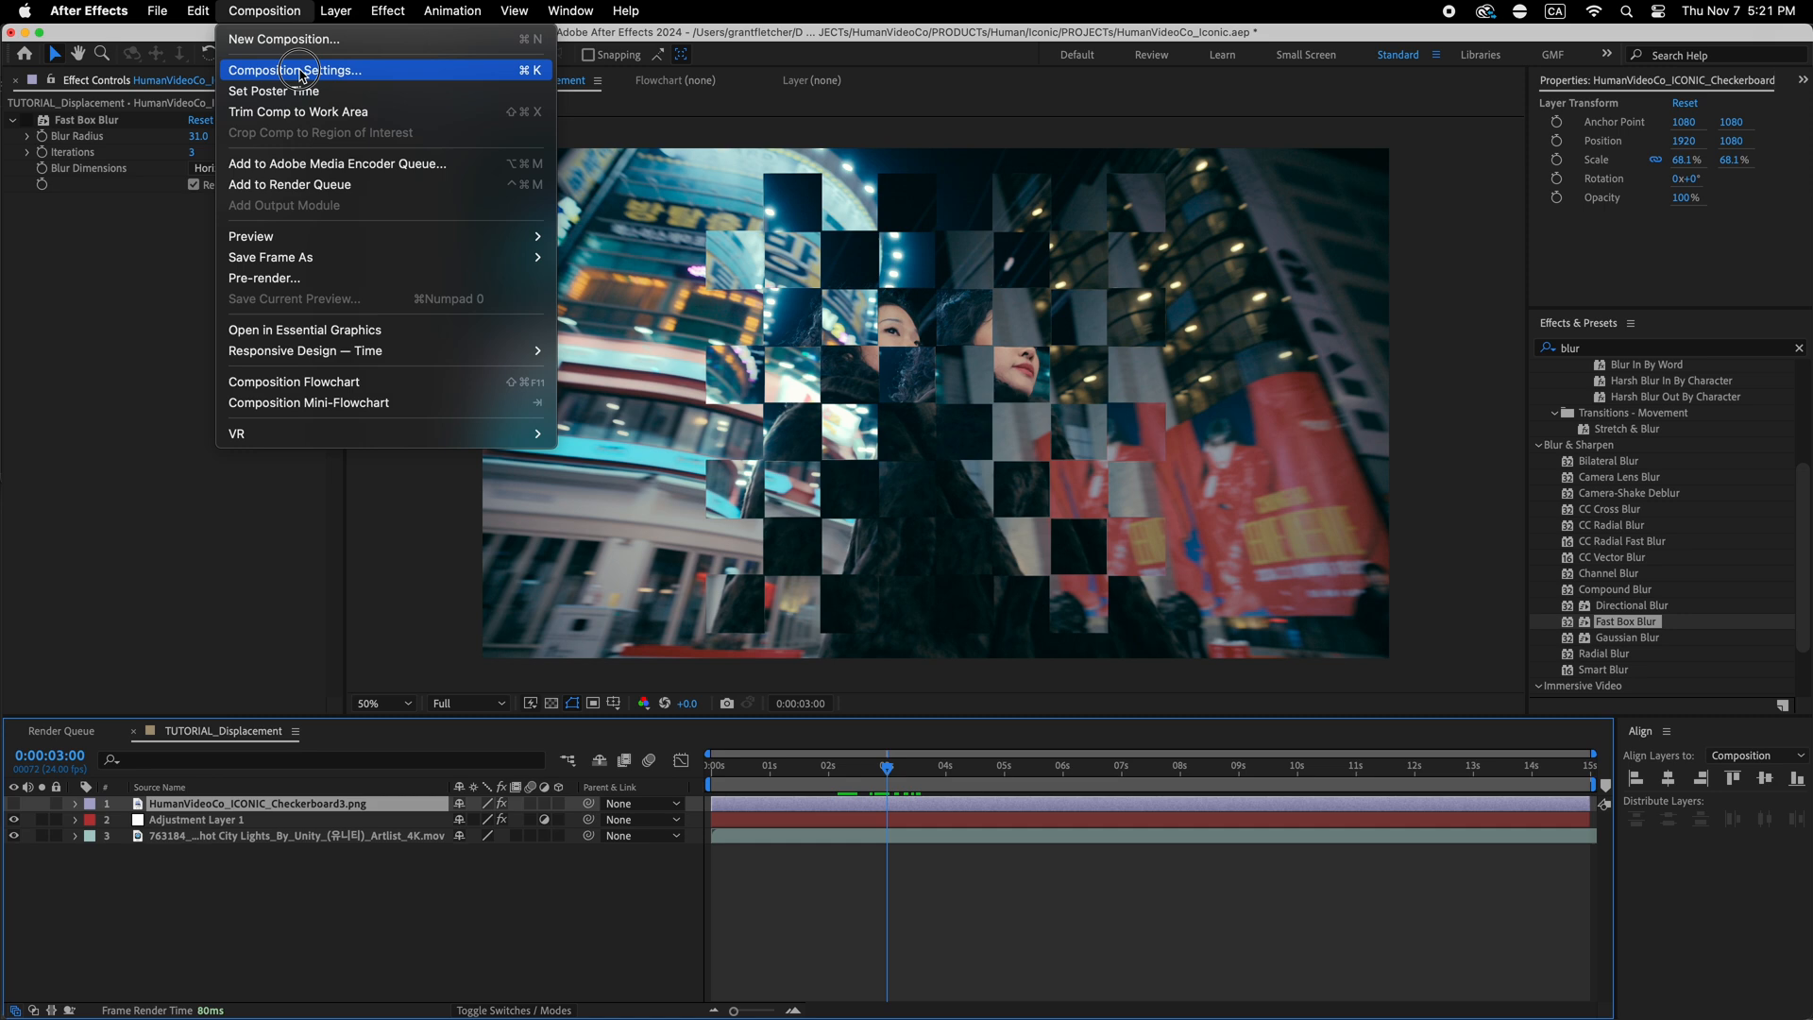
{"action": "left_click", "coordinate": [296, 69]}
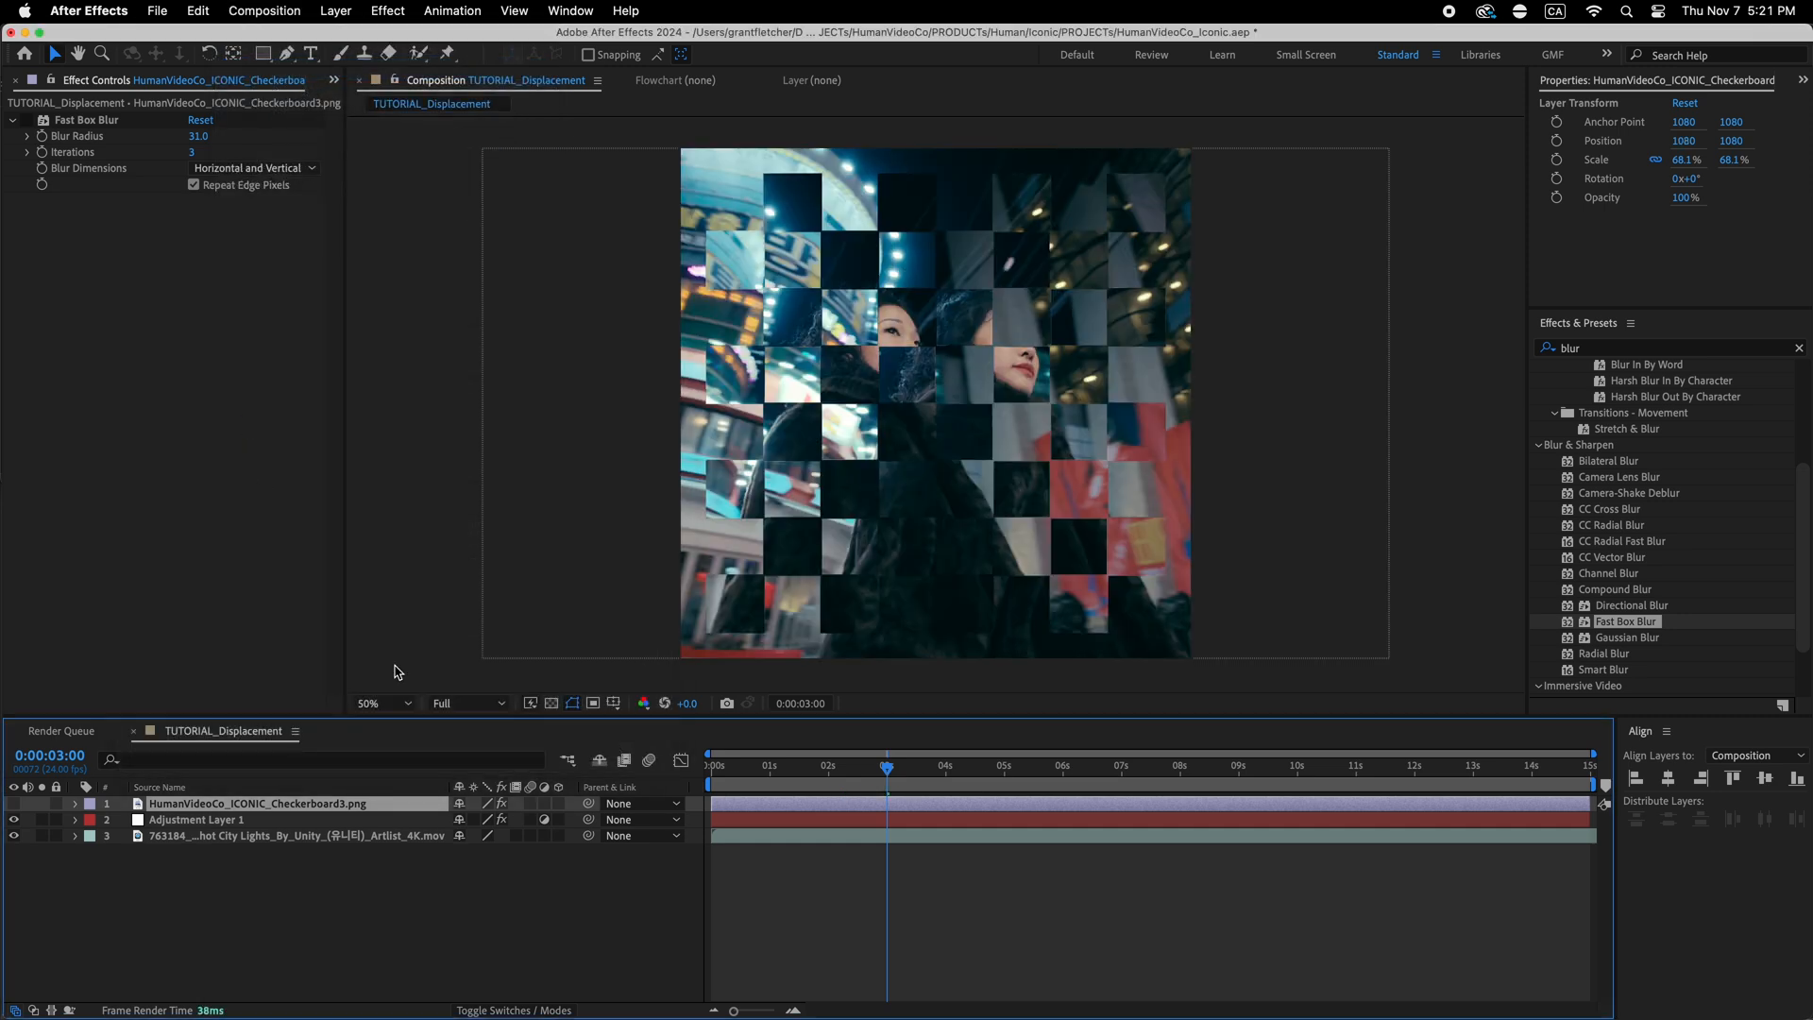
{"action": "left_click", "coordinate": [714, 764]}
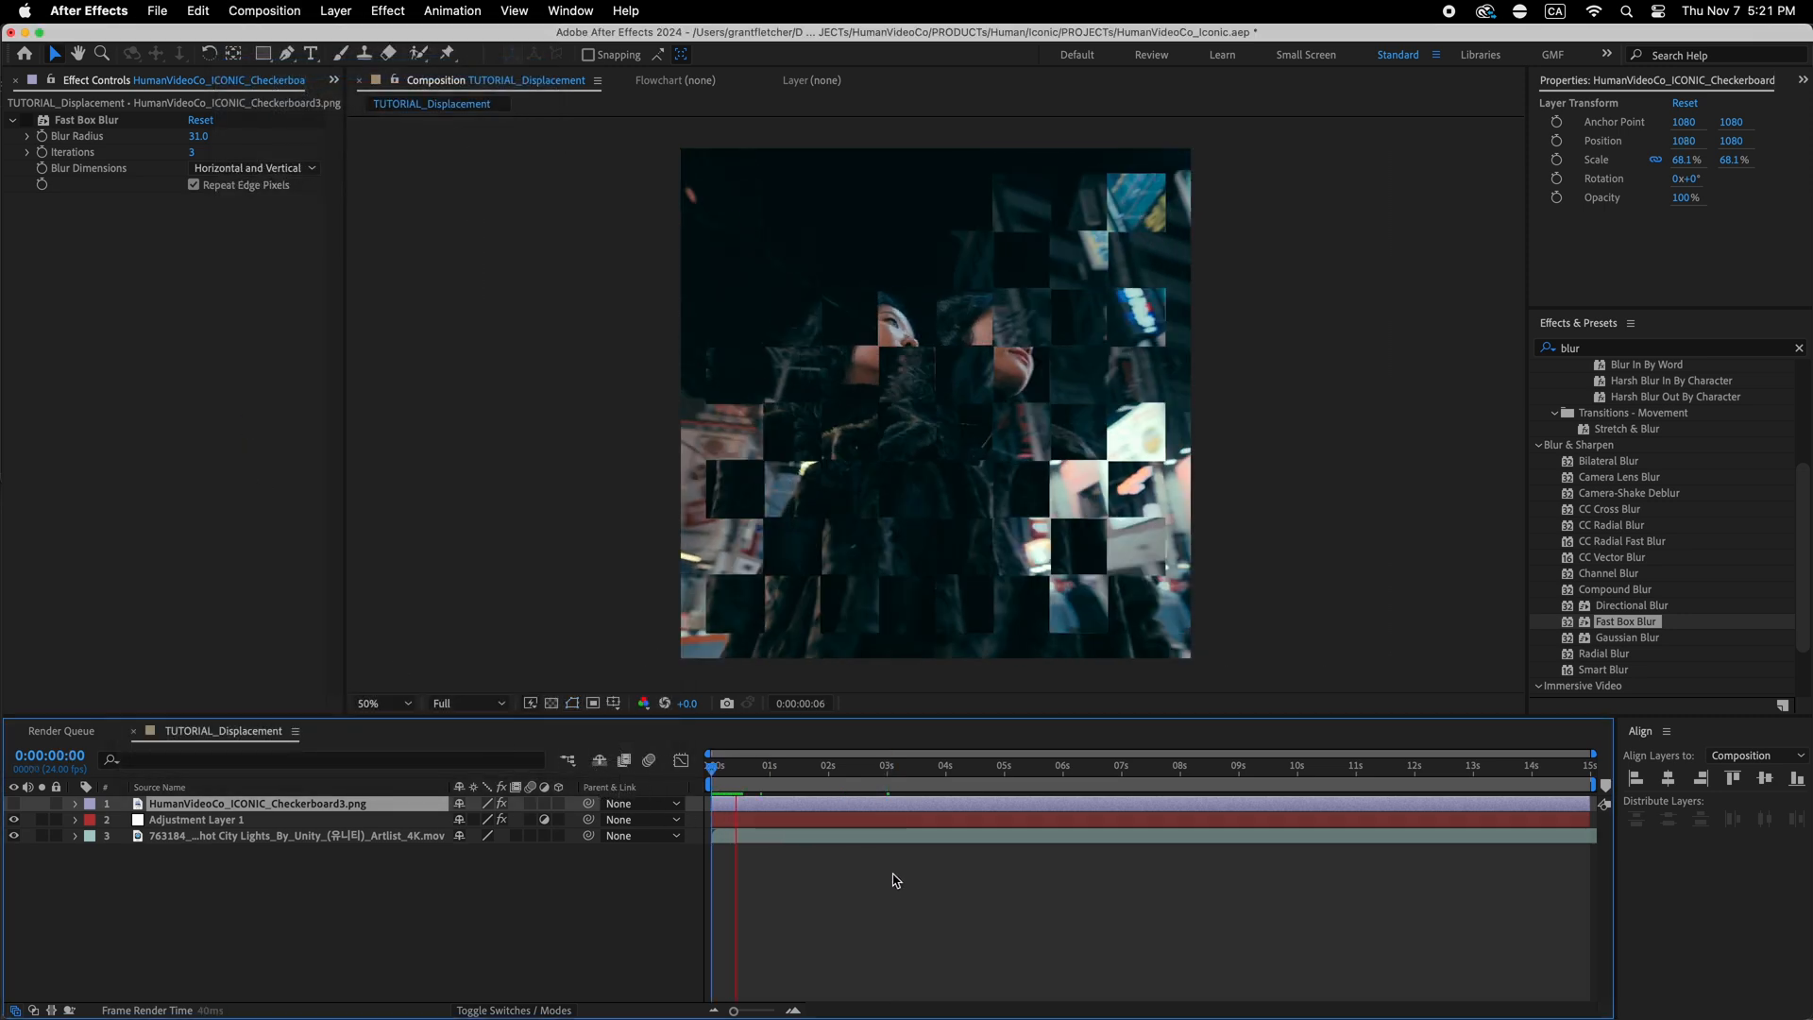
{"action": "left_click", "coordinate": [854, 764]}
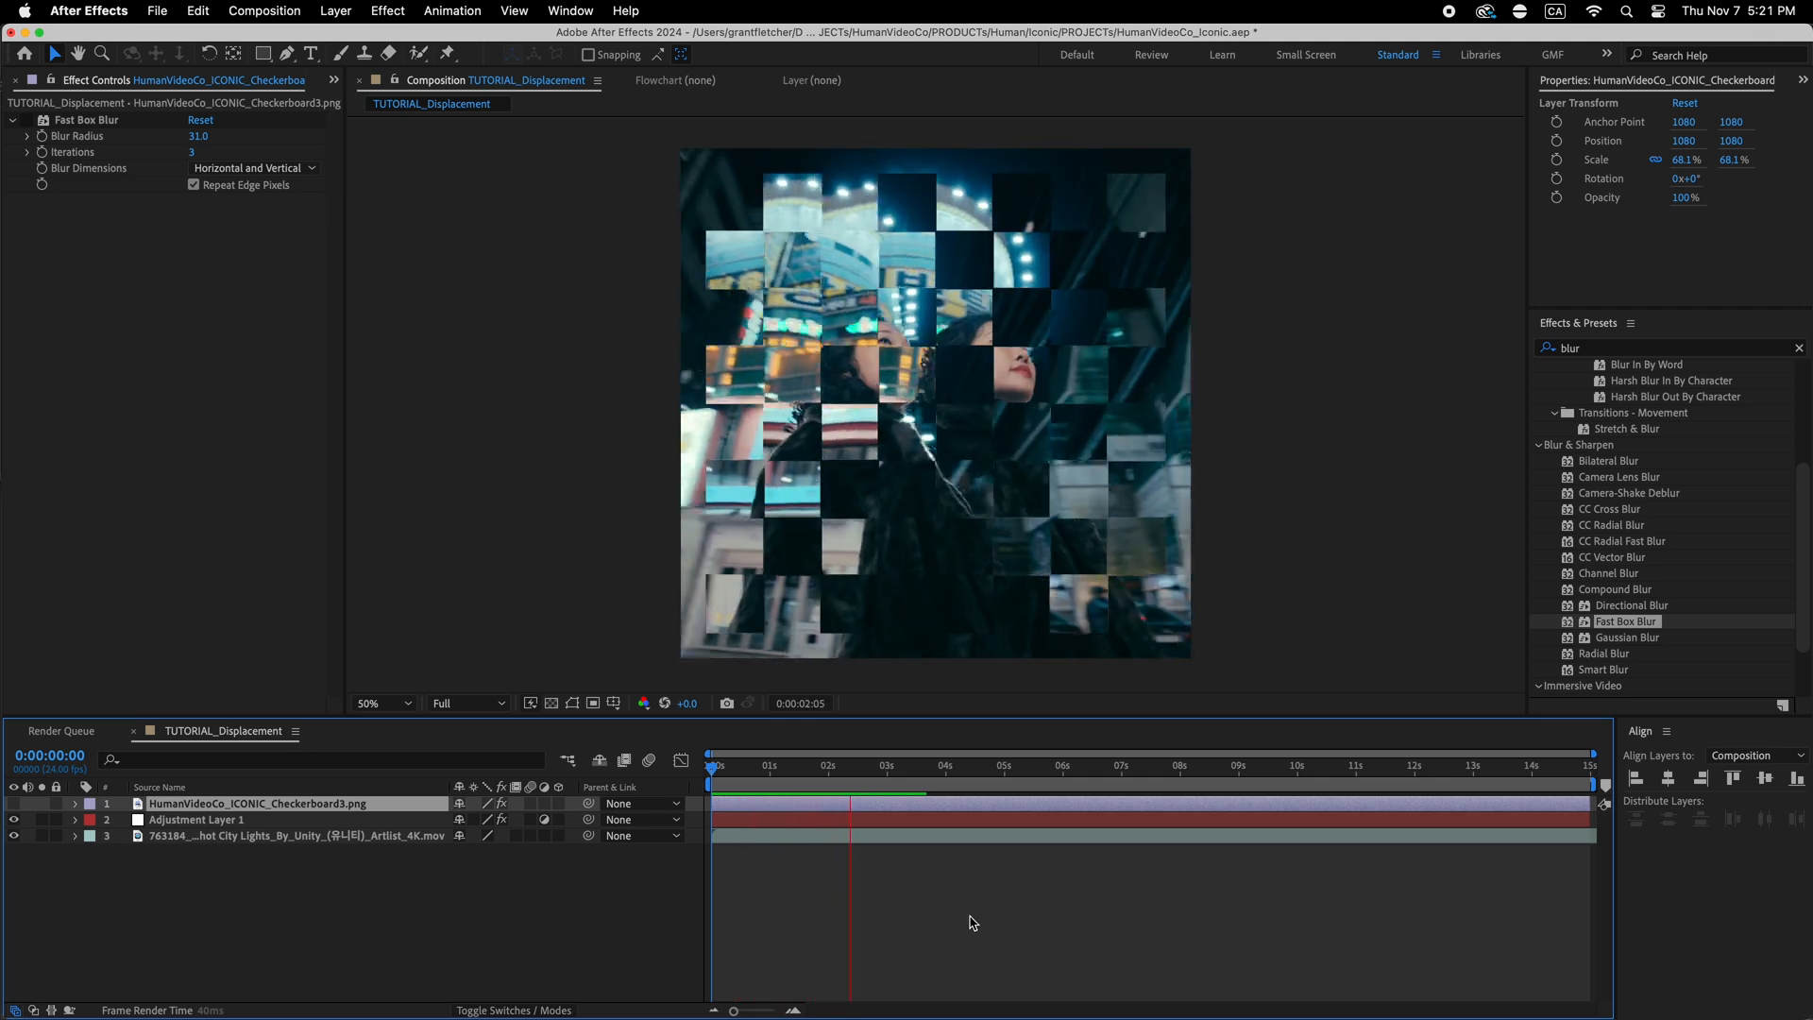
{"action": "left_click", "coordinate": [969, 764]}
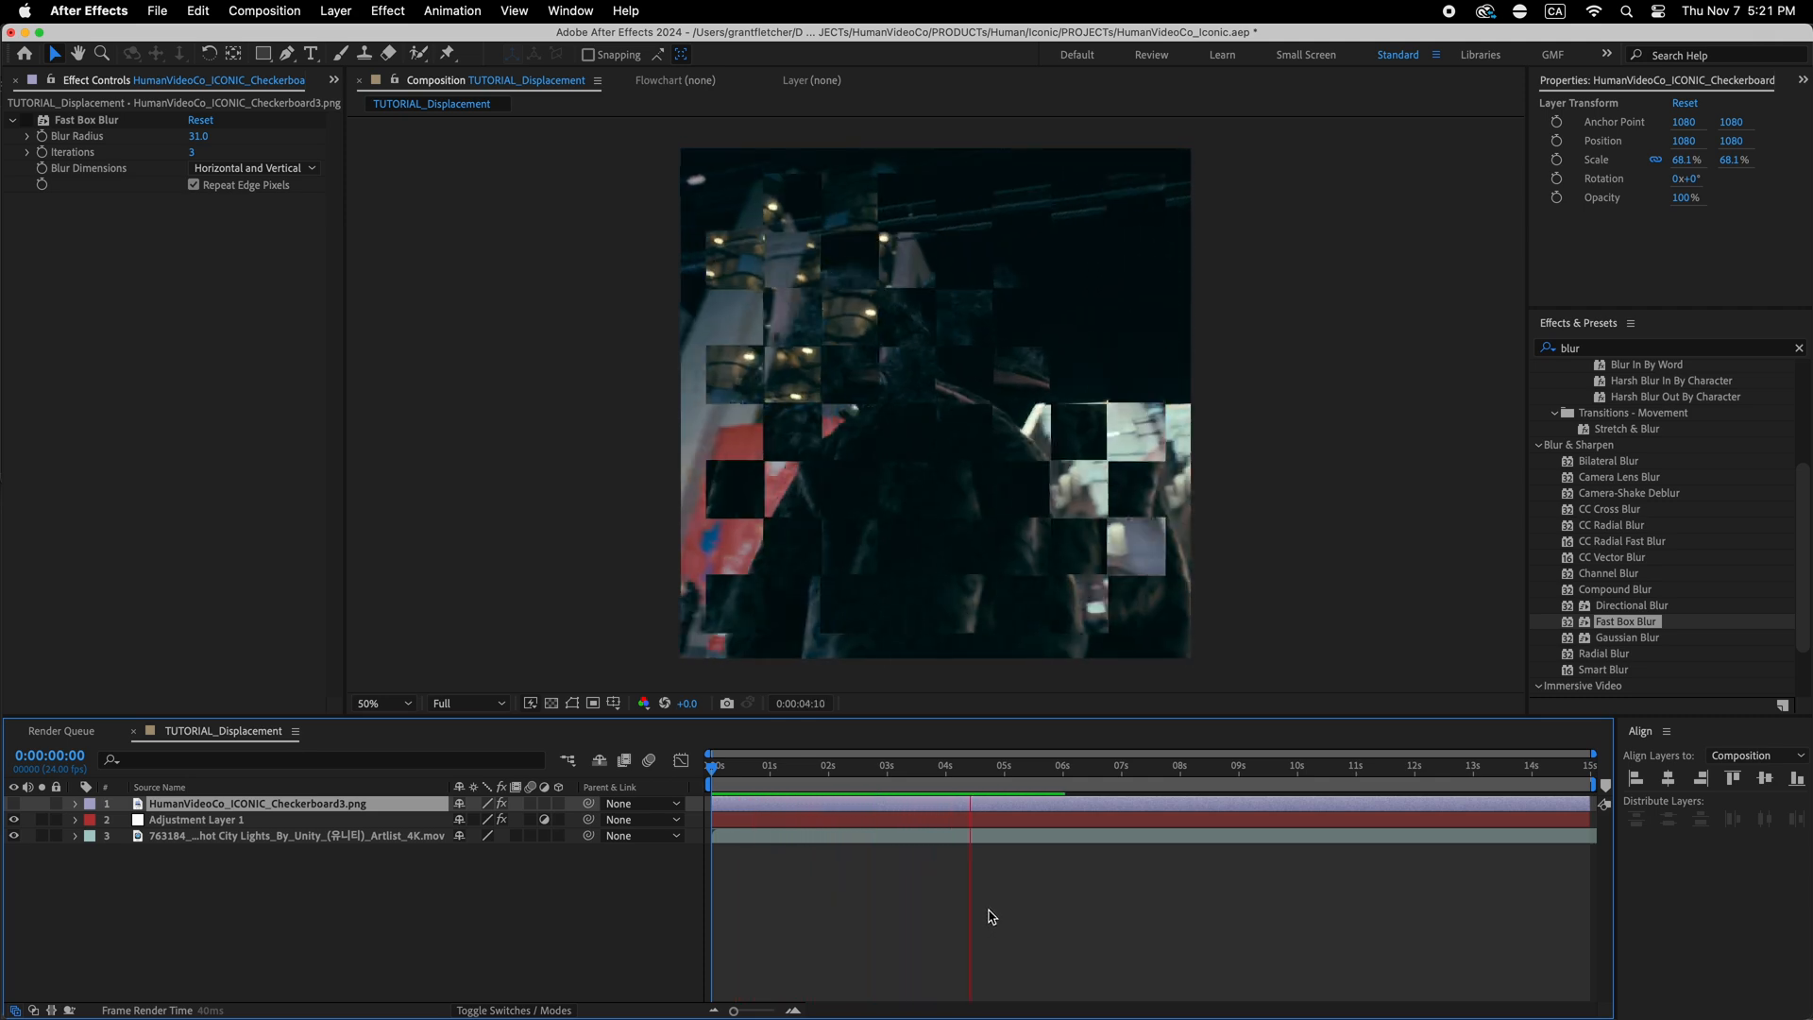
{"action": "left_click", "coordinate": [993, 764]}
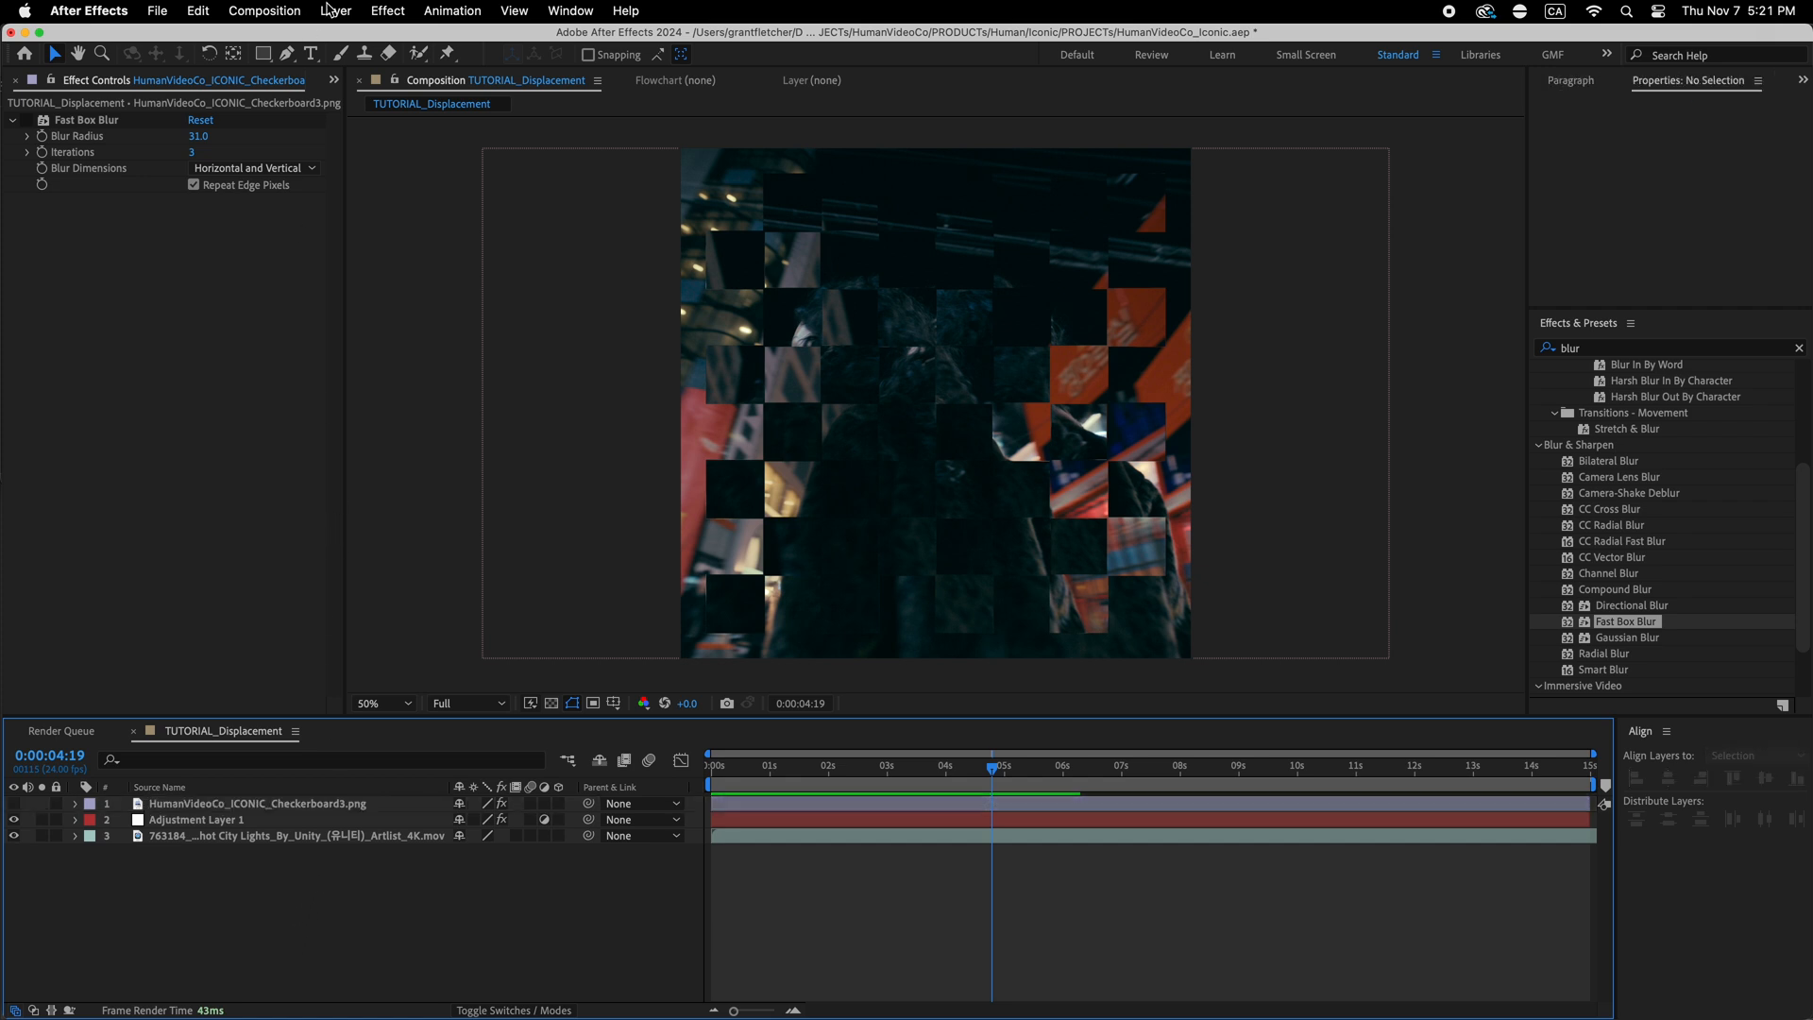
{"action": "mouse_move", "coordinate": [350, 93]}
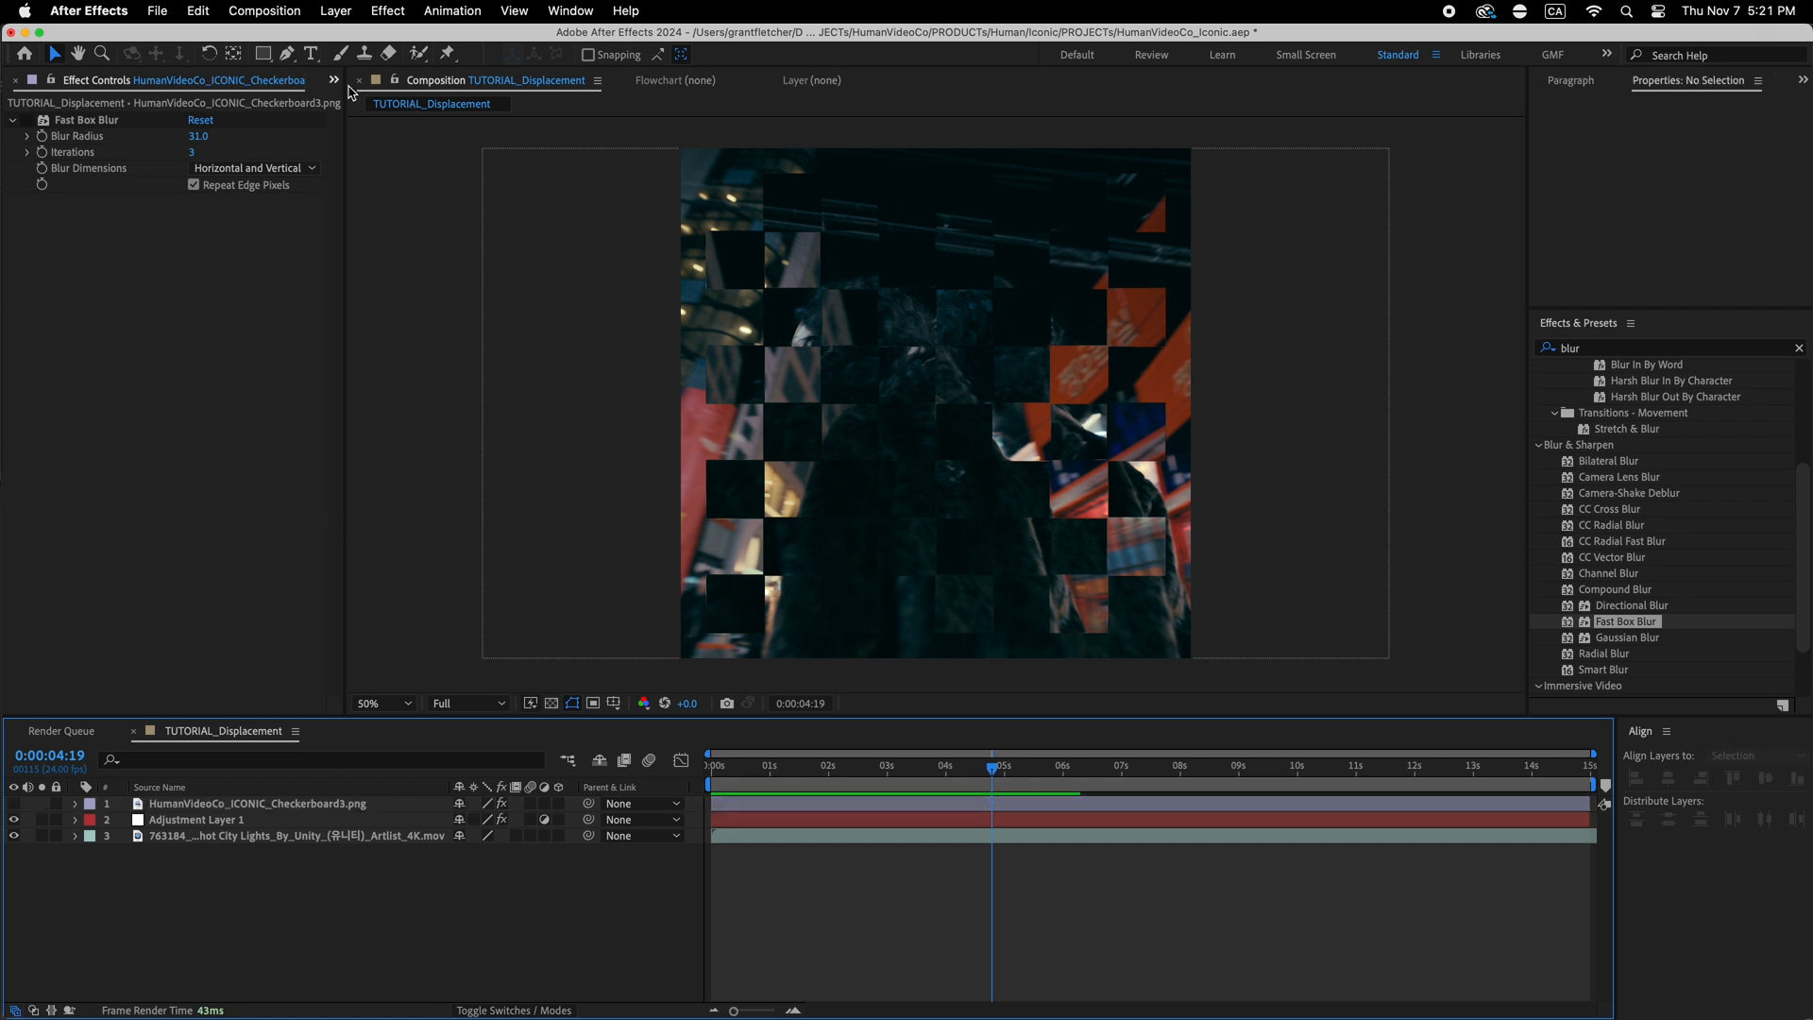
- Reveal TUTORIAL_Displacement in the Project panel and nest it in a new composition
{"action": "left_click", "coordinate": [35, 79]}
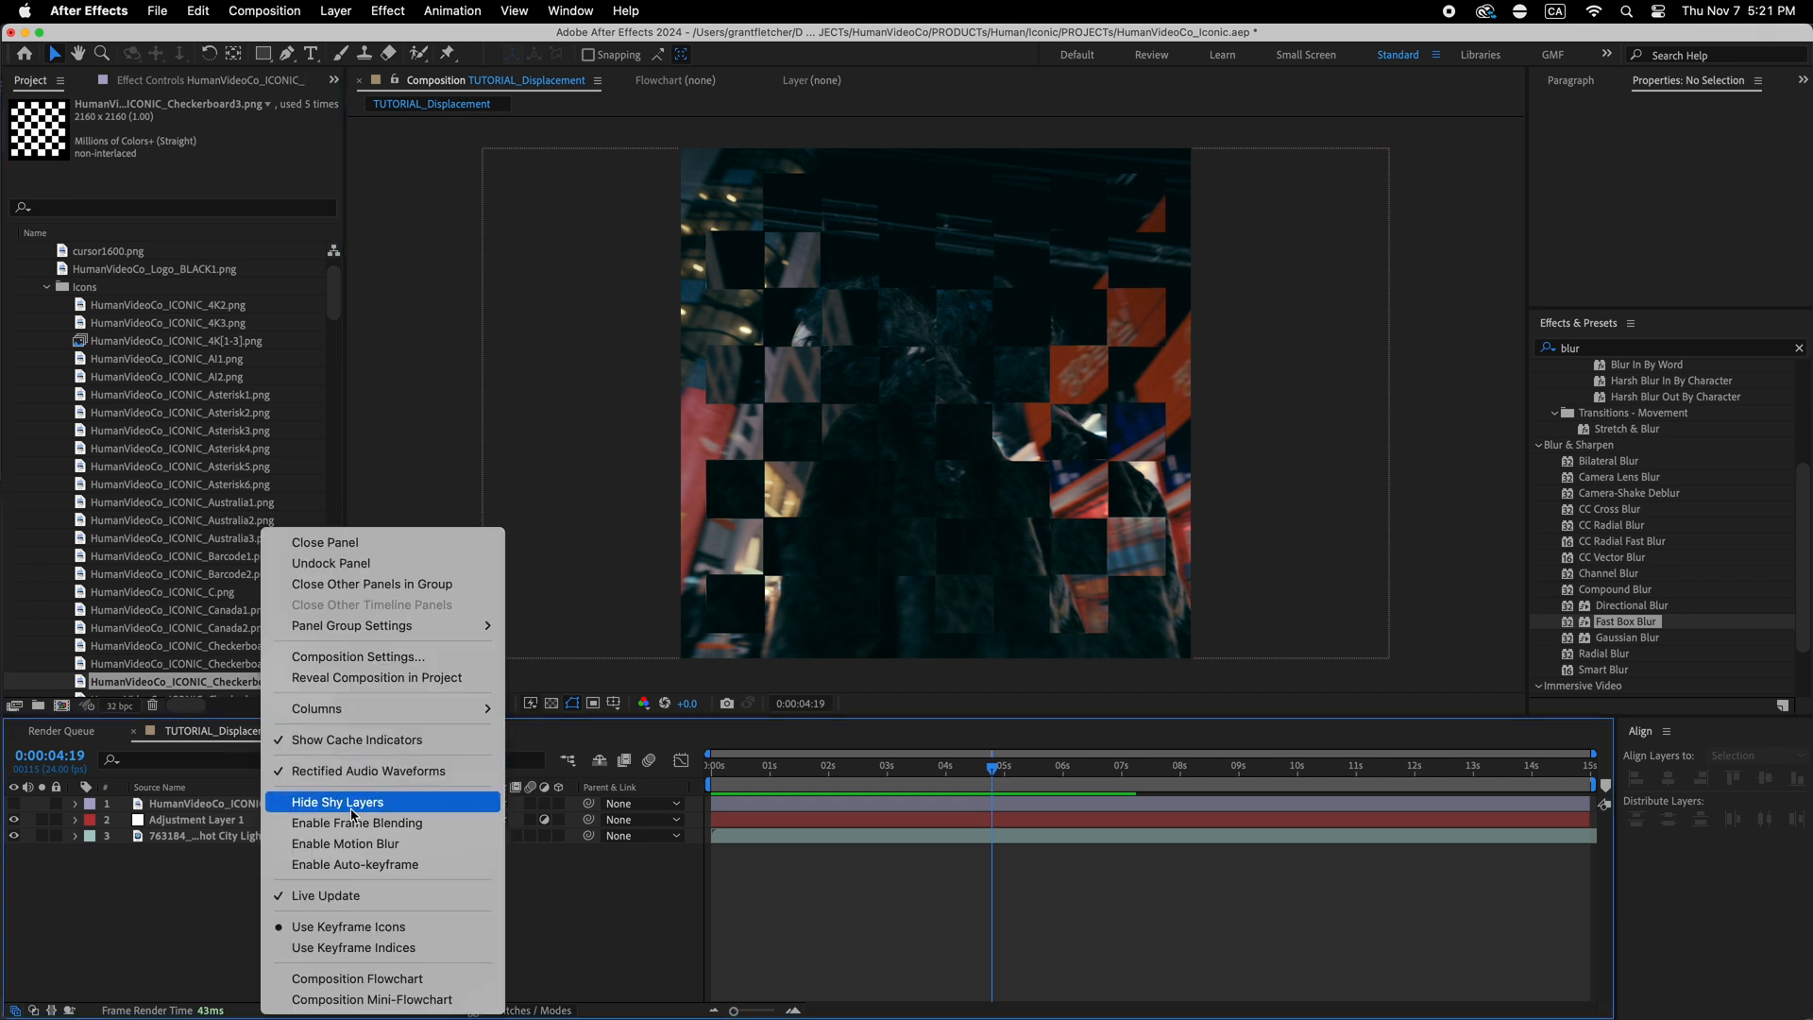
{"action": "mouse_move", "coordinate": [382, 677]}
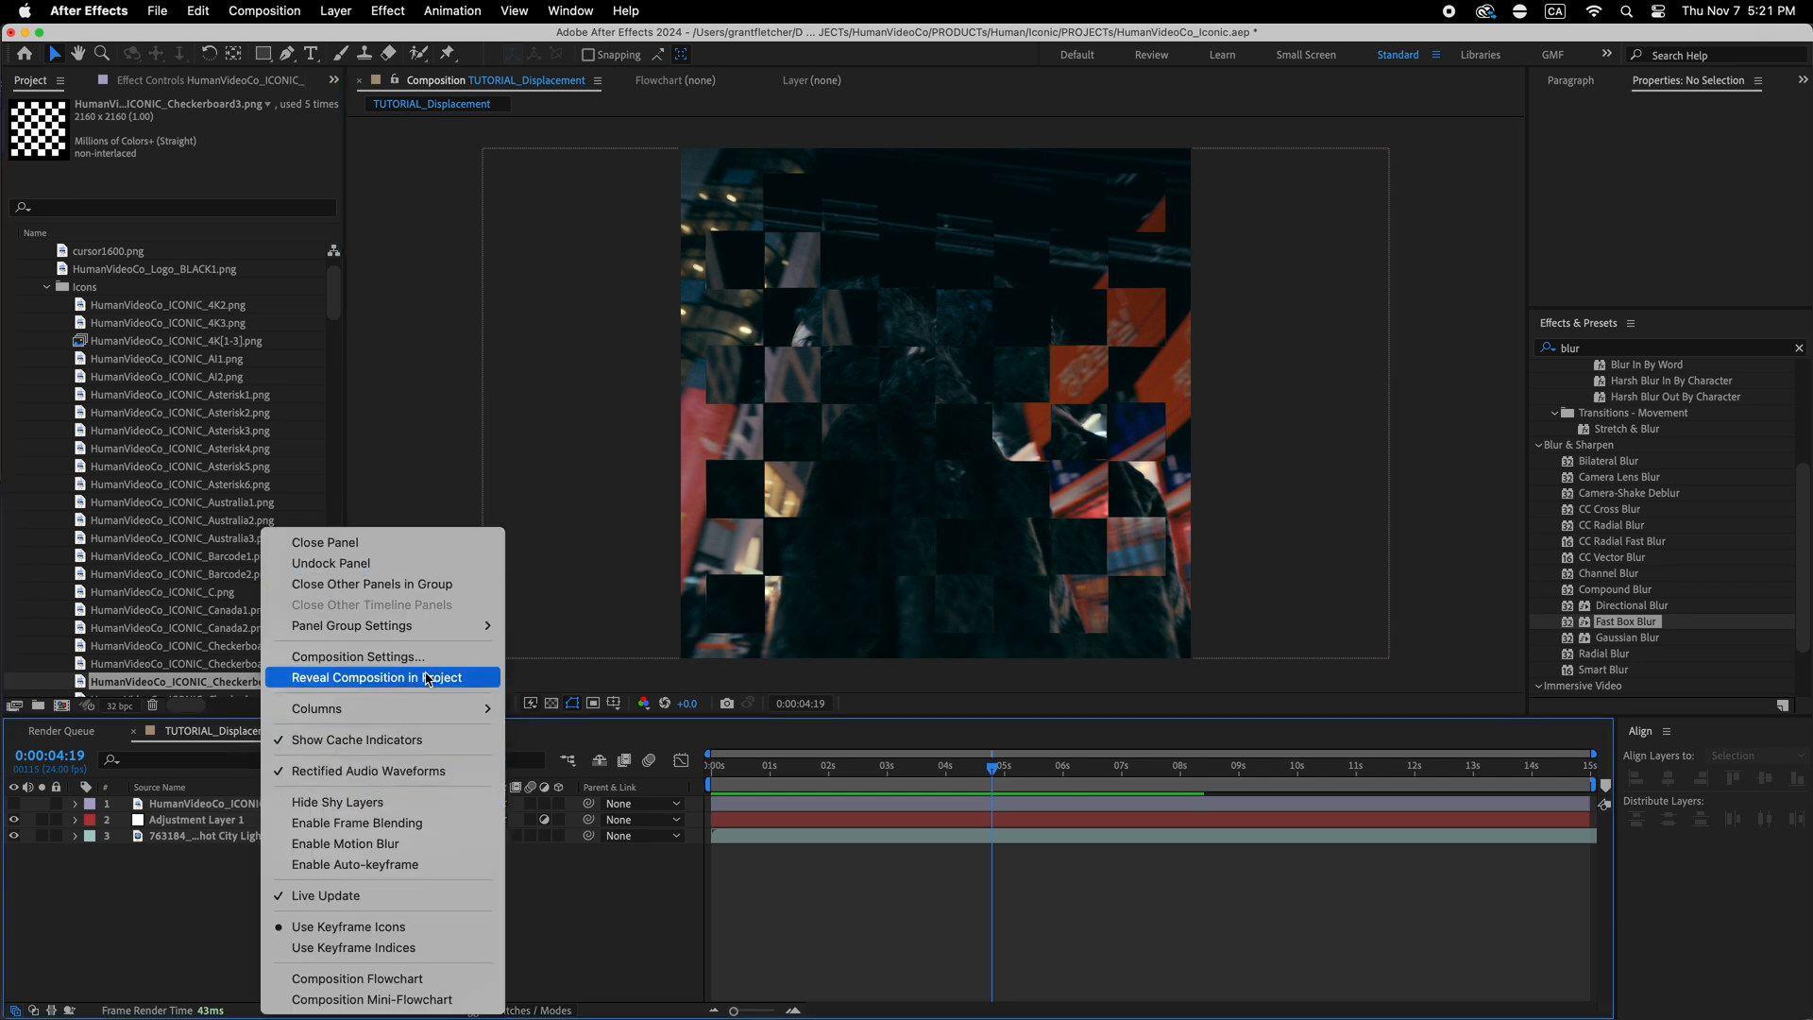
{"action": "left_click", "coordinate": [377, 677]}
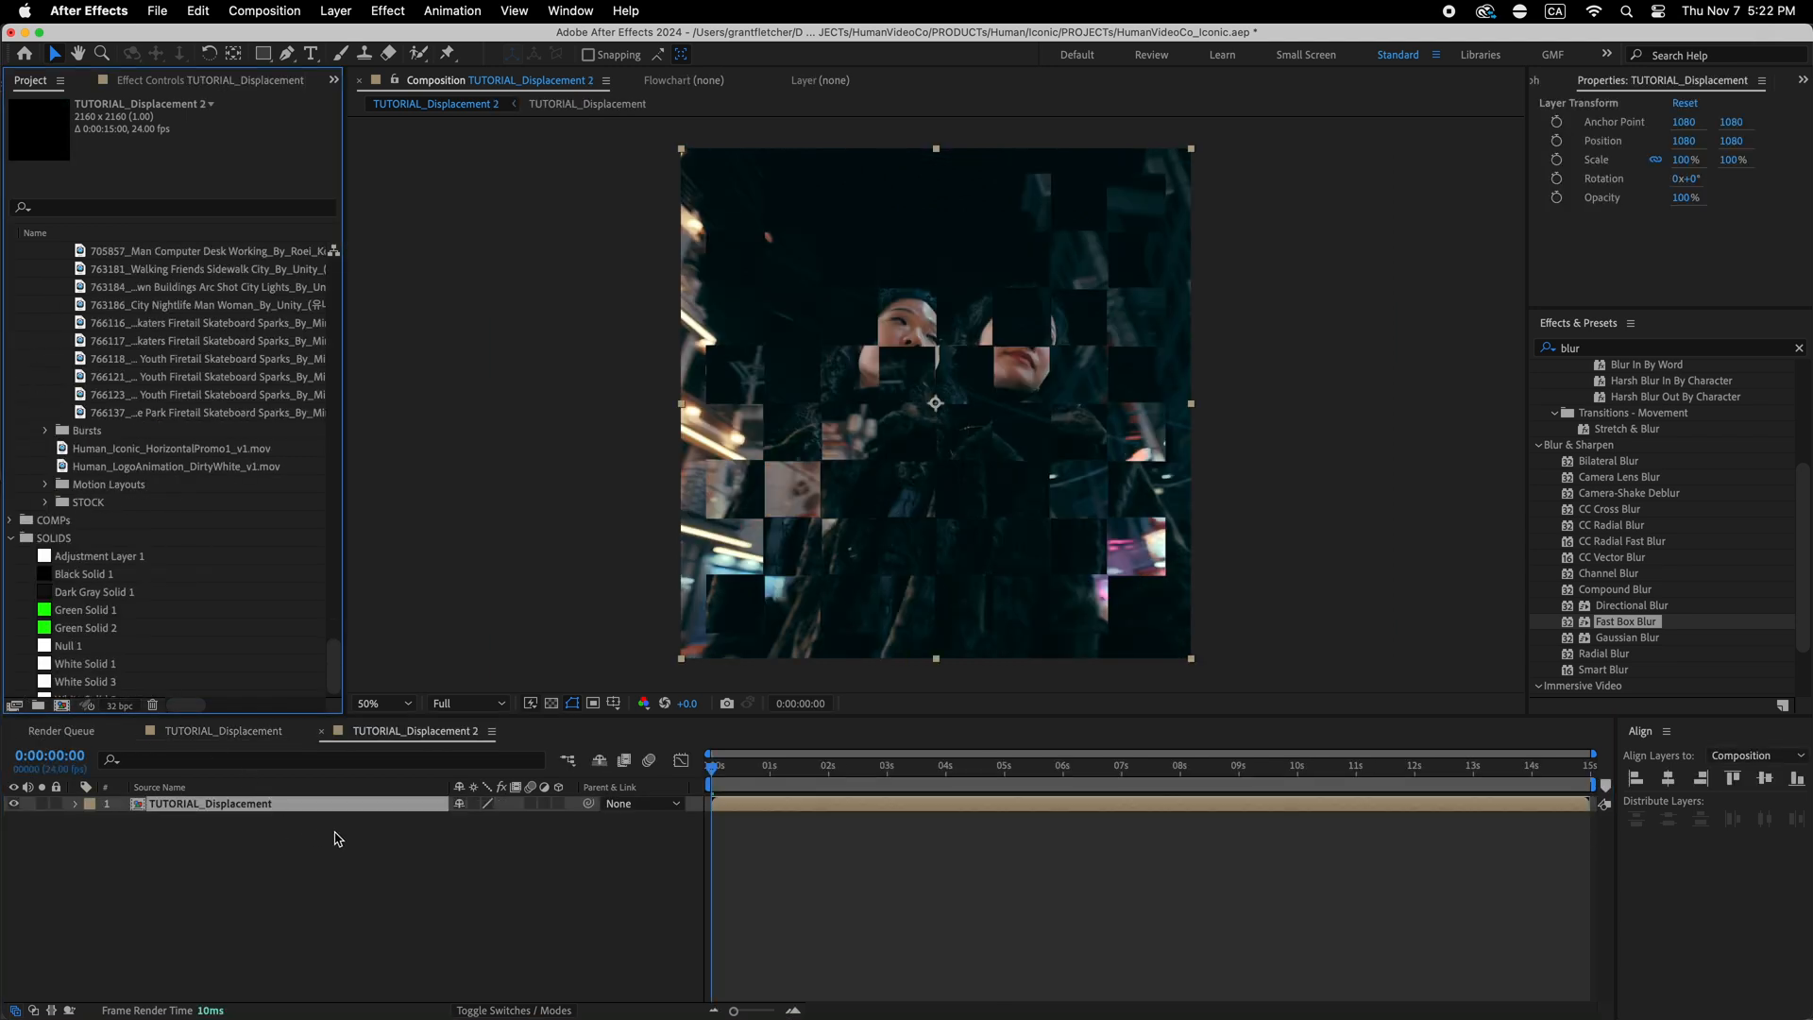
{"action": "left_click", "coordinate": [263, 10]}
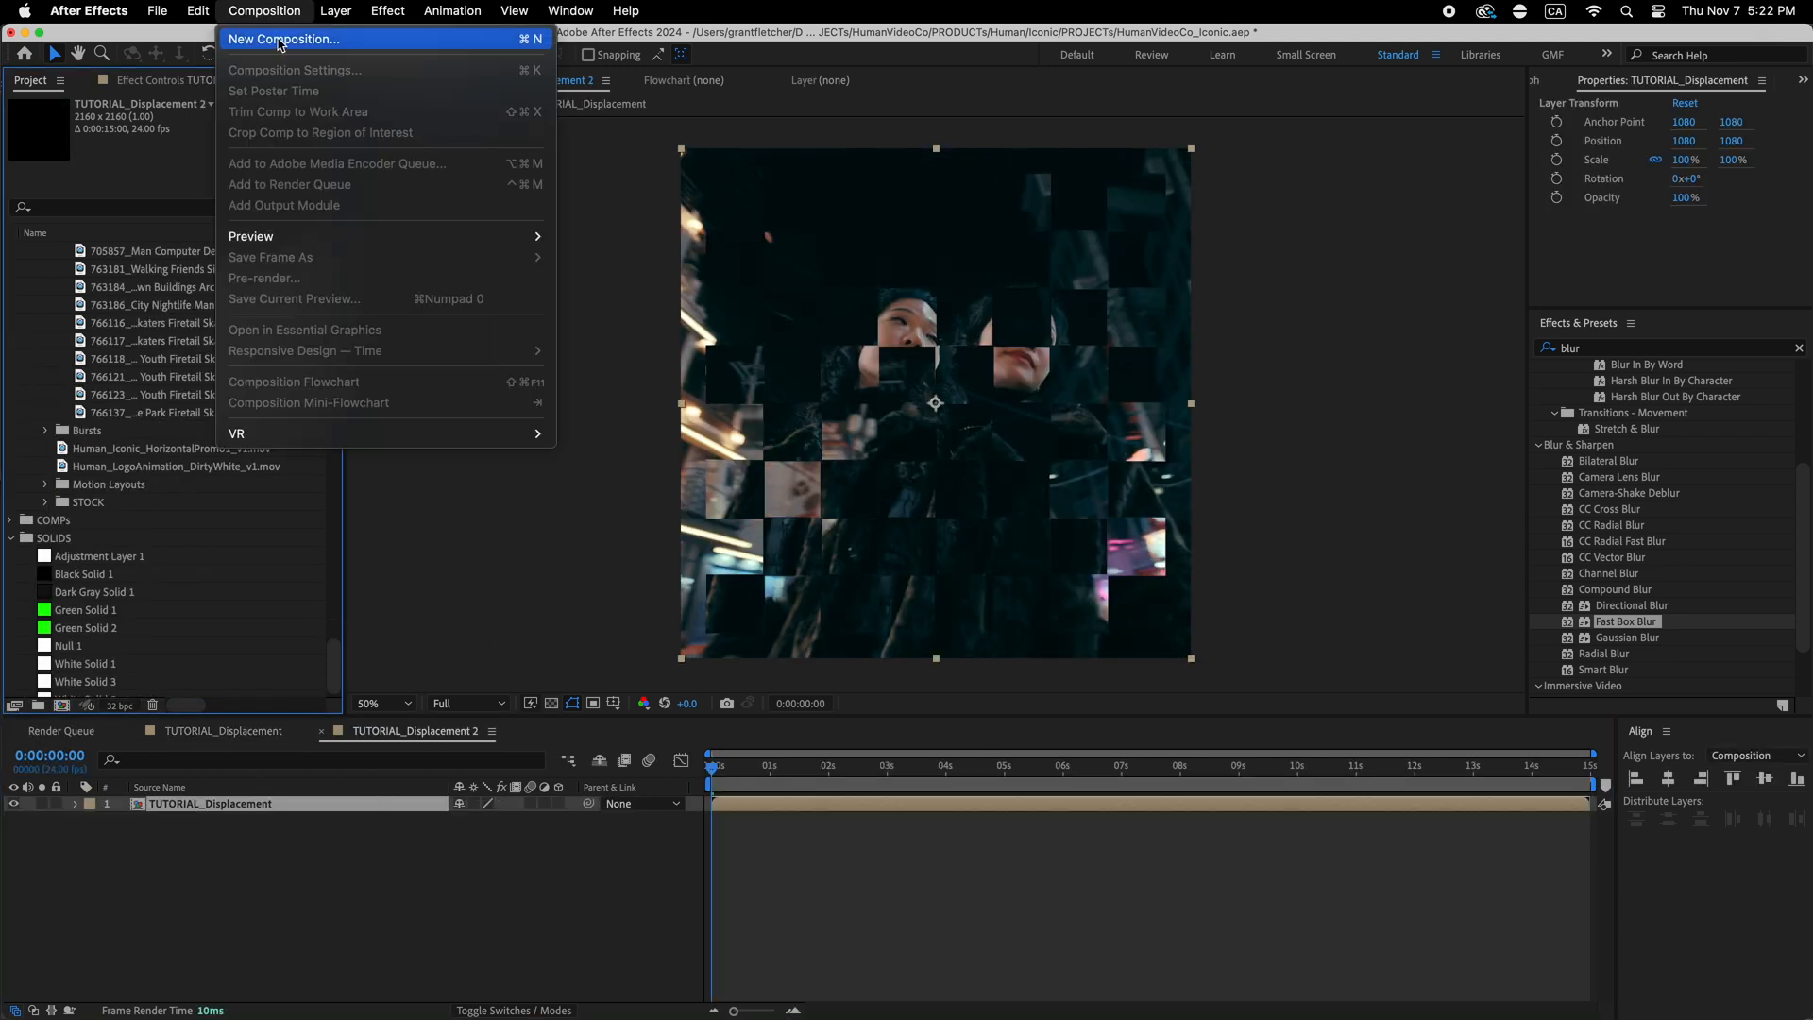
{"action": "mouse_move", "coordinate": [294, 69]}
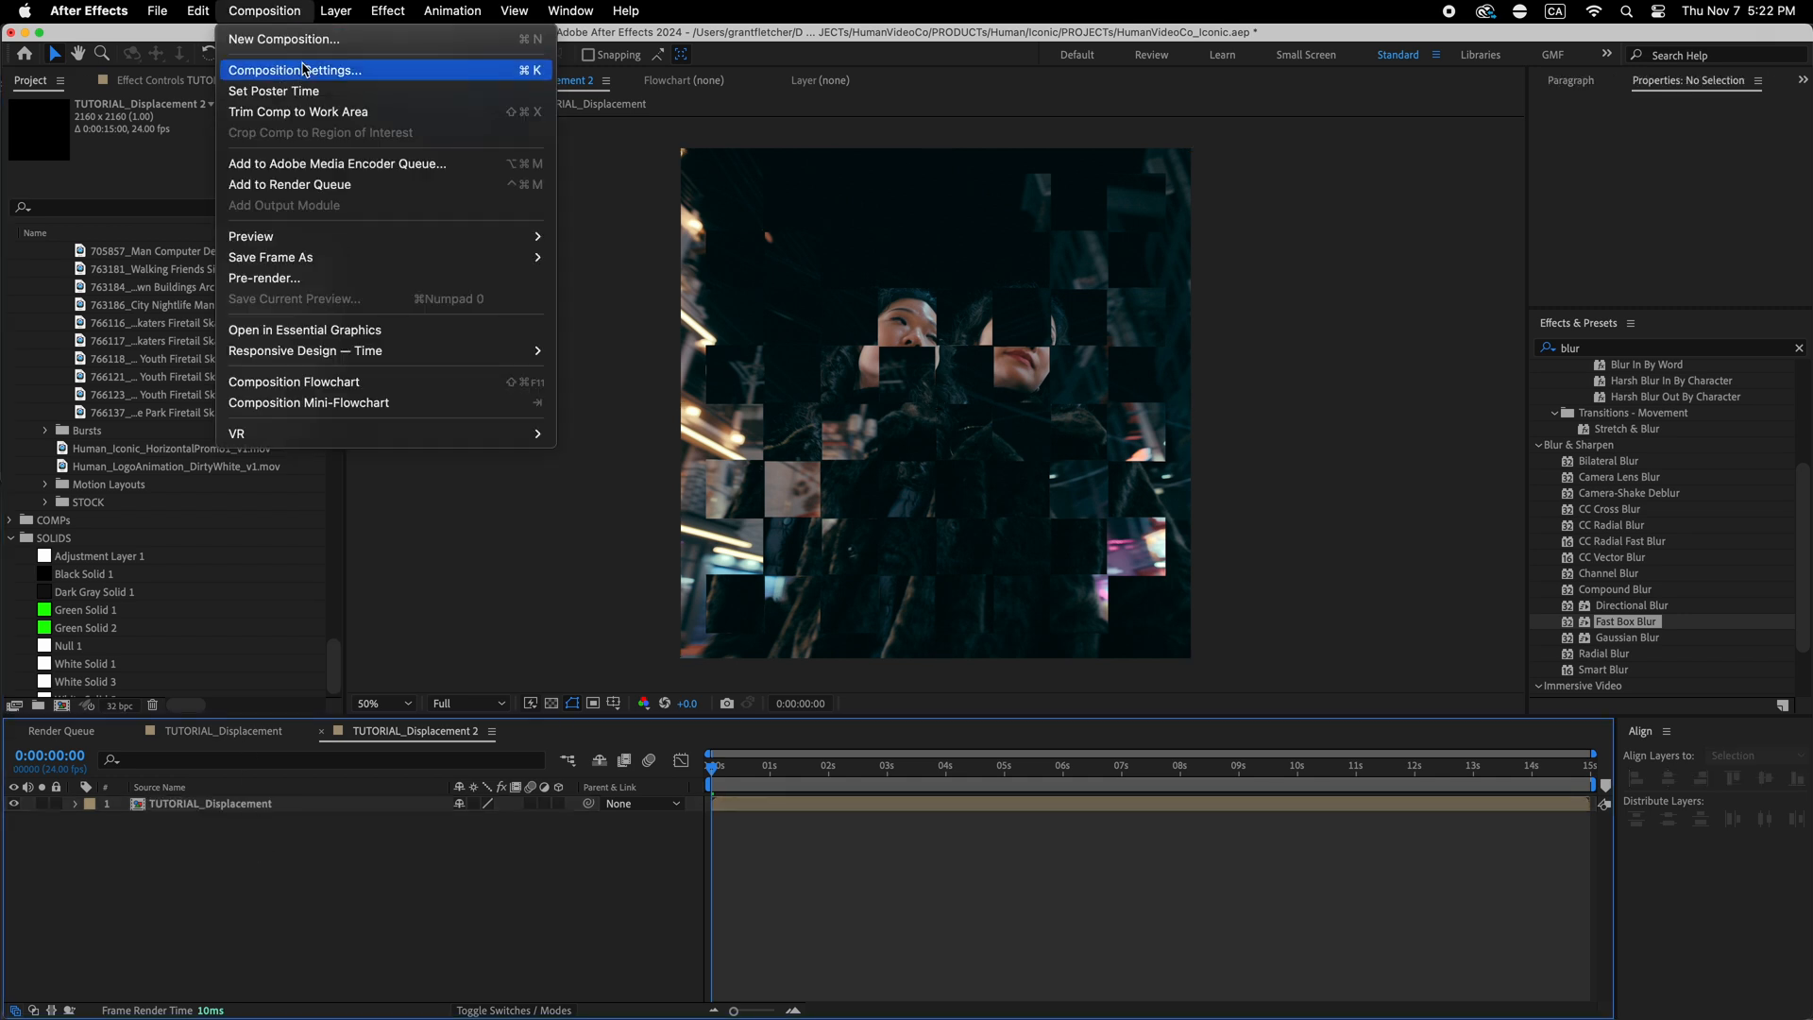
- Make the nested comp 3840×2160 at 24fps, with footage scaled to 82% and a rounded-square mask
{"action": "left_click", "coordinate": [298, 69]}
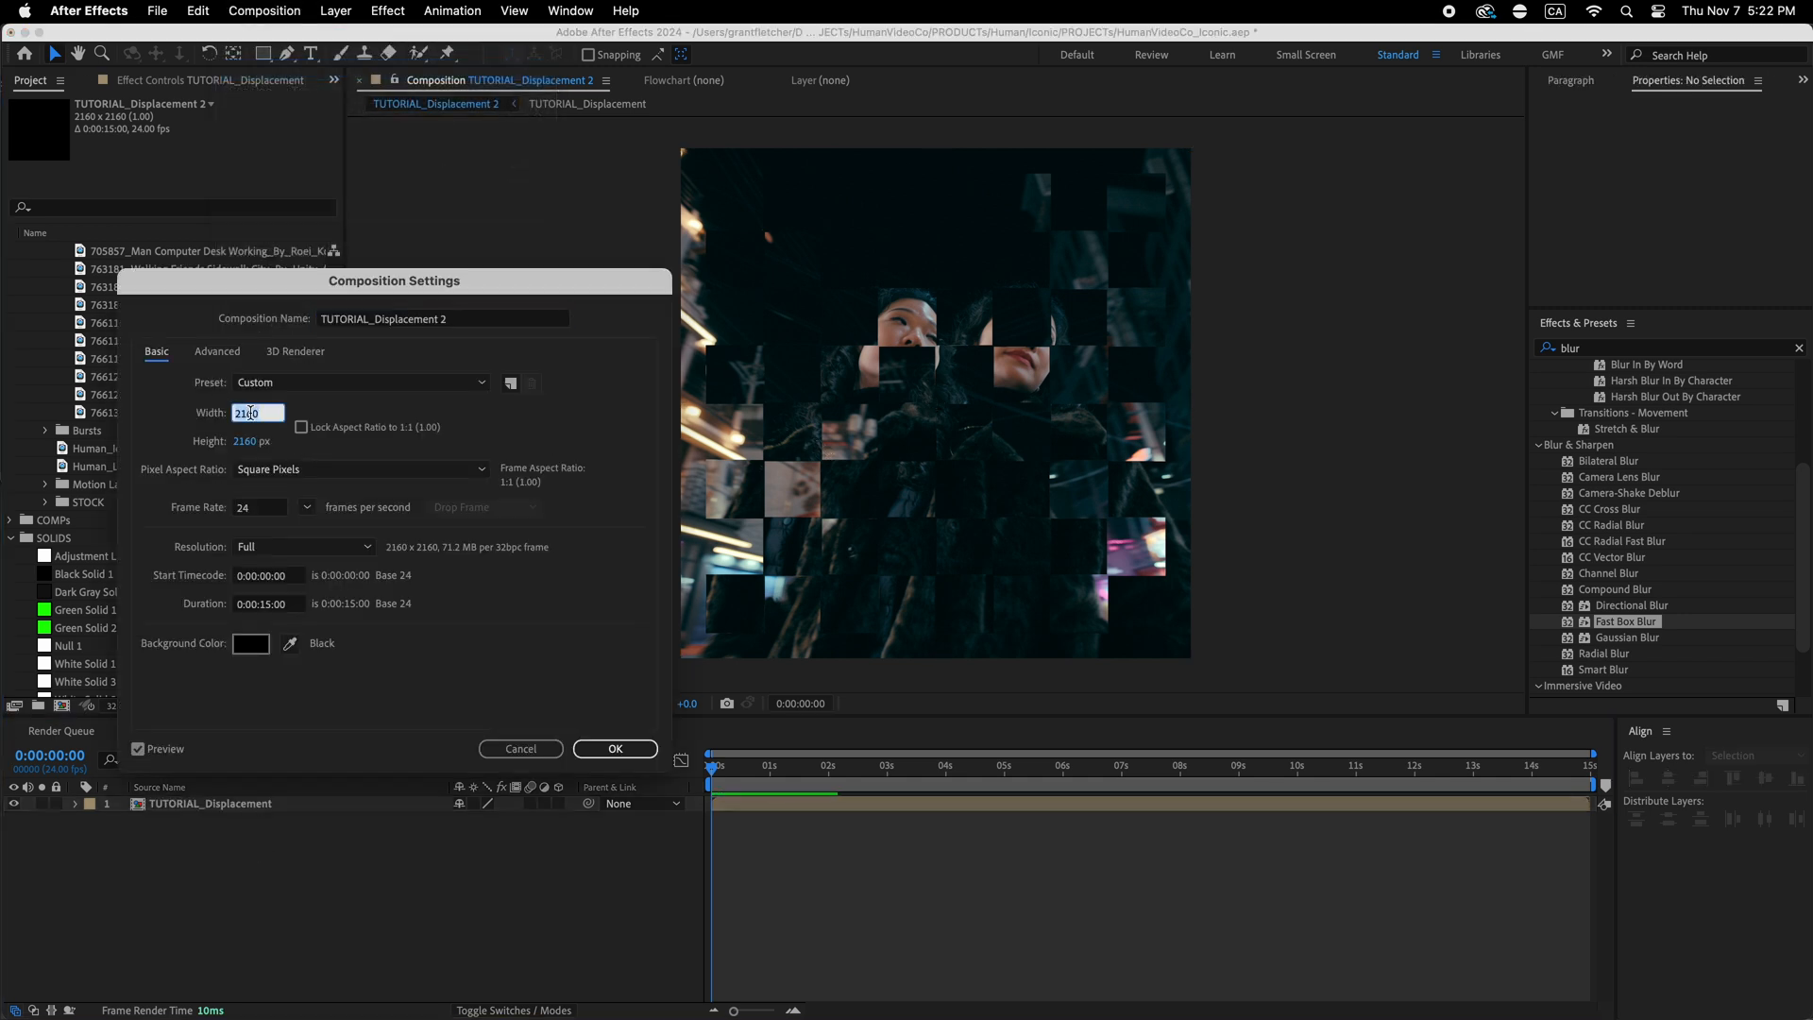
{"action": "left_click", "coordinate": [361, 382]}
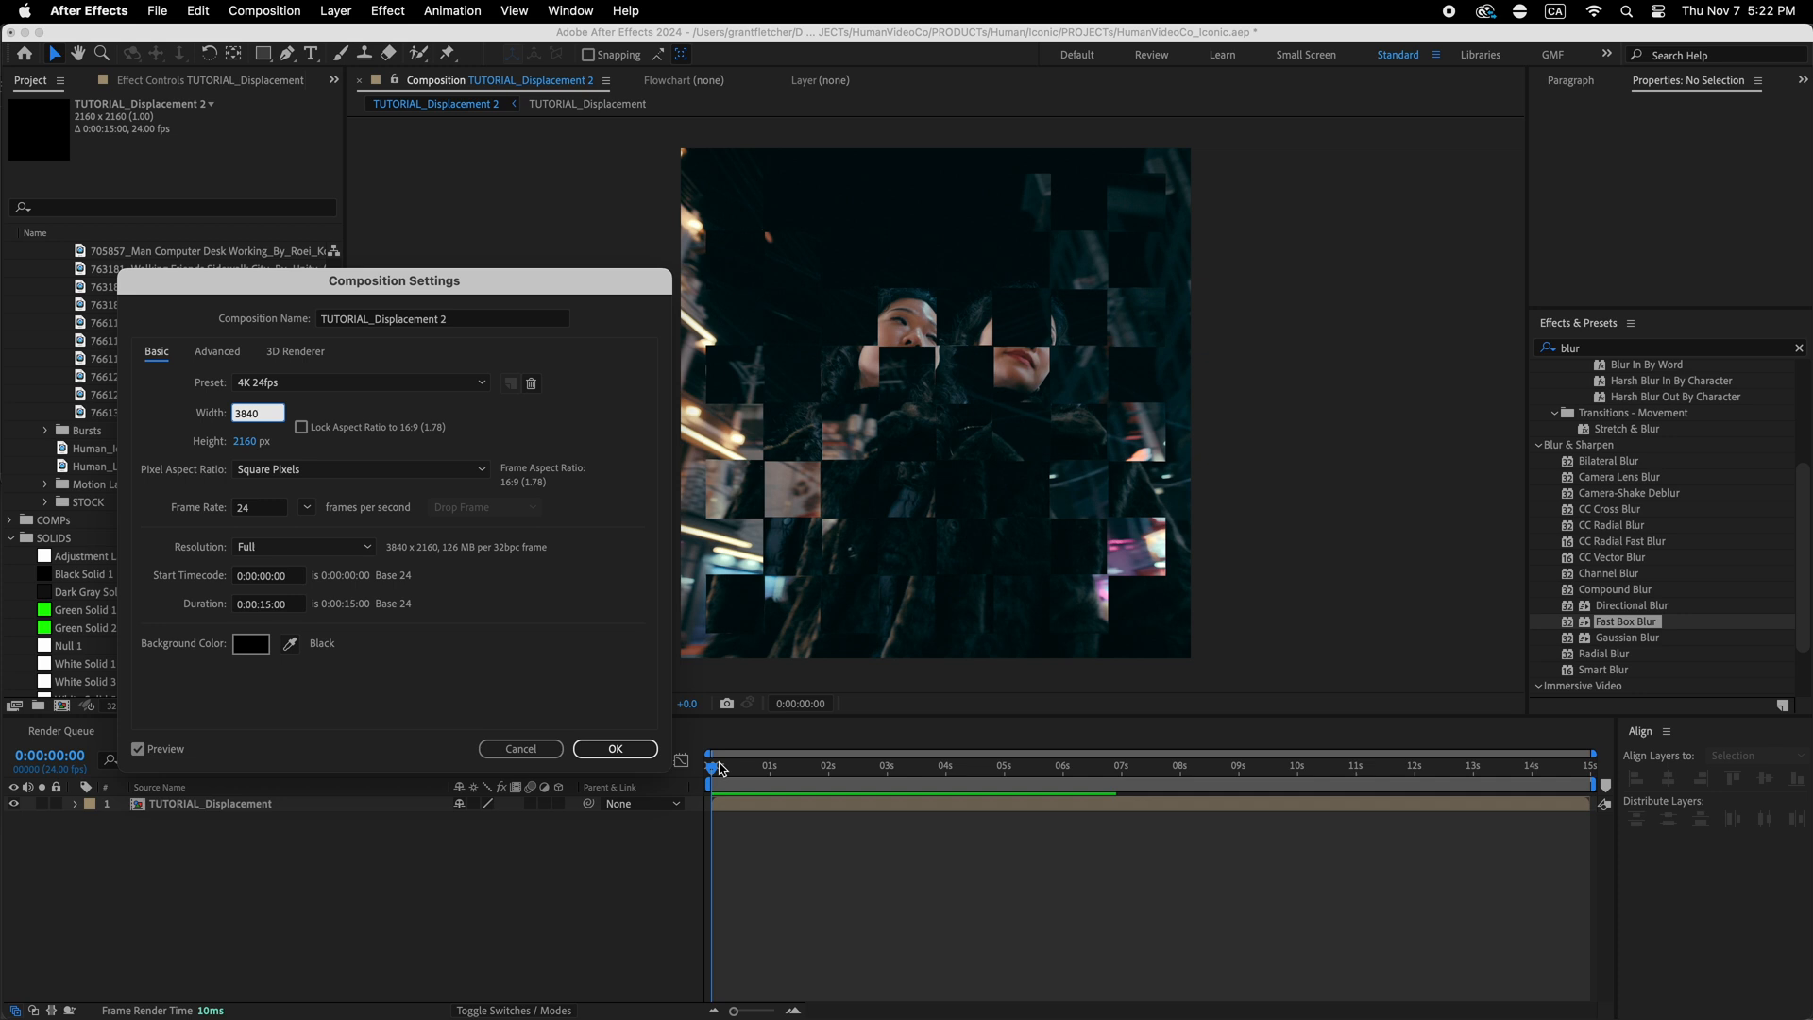
{"action": "left_click", "coordinate": [613, 748]}
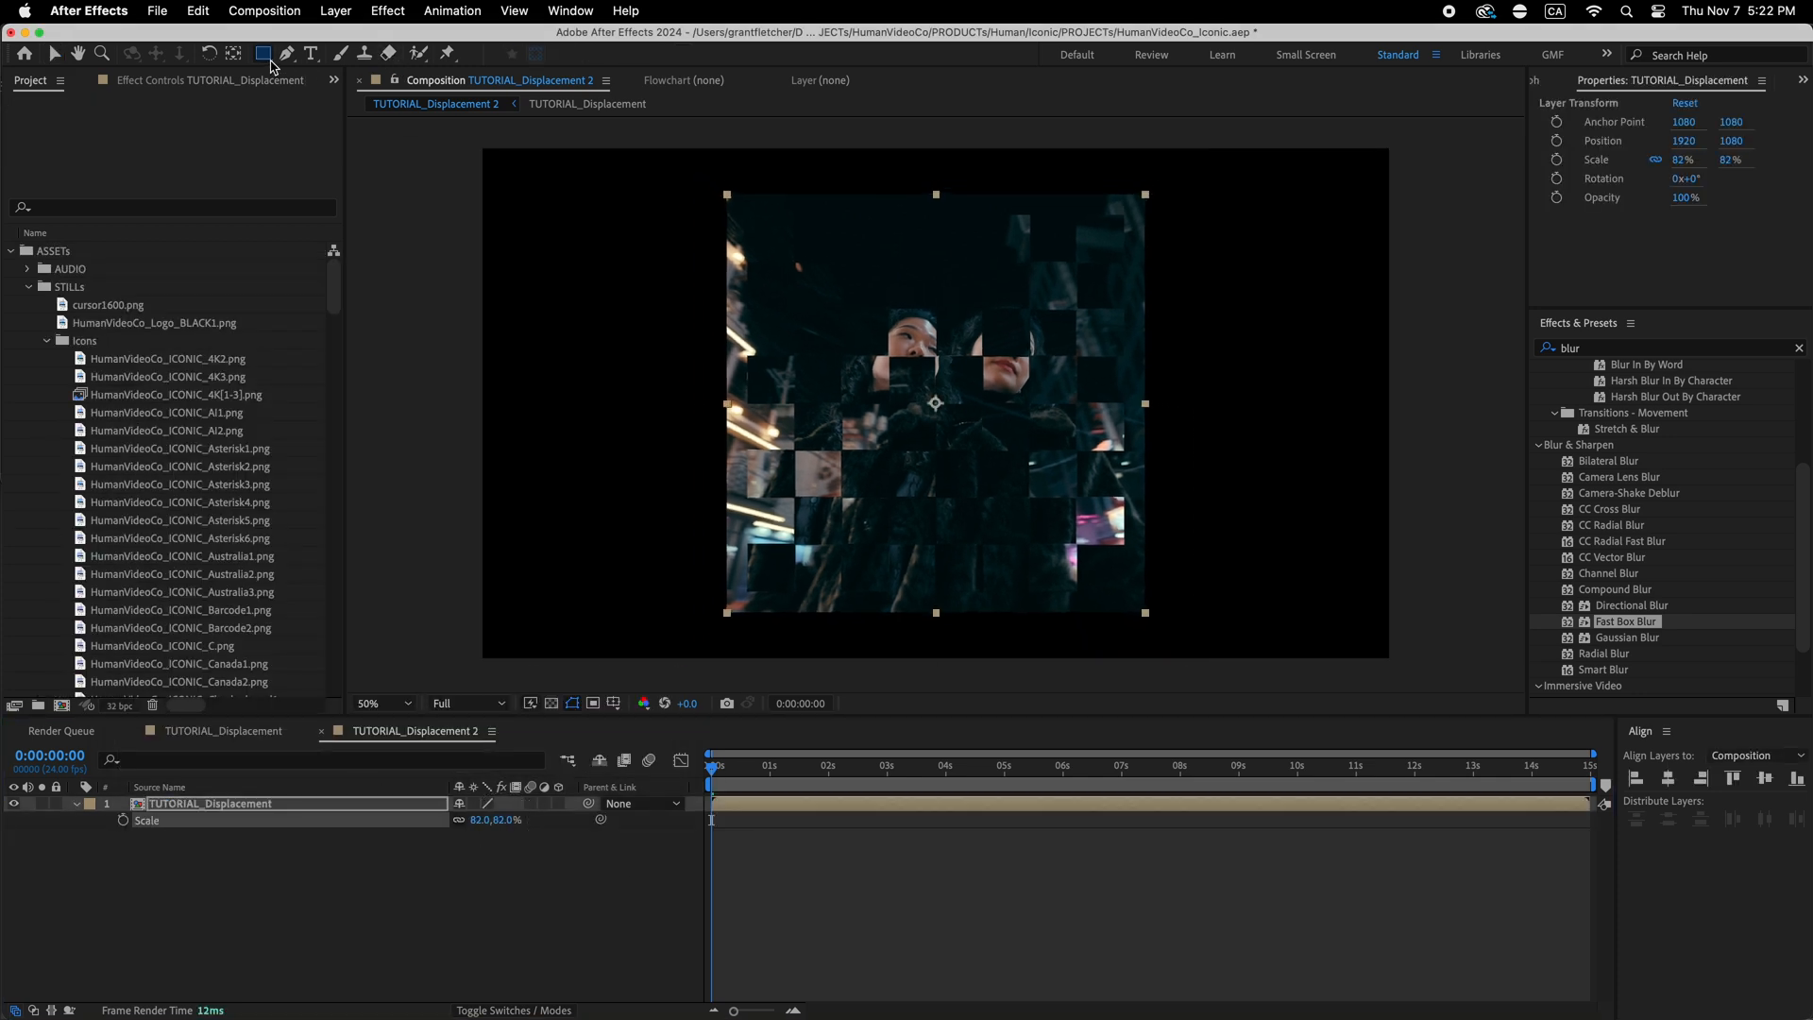
{"action": "mouse_move", "coordinate": [737, 202]}
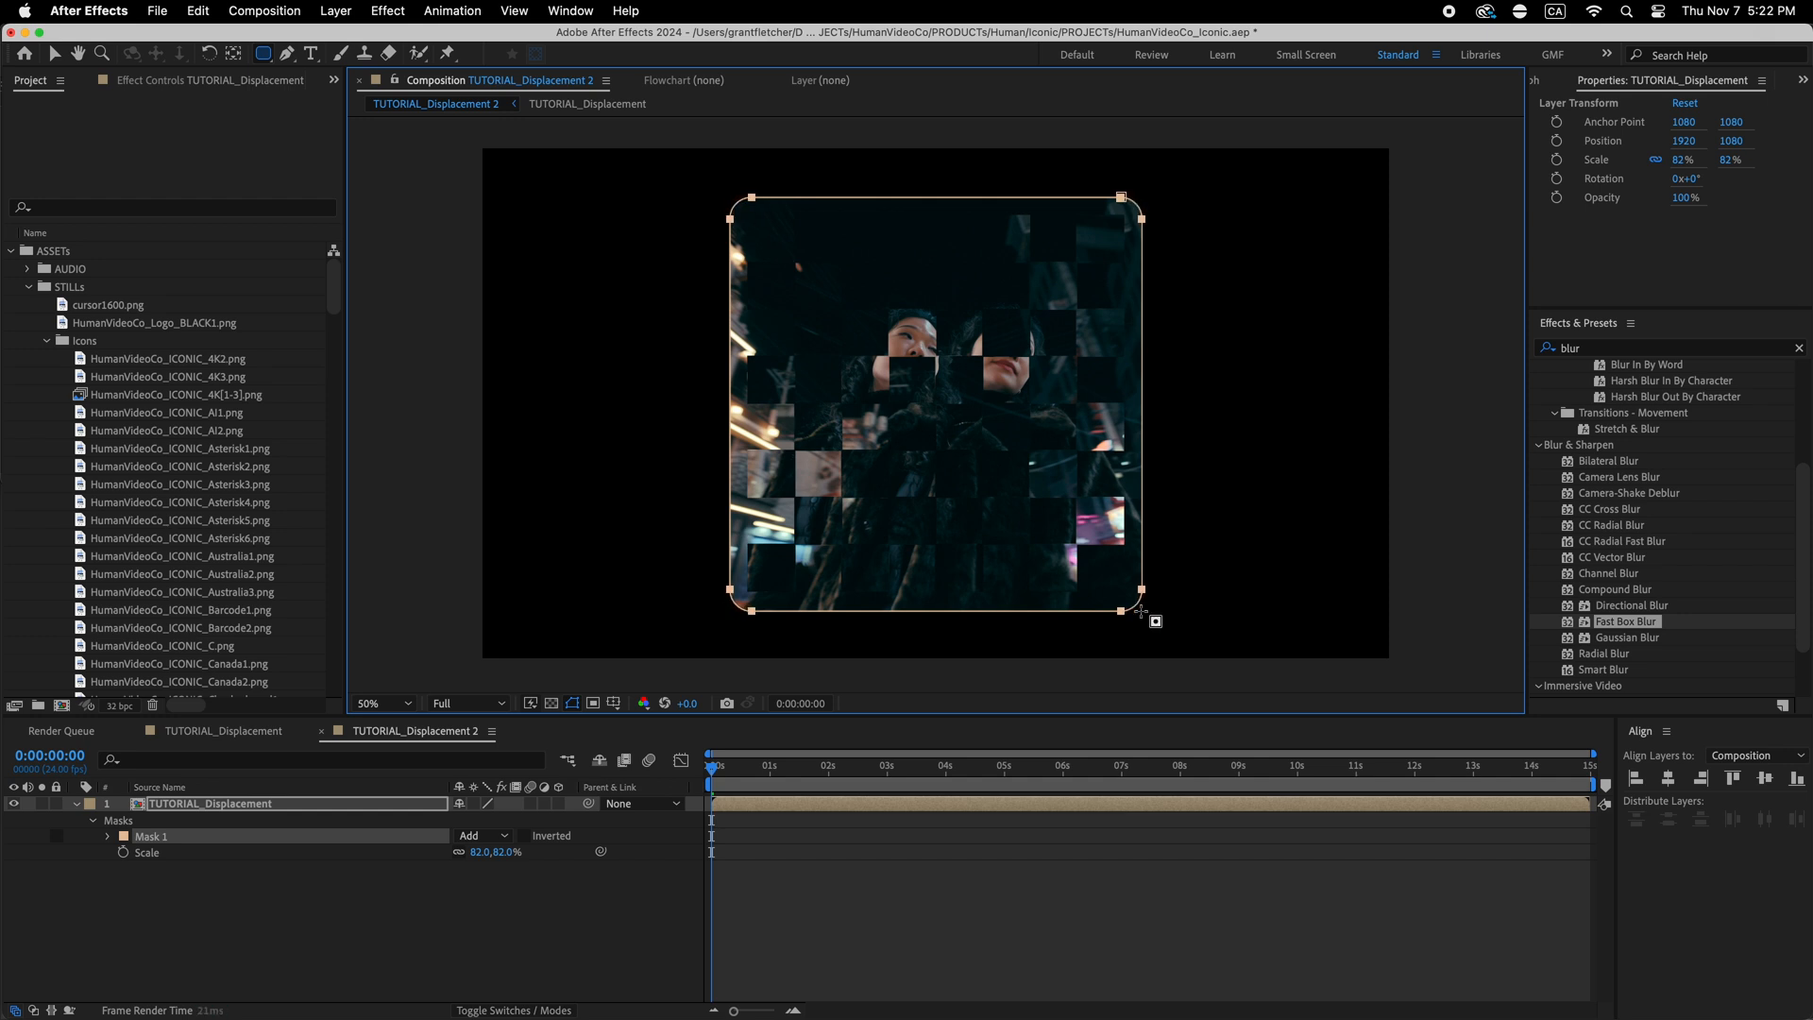
{"action": "left_click", "coordinate": [289, 55]}
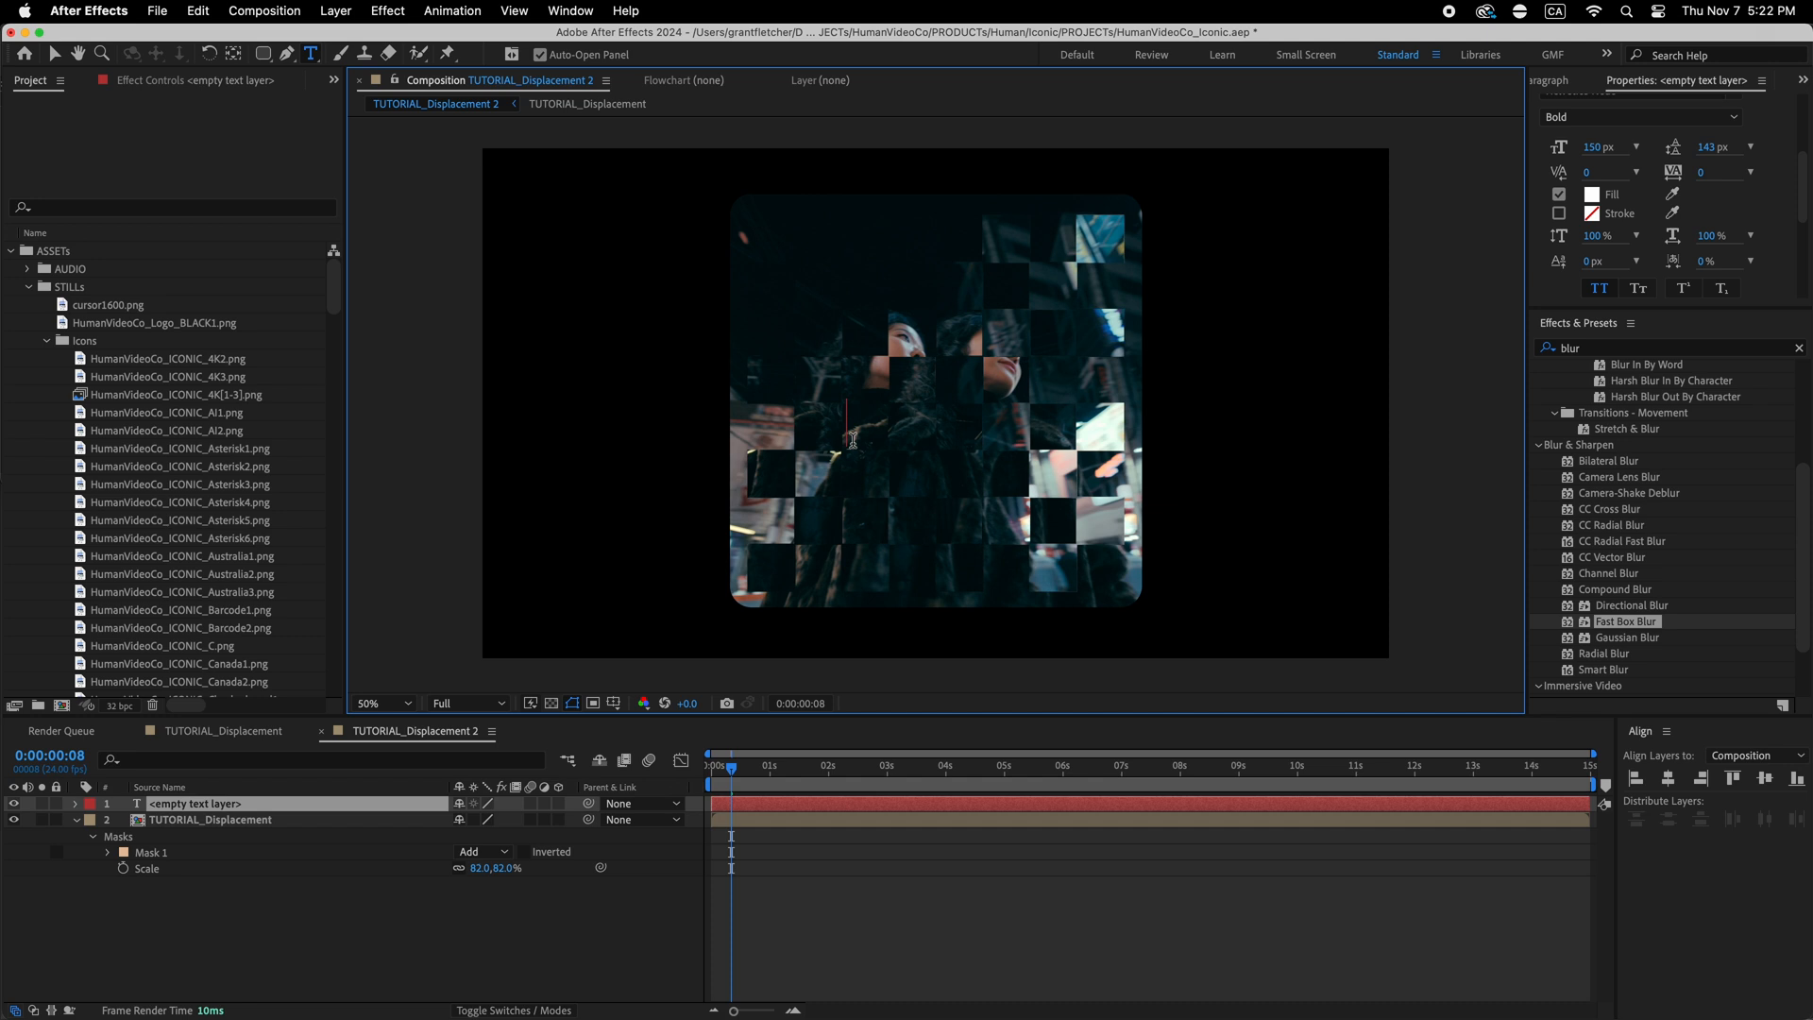
- Type a white SEOUL title in Helvetica Neue Bold and centre it
{"action": "type", "text": "SEOUL"}
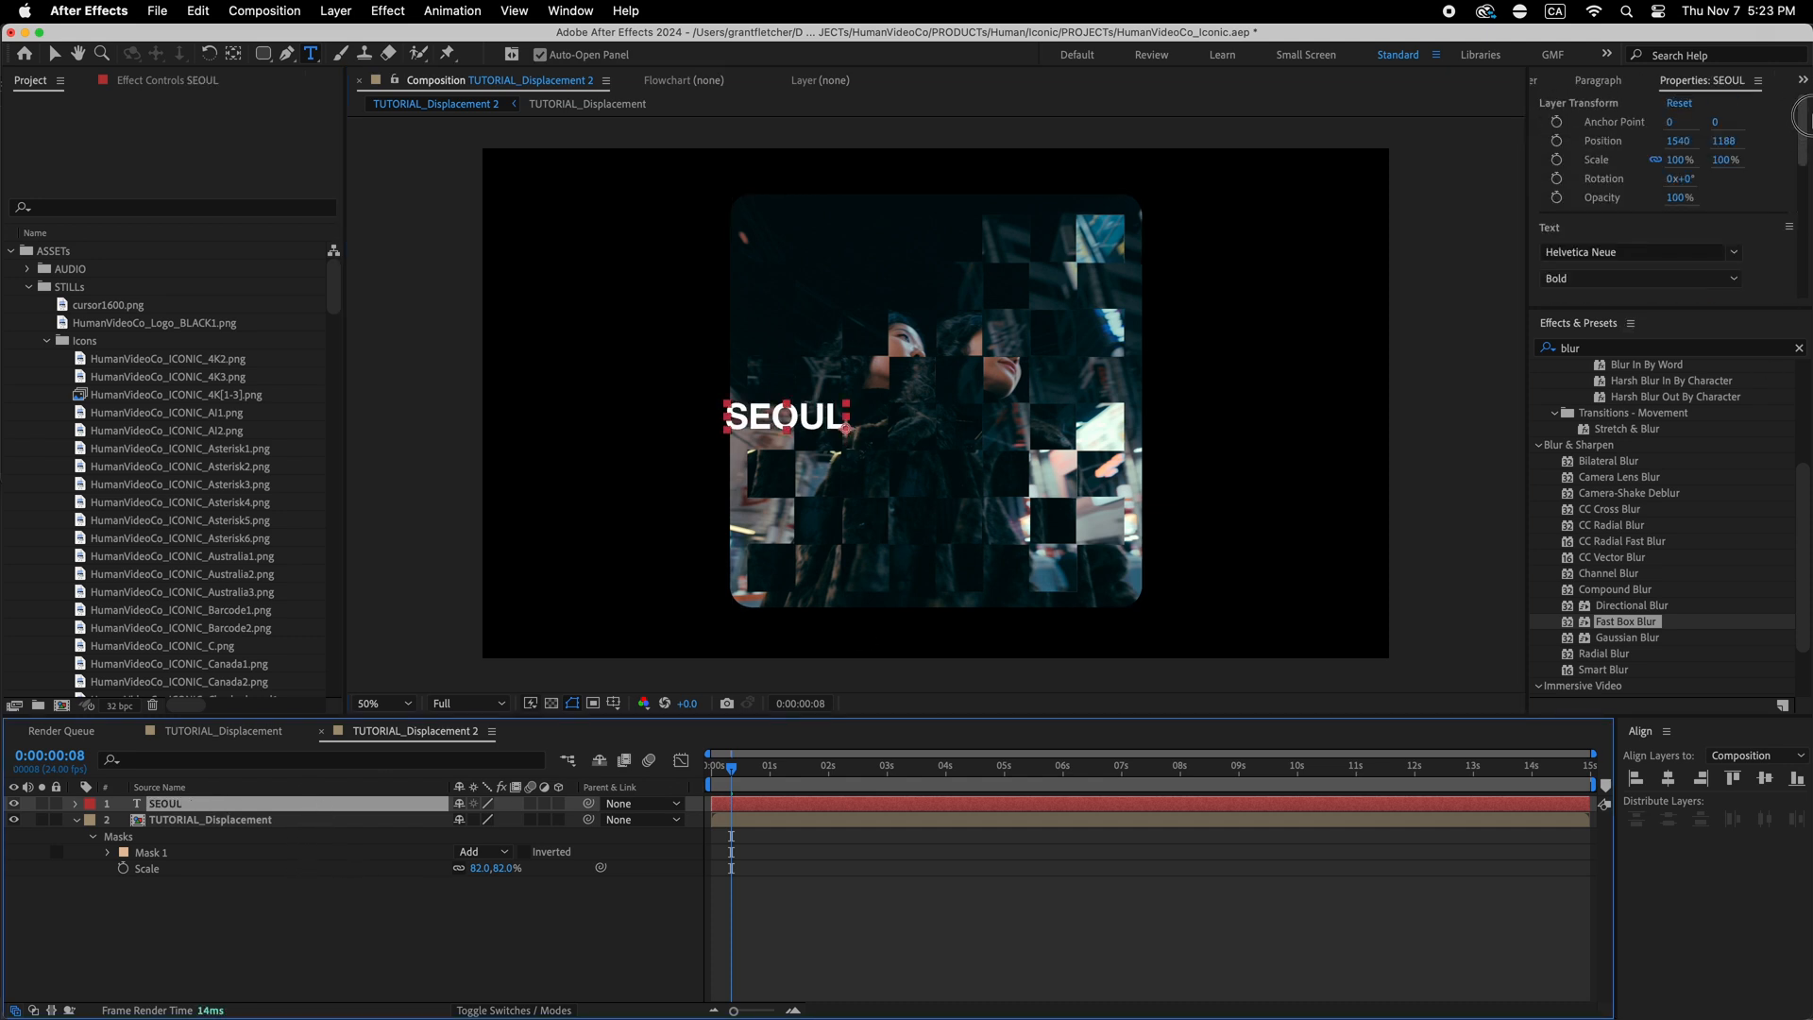
{"action": "scroll", "scroll_direction": "down", "scroll_amount": 3}
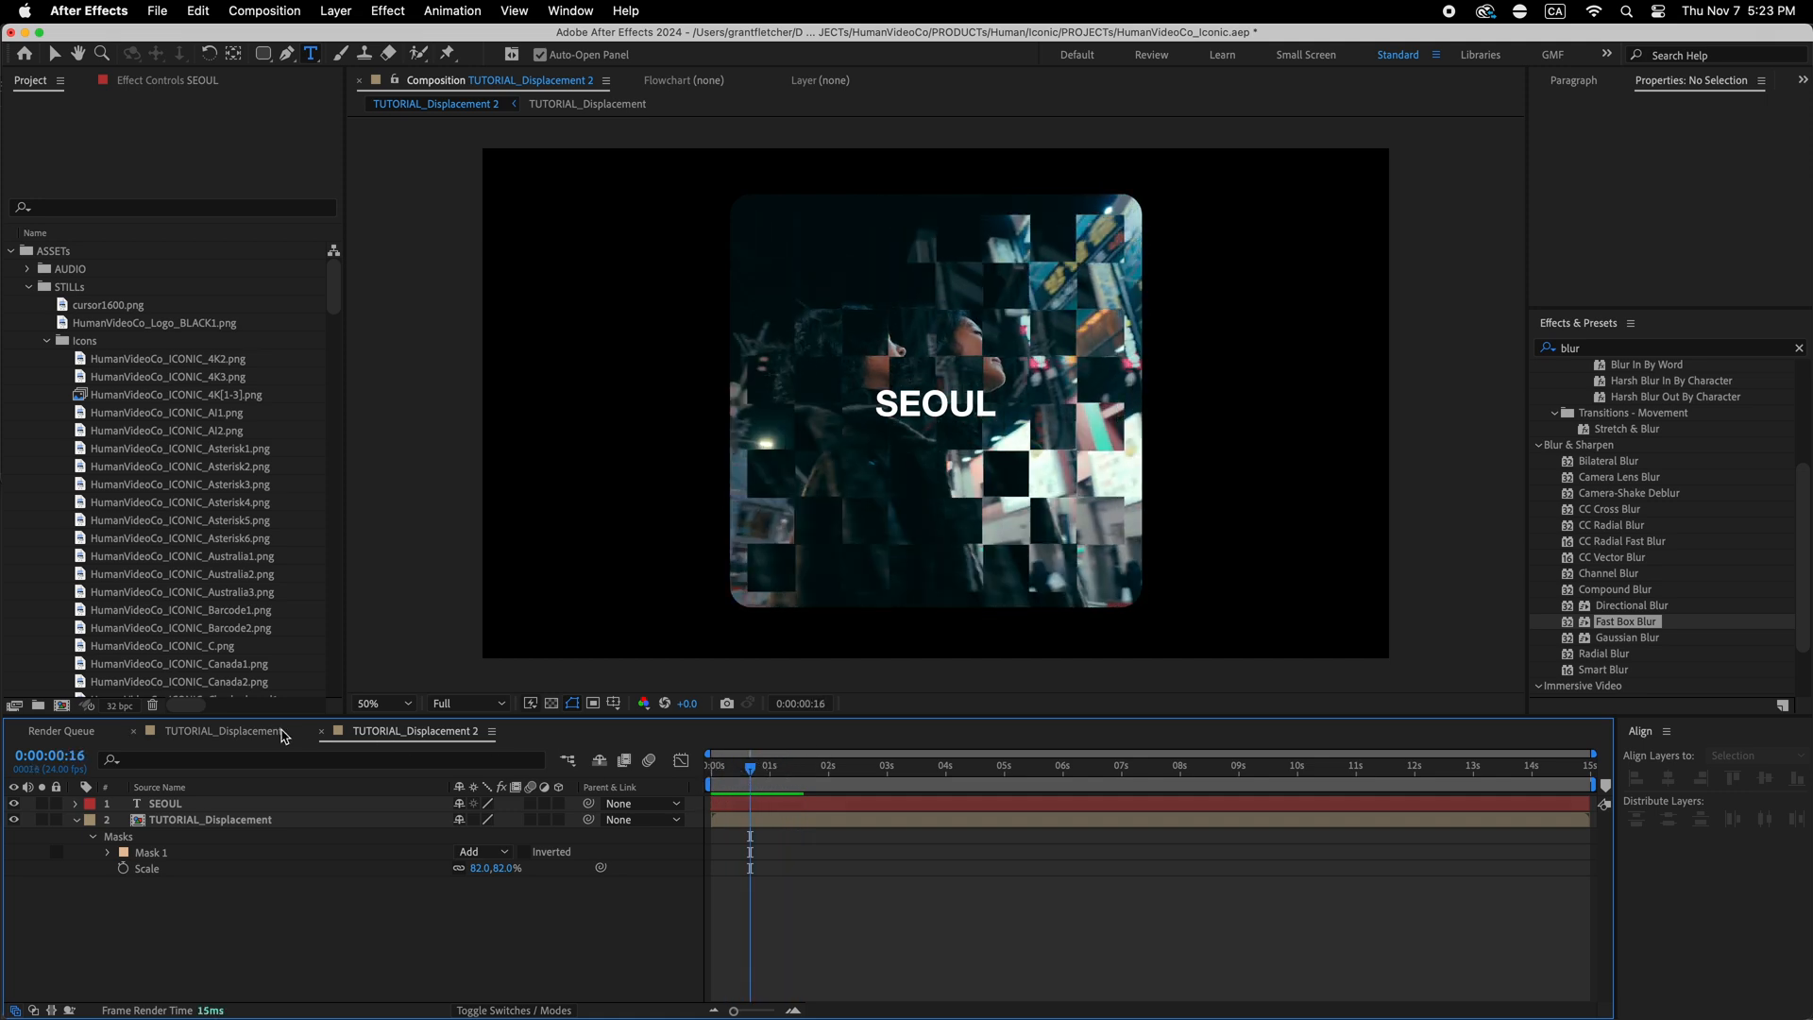
- Widen TUTORIAL_Displacement to 3840 width and select the Barcode2 icon in the Project panel
{"action": "left_click", "coordinate": [264, 10]}
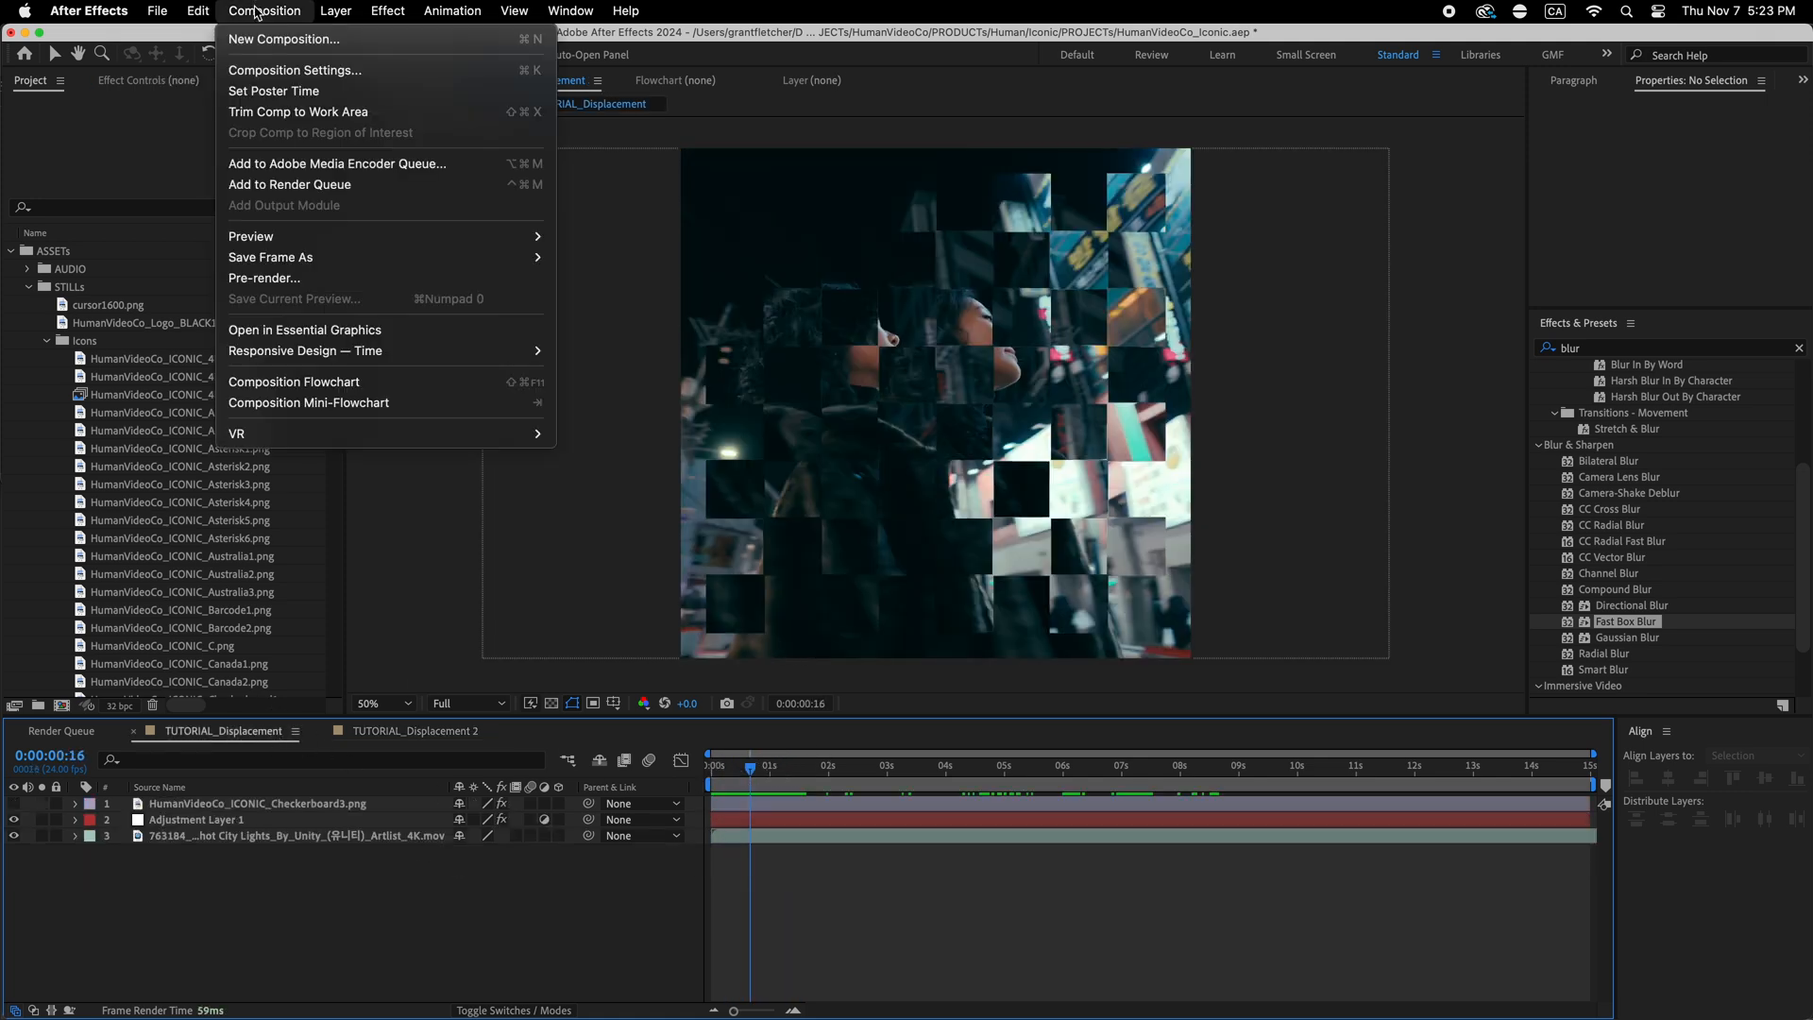
{"action": "left_click", "coordinate": [294, 69]}
{"action": "type", "text": "38"}
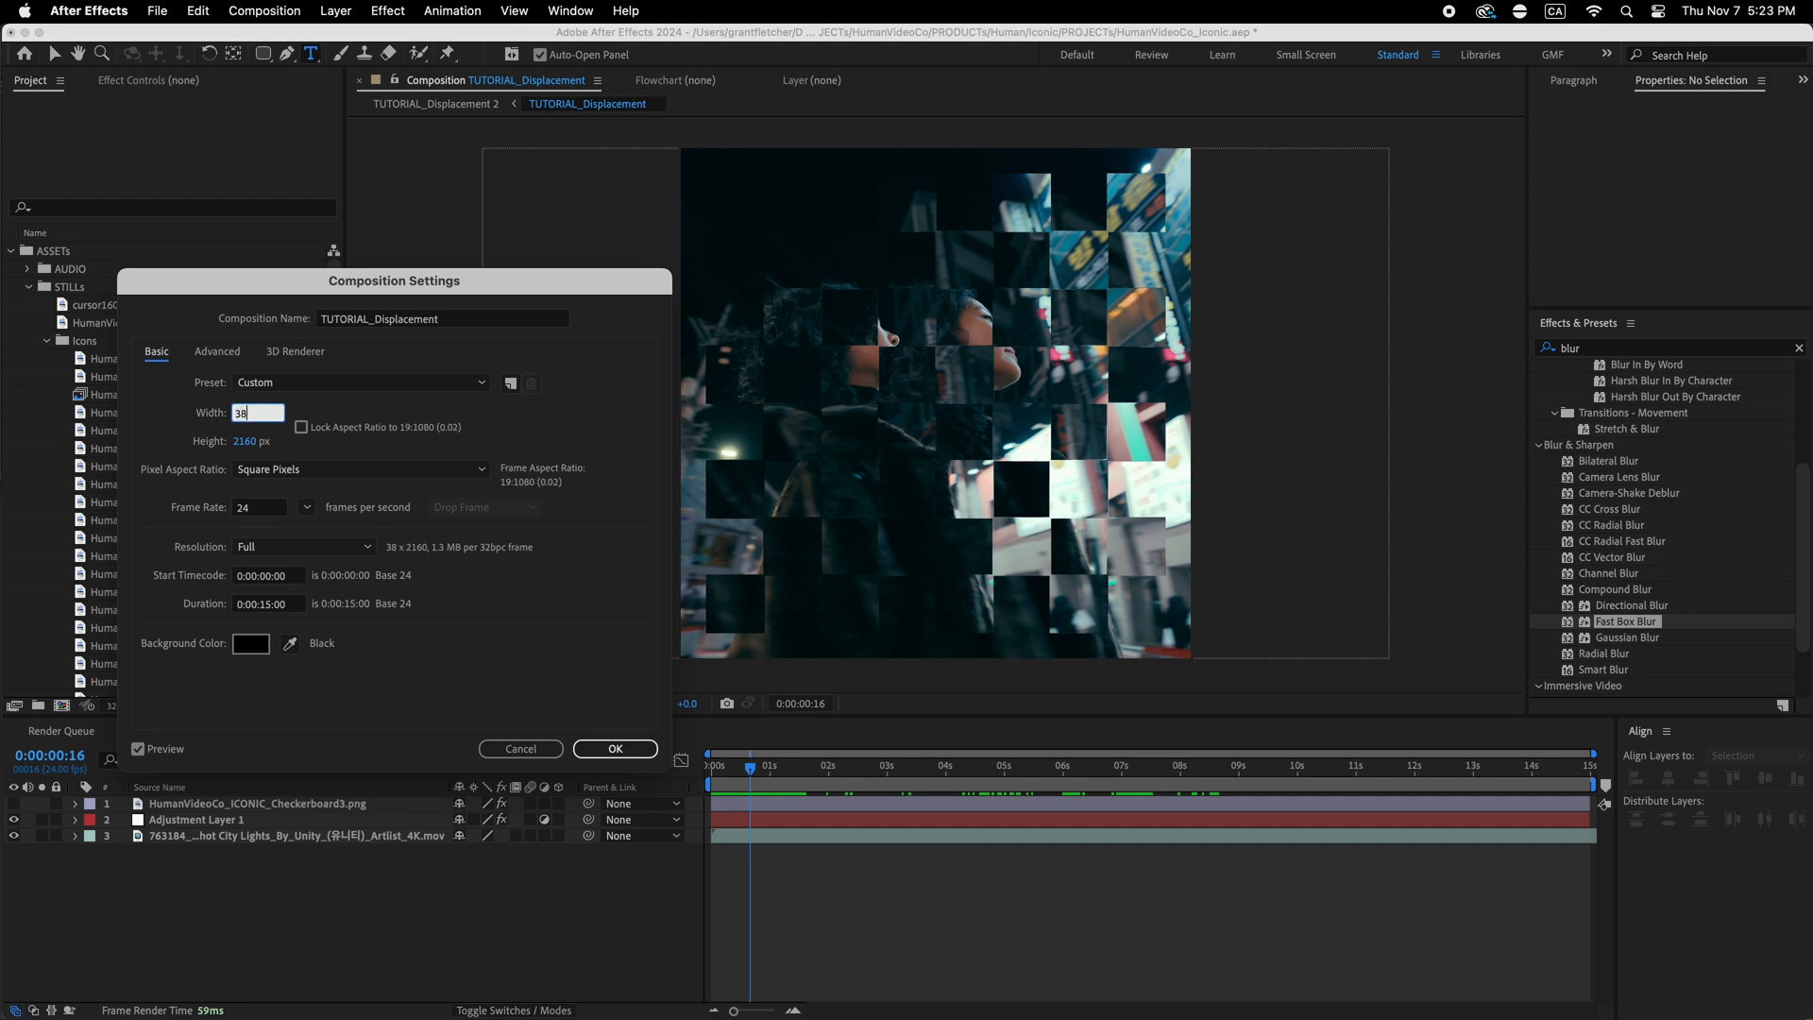
{"action": "left_click", "coordinate": [614, 748]}
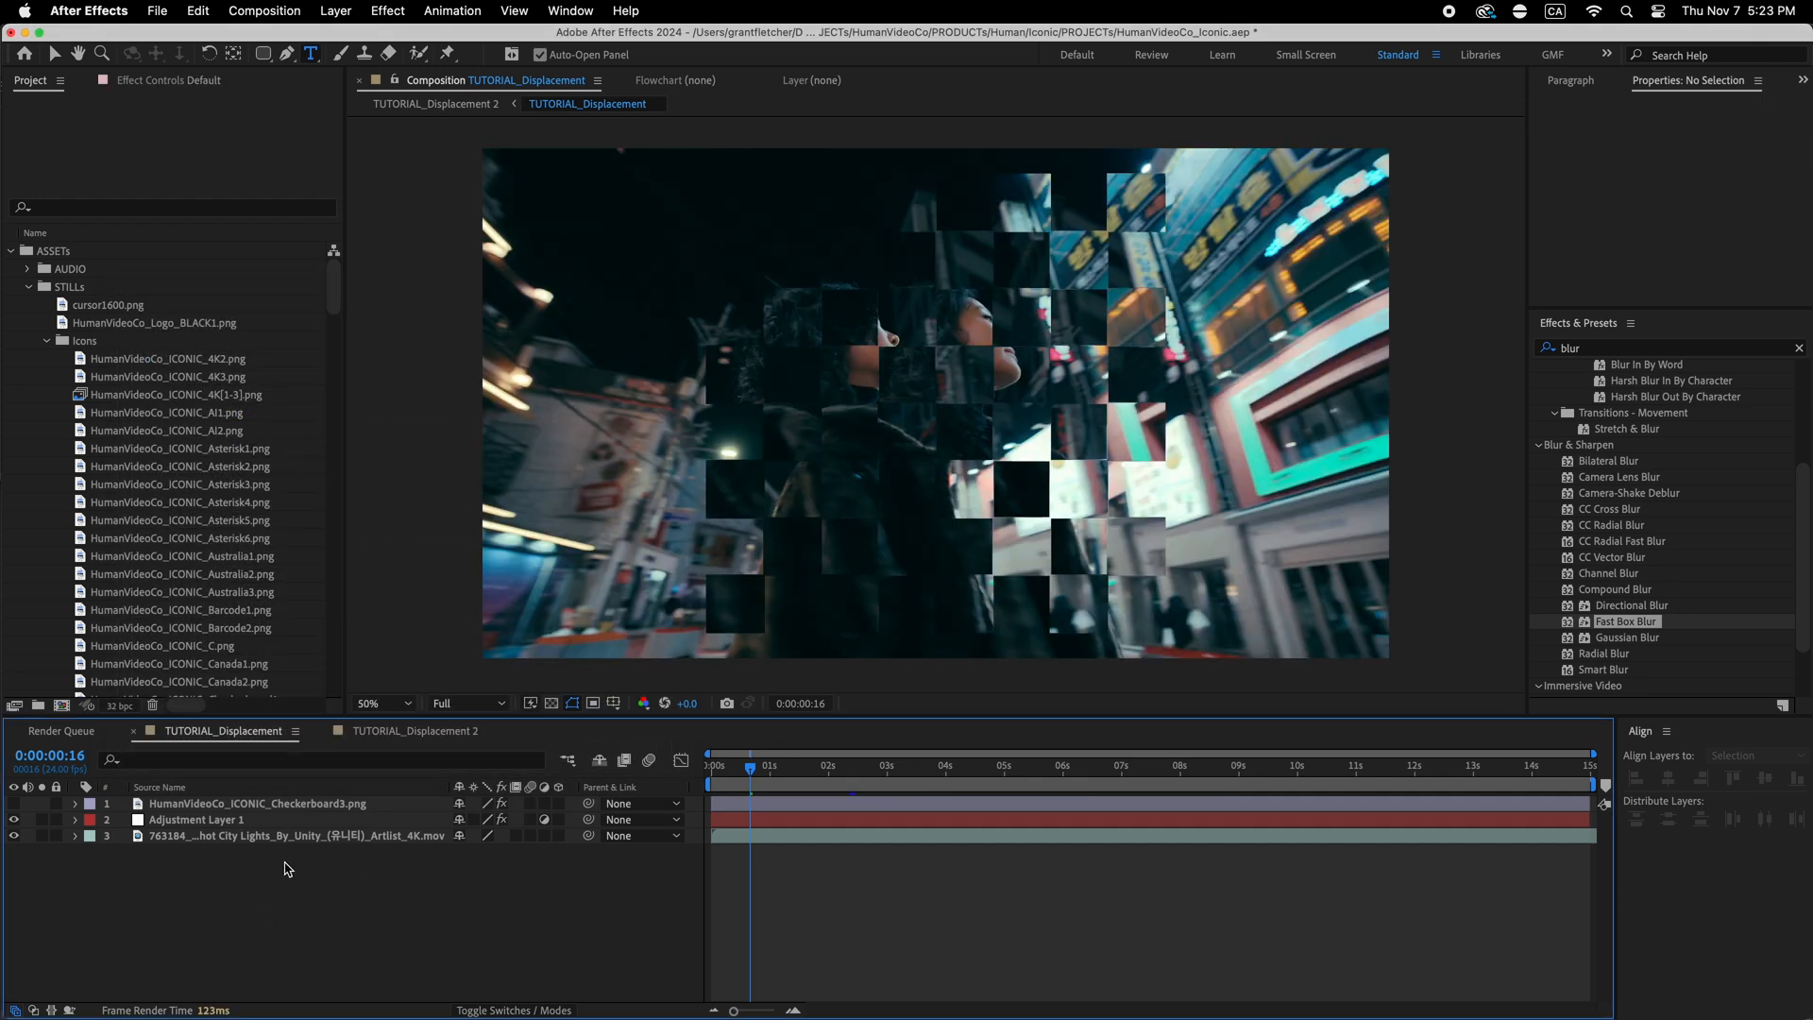
{"action": "left_click", "coordinate": [180, 591]}
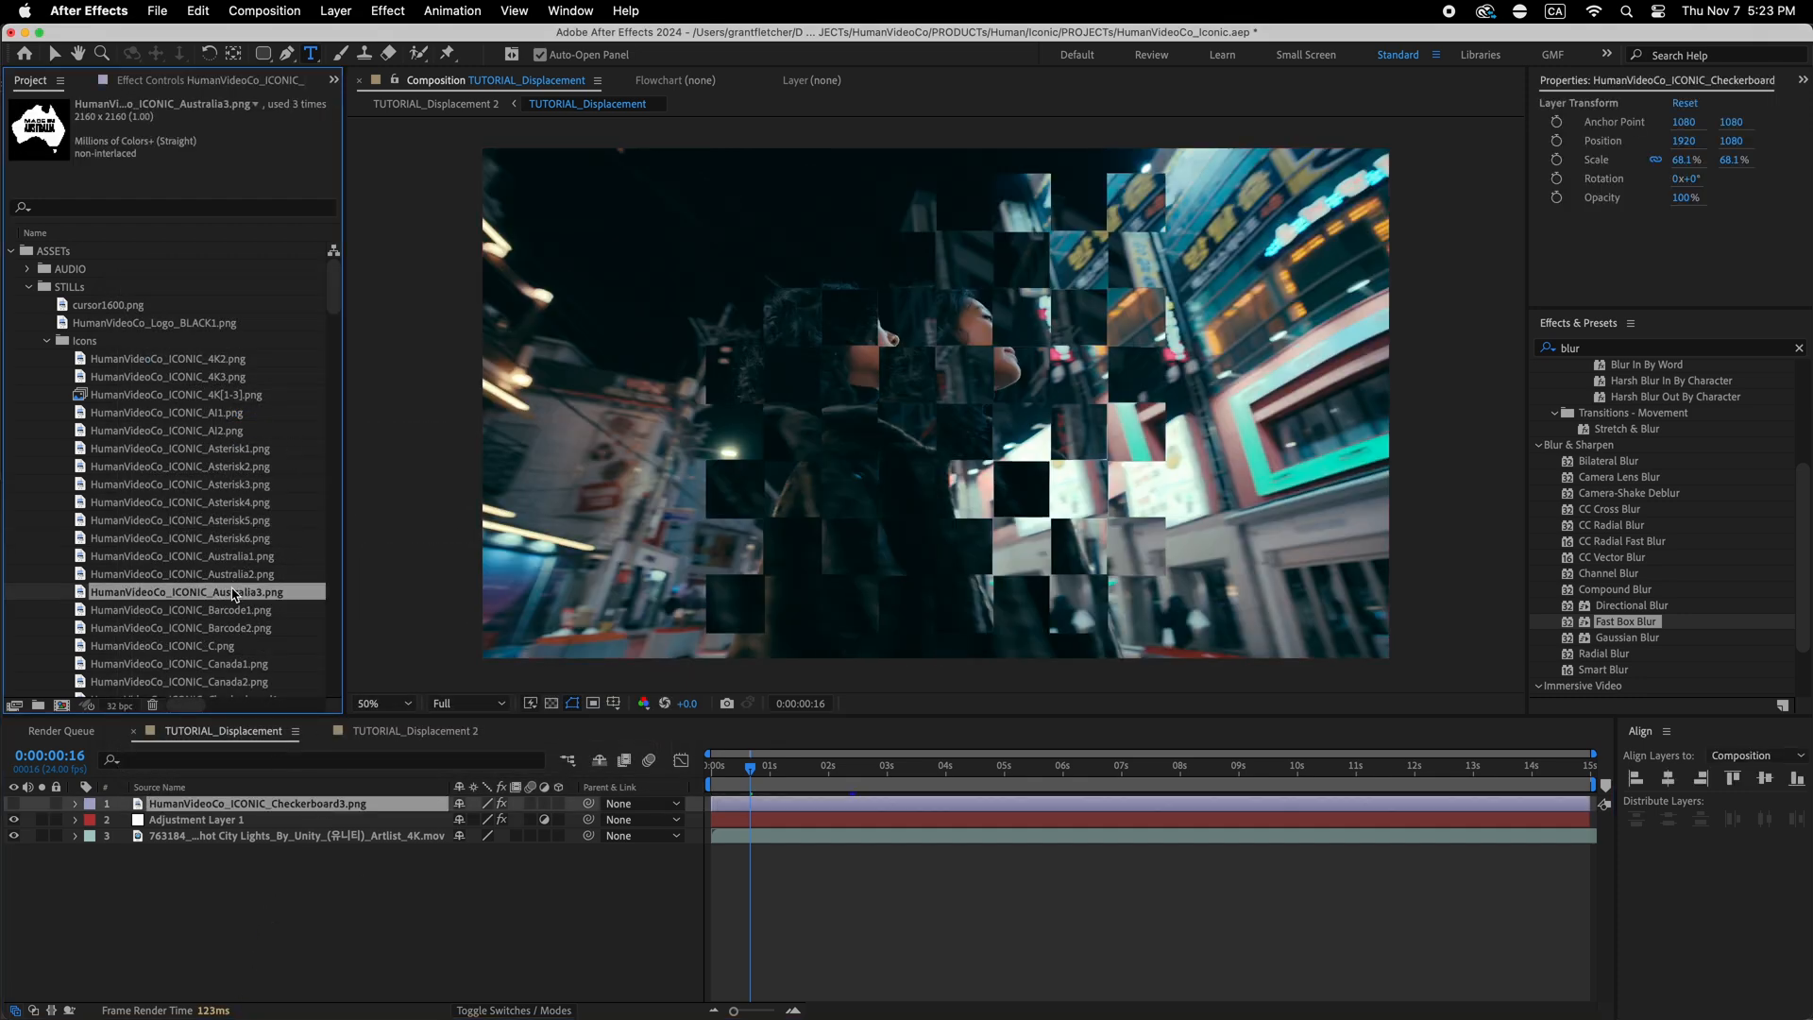
{"action": "left_click", "coordinate": [179, 628]}
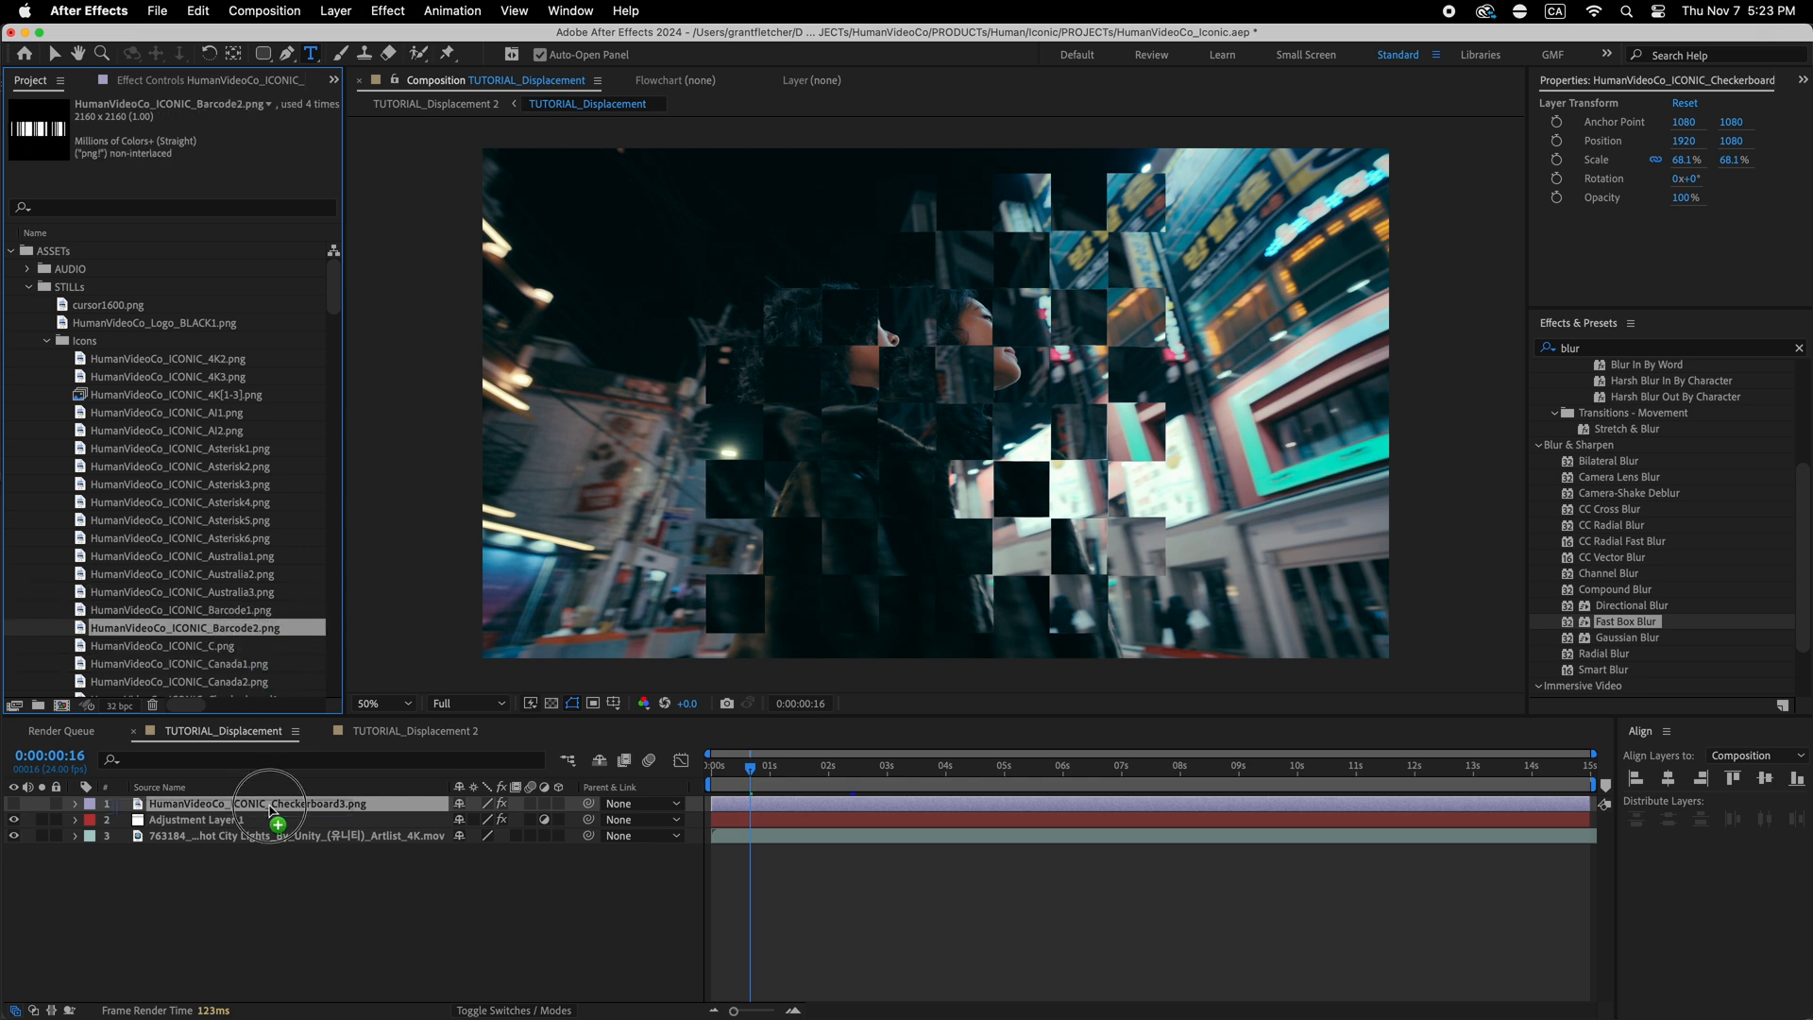
- Review the adjustment layer, then give the barcode layer a Fast Box Blur of radius 12
{"action": "left_click", "coordinate": [197, 819]}
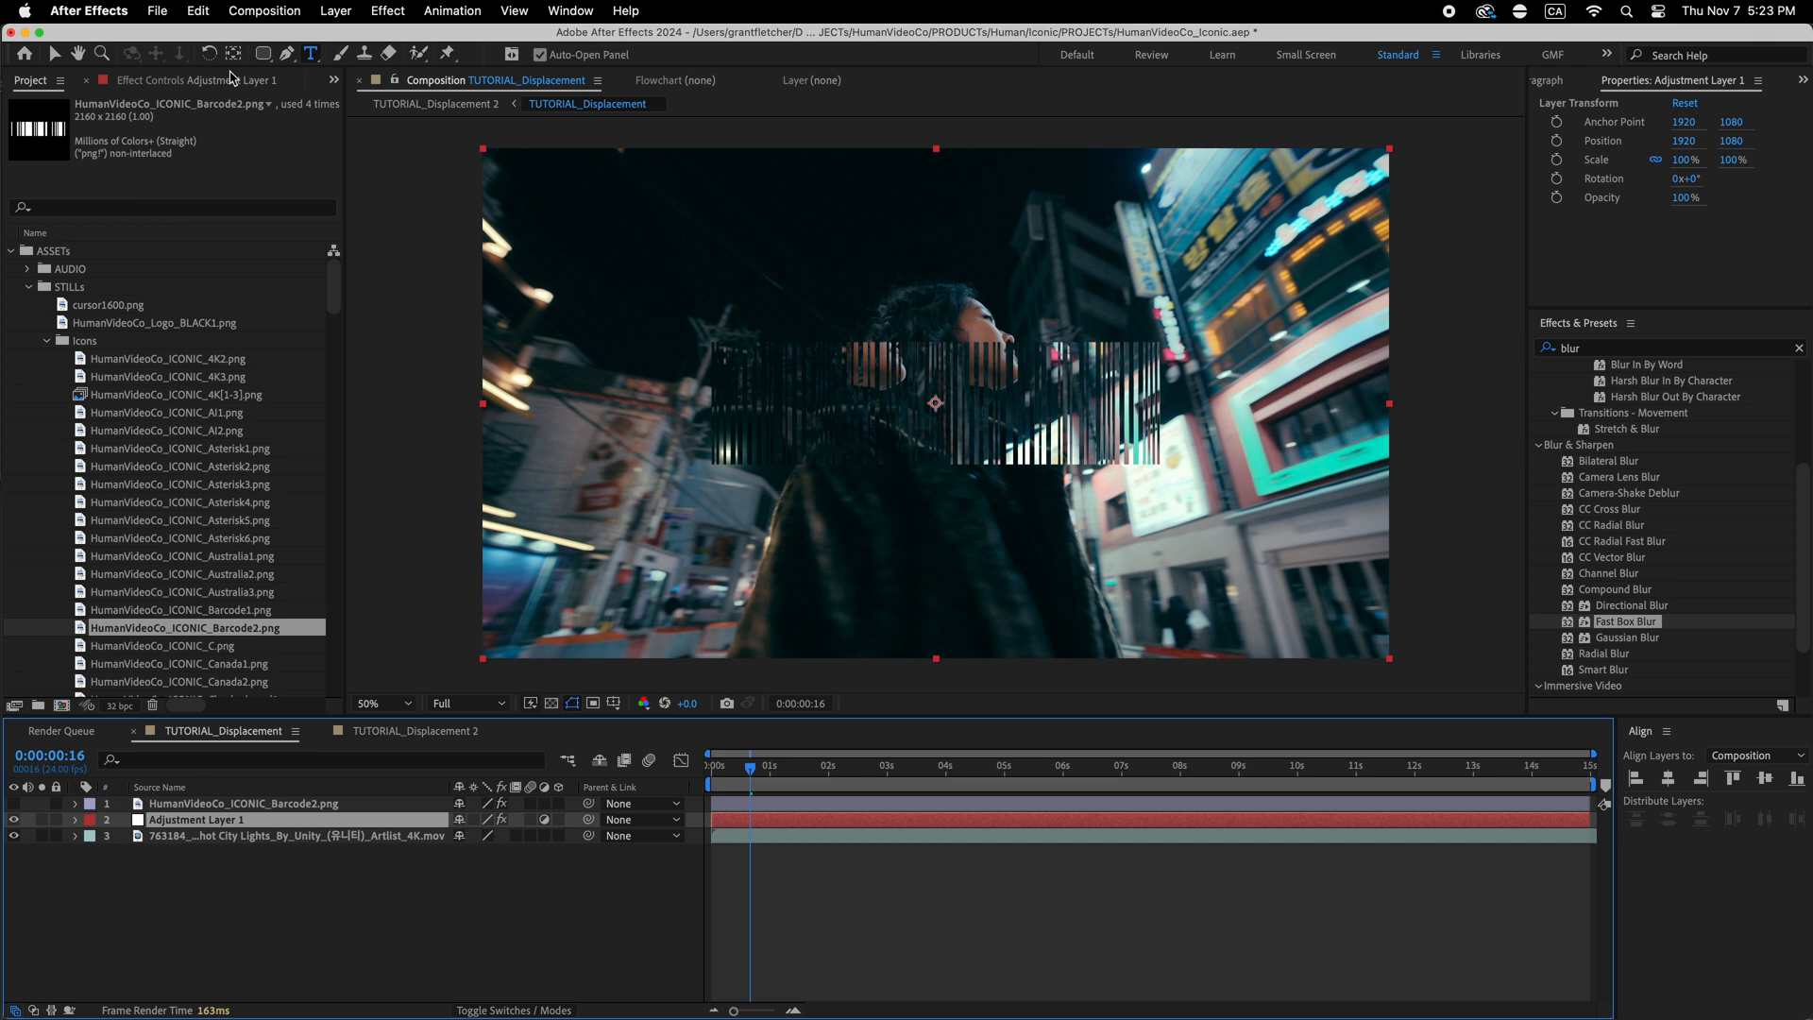
{"action": "left_click", "coordinate": [197, 819]}
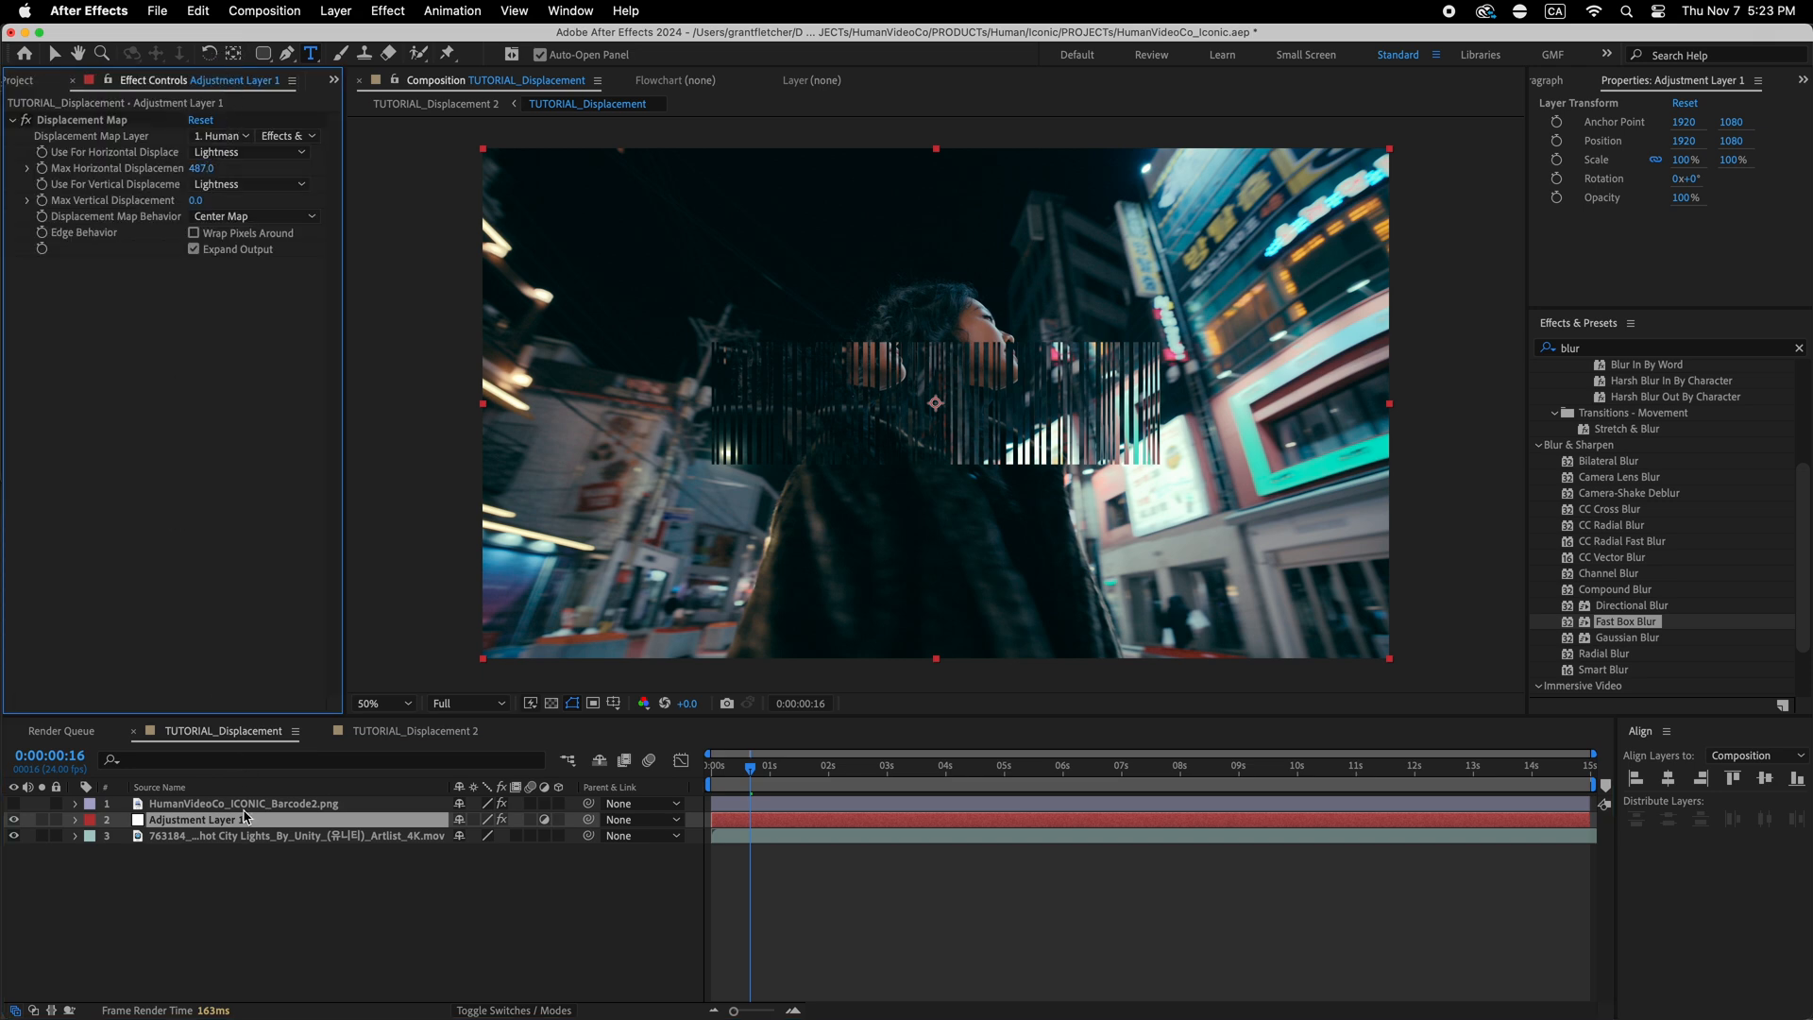
{"action": "left_click", "coordinate": [243, 803]}
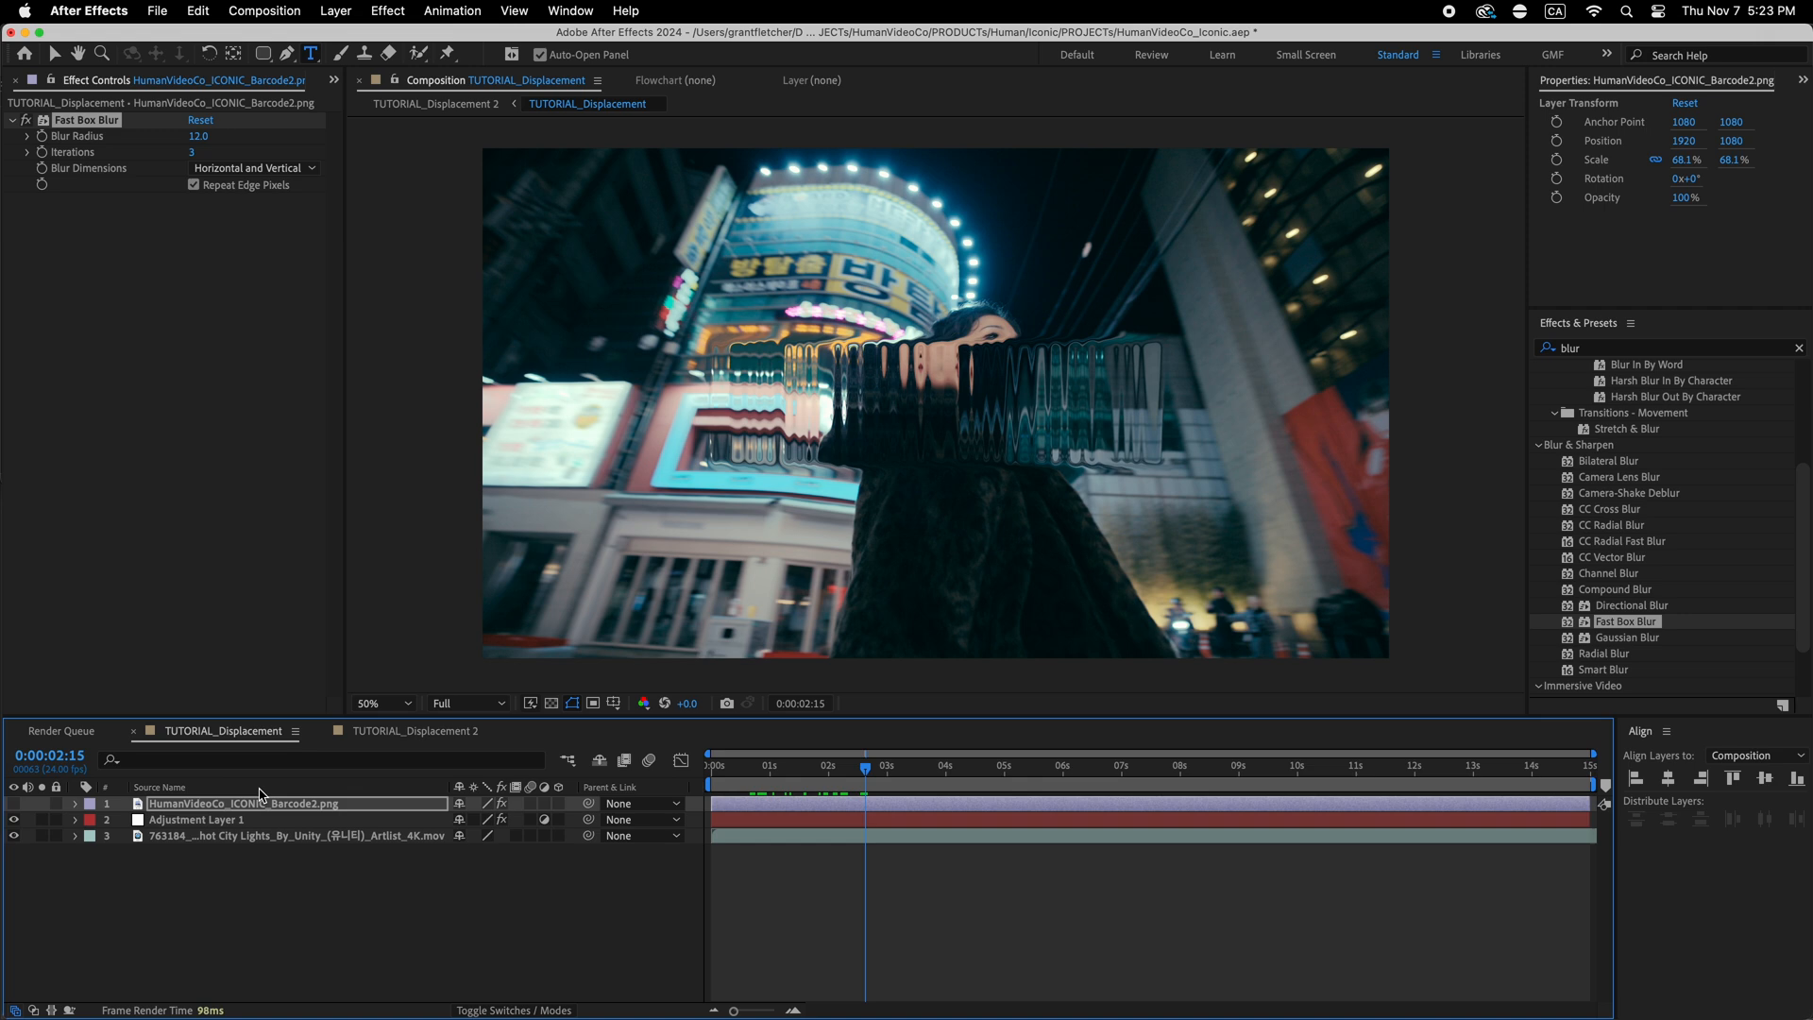
{"action": "mouse_move", "coordinate": [686, 351]}
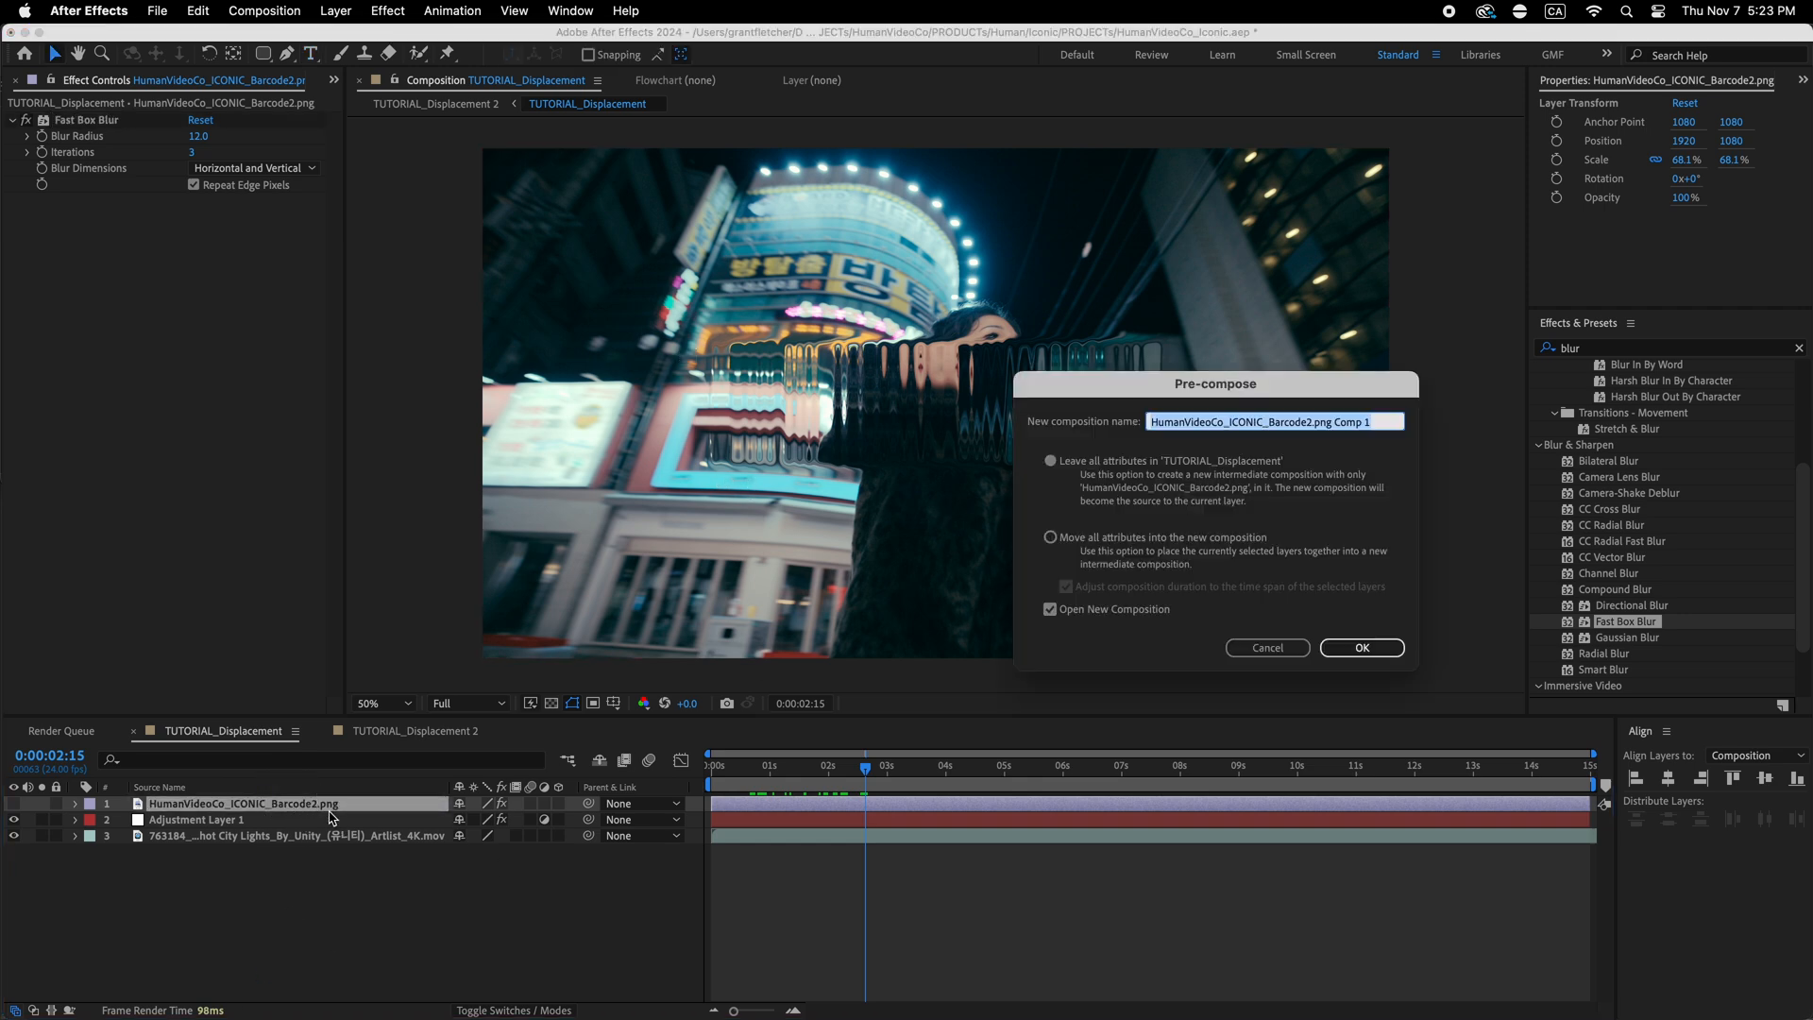
- Pre-compose the barcode layer and scale it to 116.3% × 485.9% inside the new comp
{"action": "left_click", "coordinate": [1361, 646]}
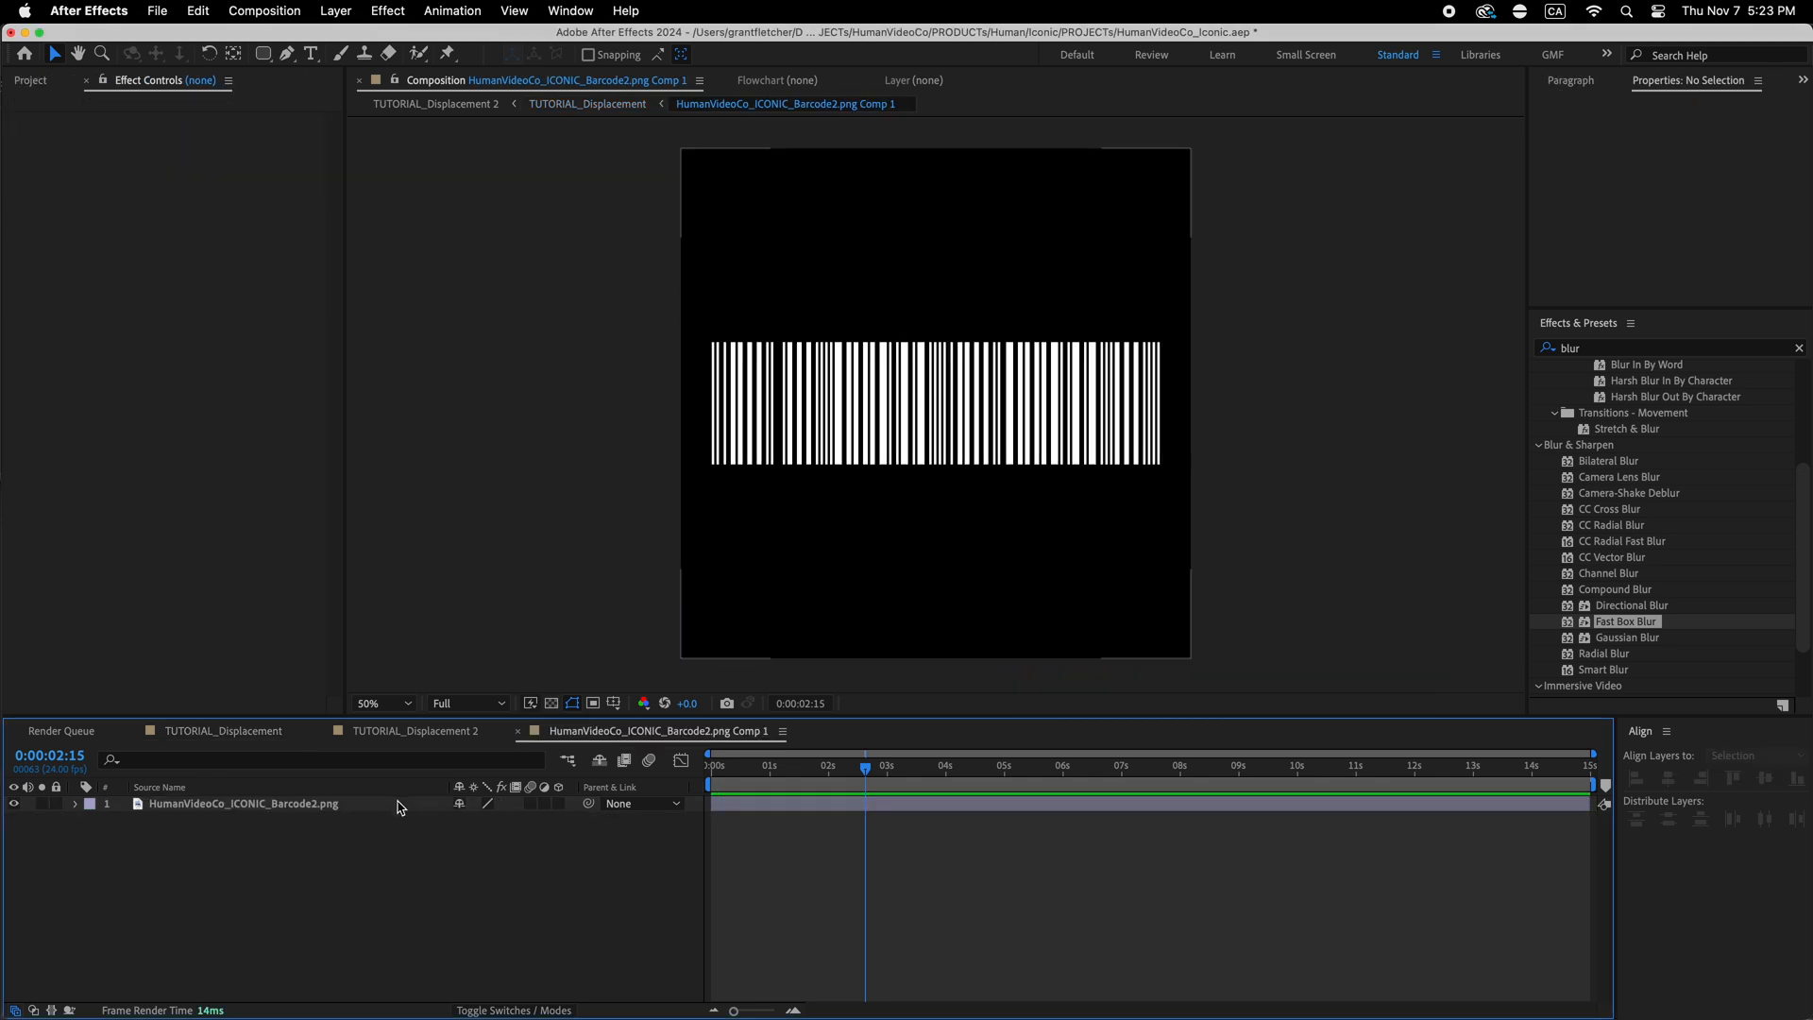
{"action": "left_click", "coordinate": [243, 803]}
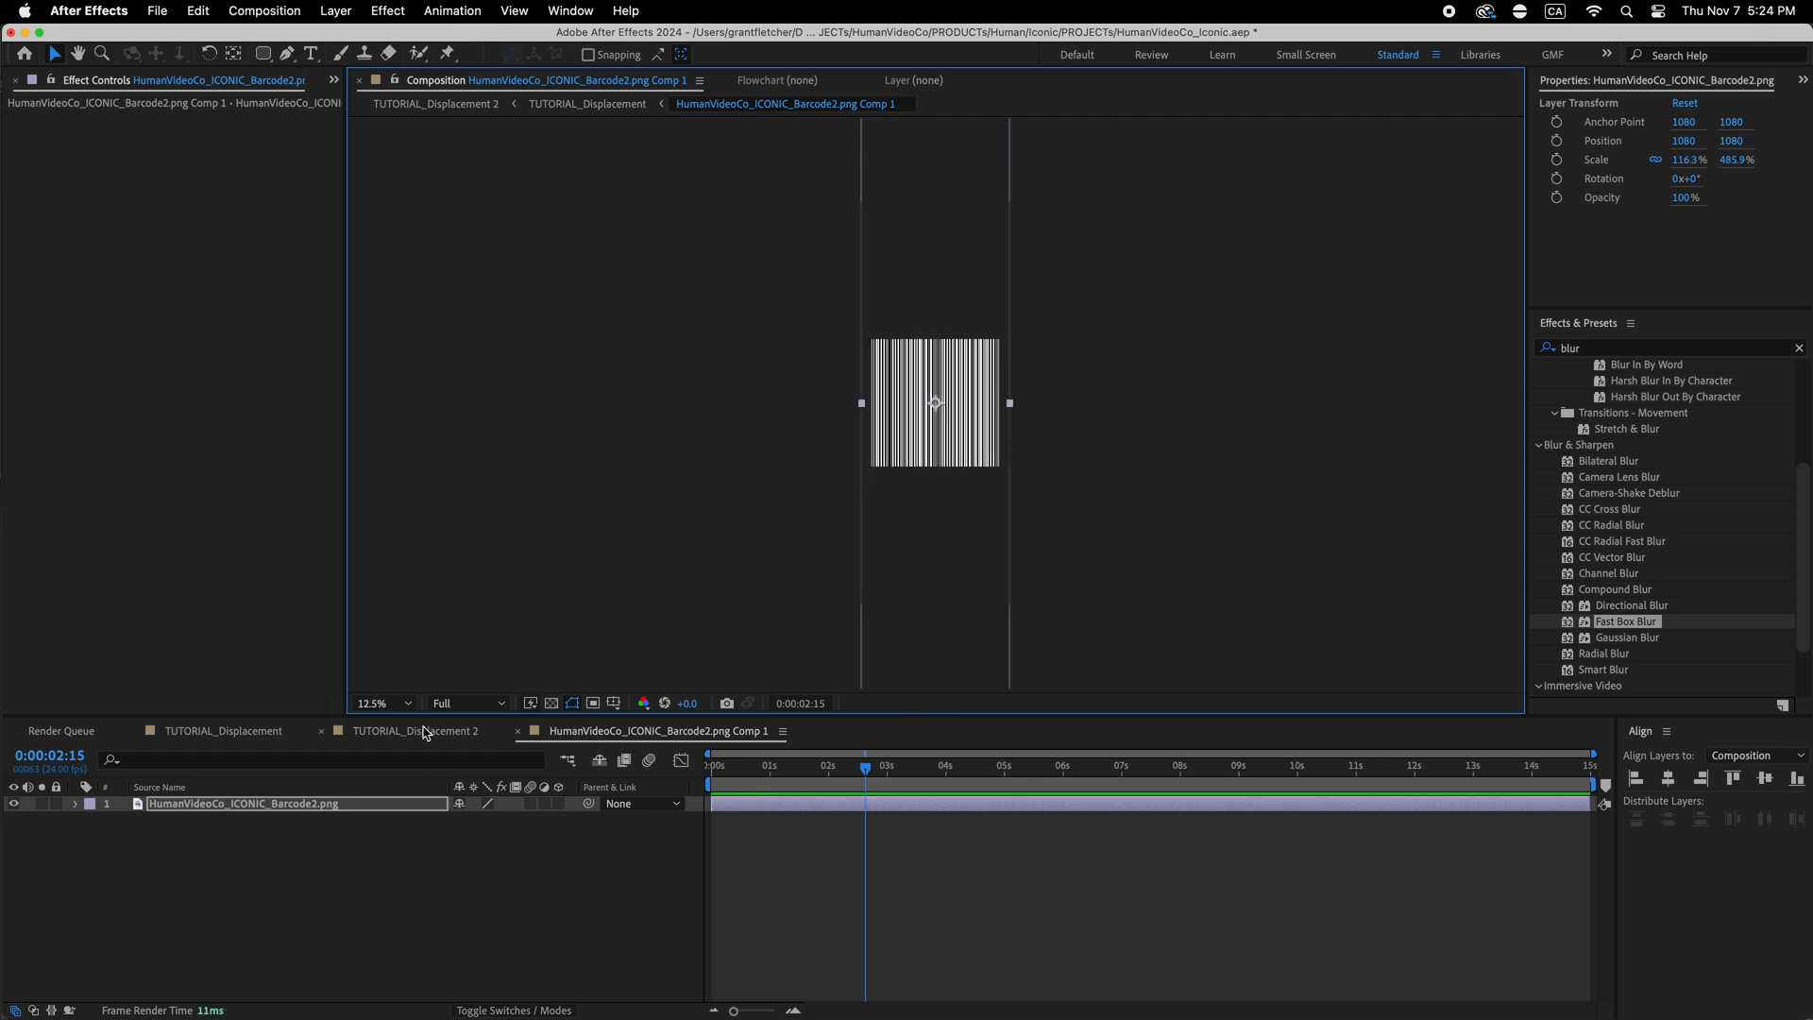
{"action": "left_click", "coordinate": [223, 731]}
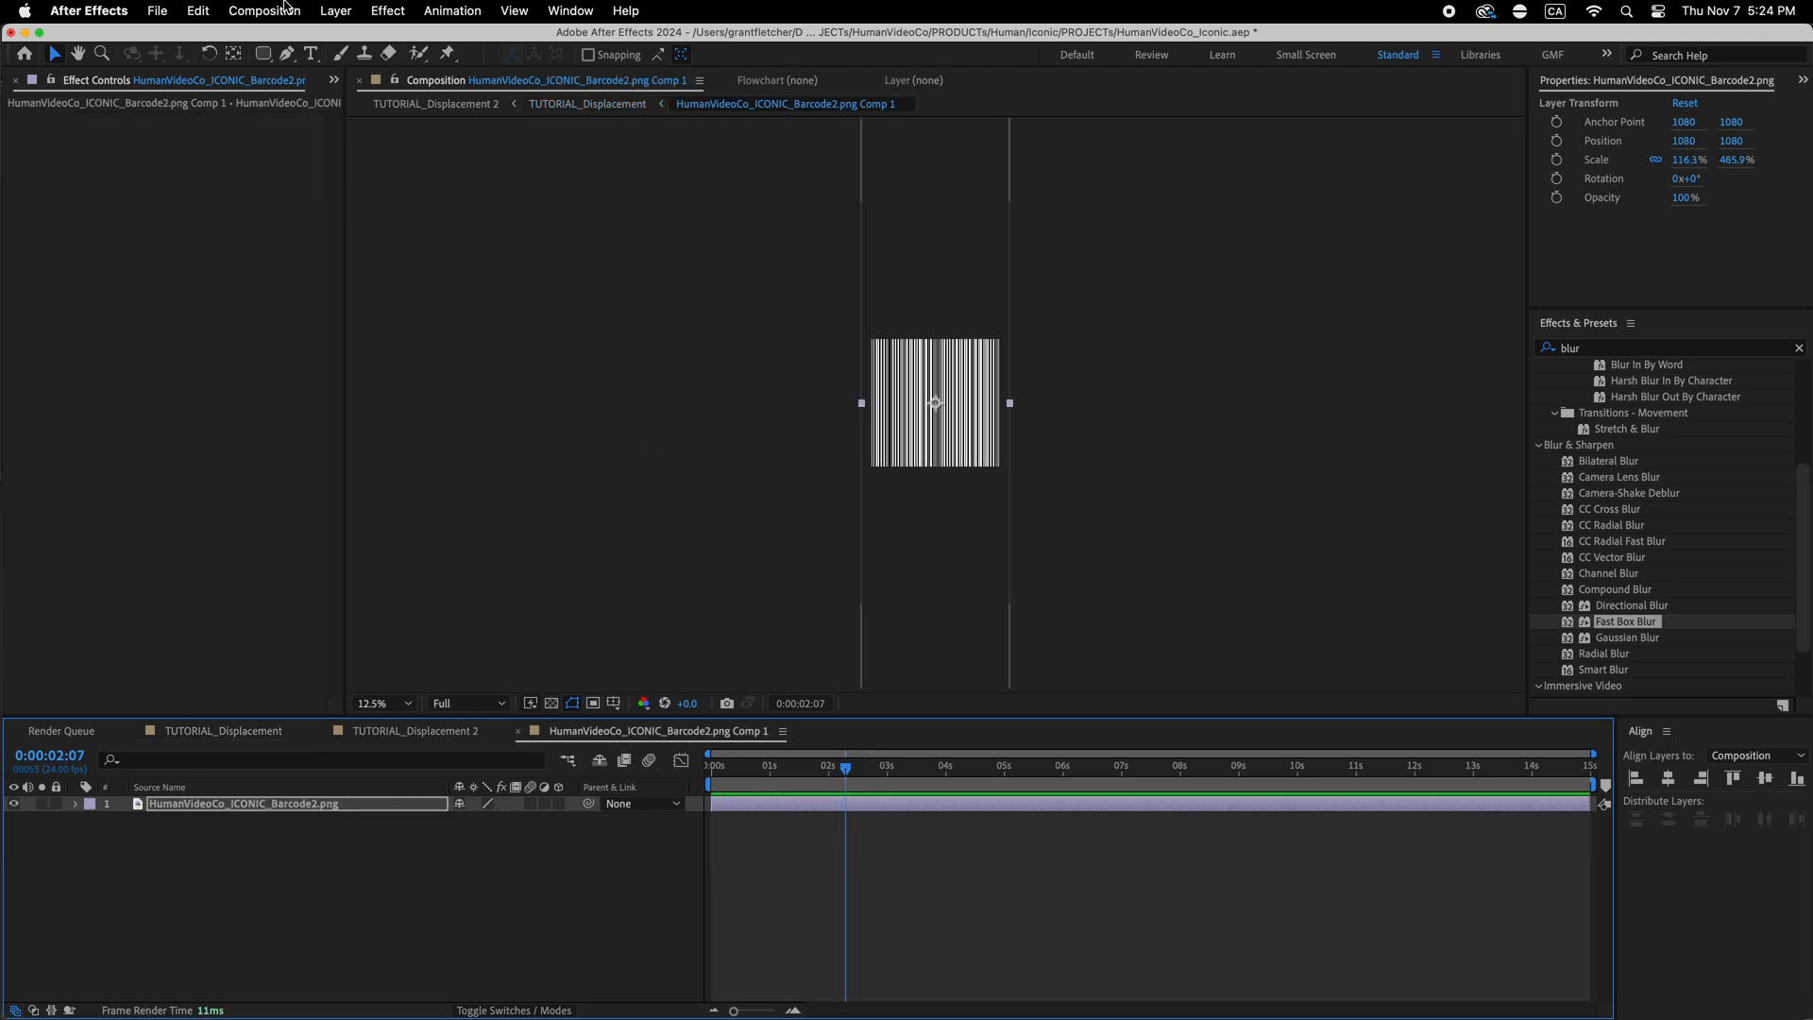
- Set the barcode composition's width to 3840 for a 3840×2160 frame
{"action": "left_click", "coordinate": [262, 10]}
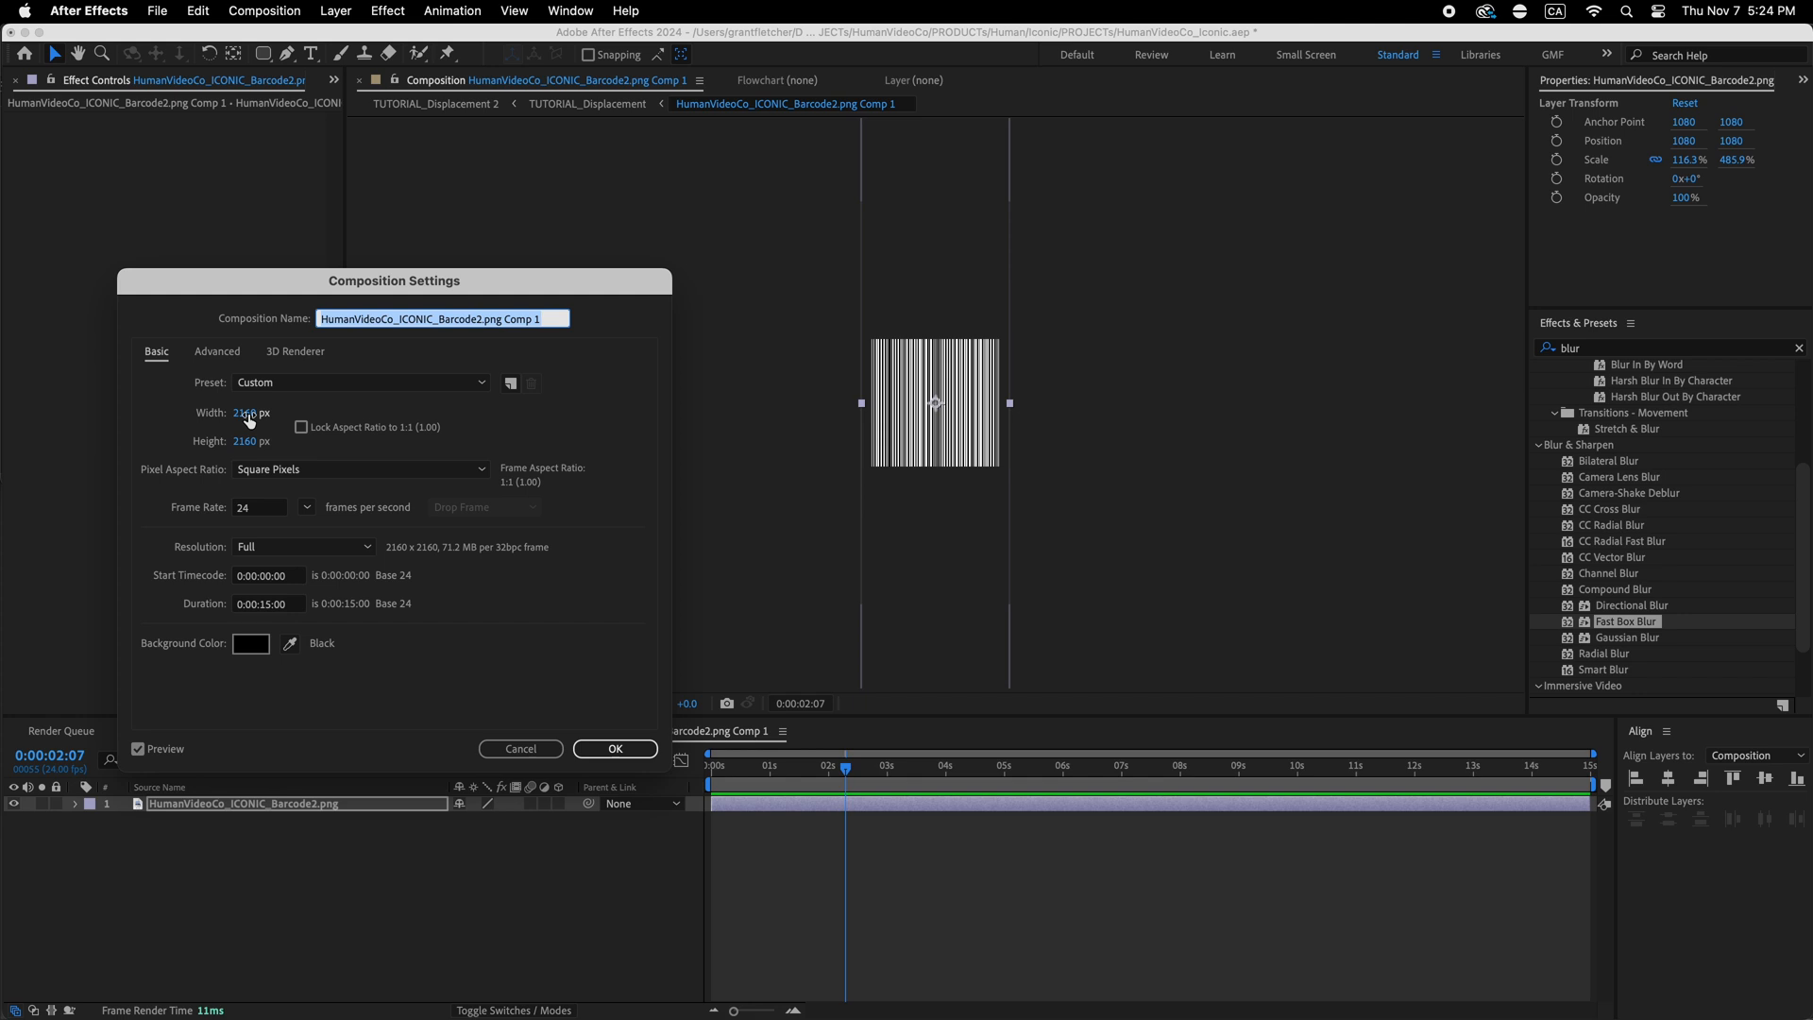
{"action": "left_click", "coordinate": [361, 381]}
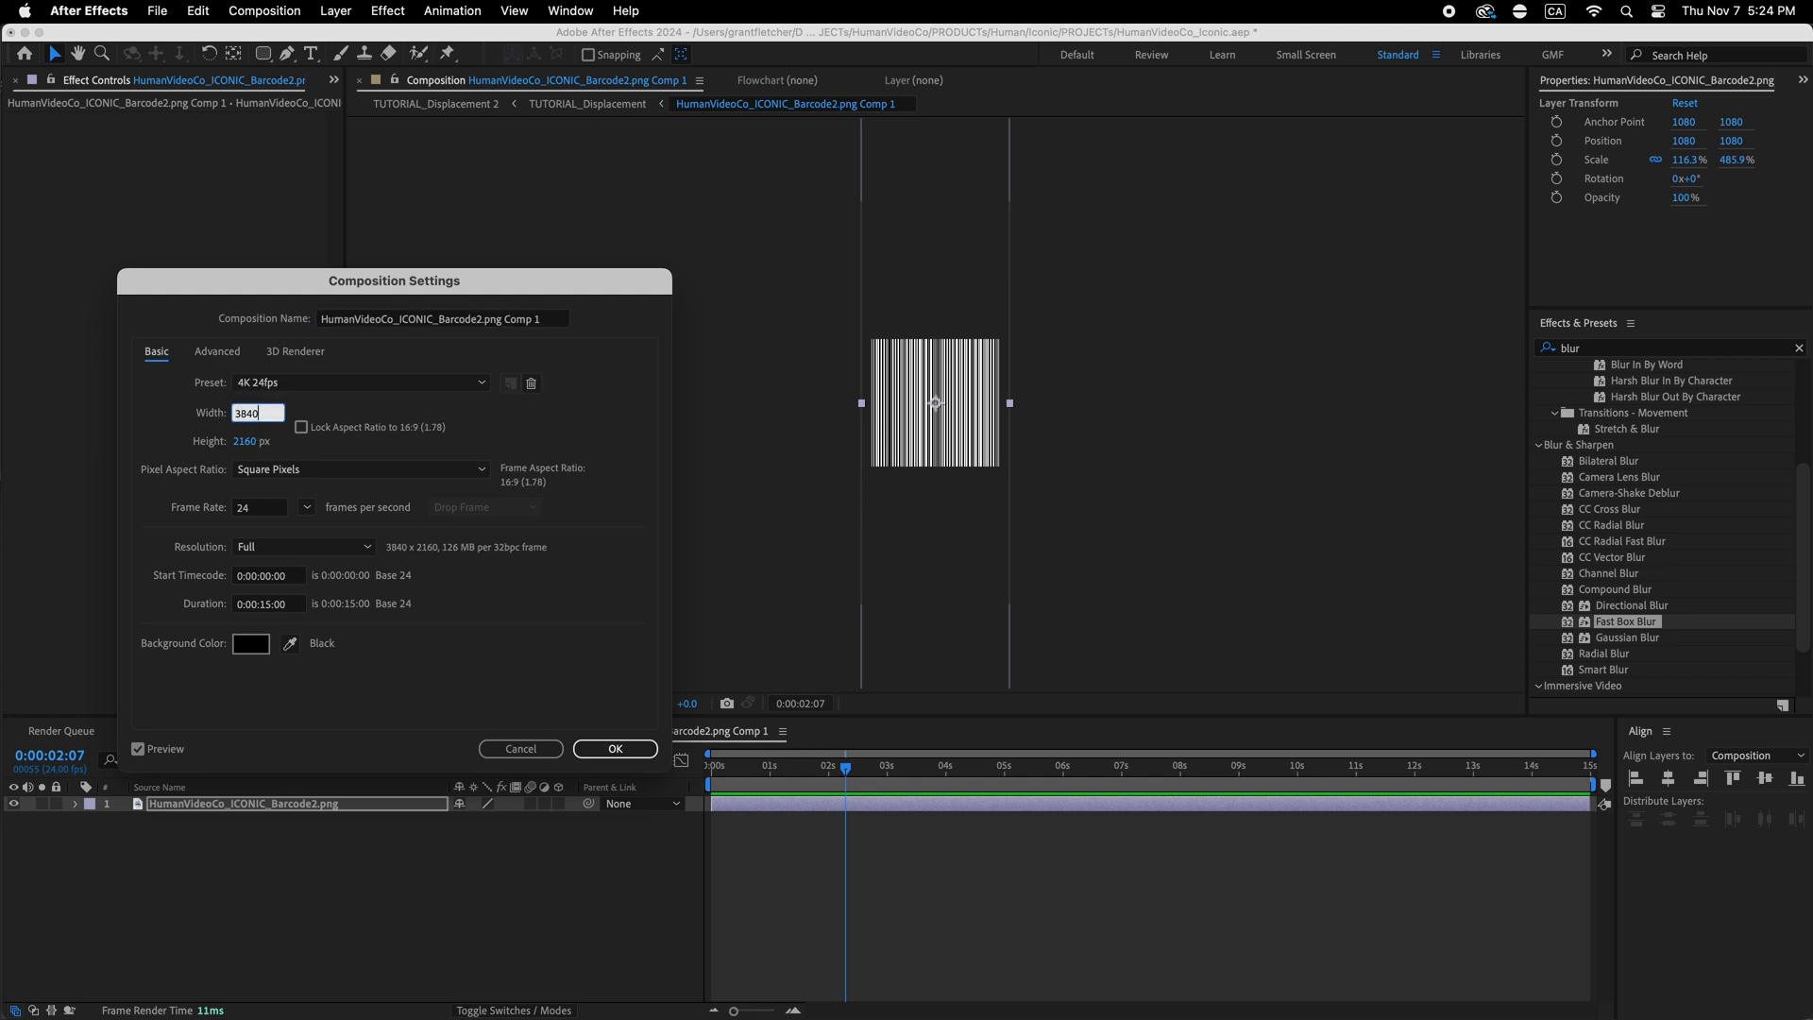
{"action": "left_click", "coordinate": [614, 748]}
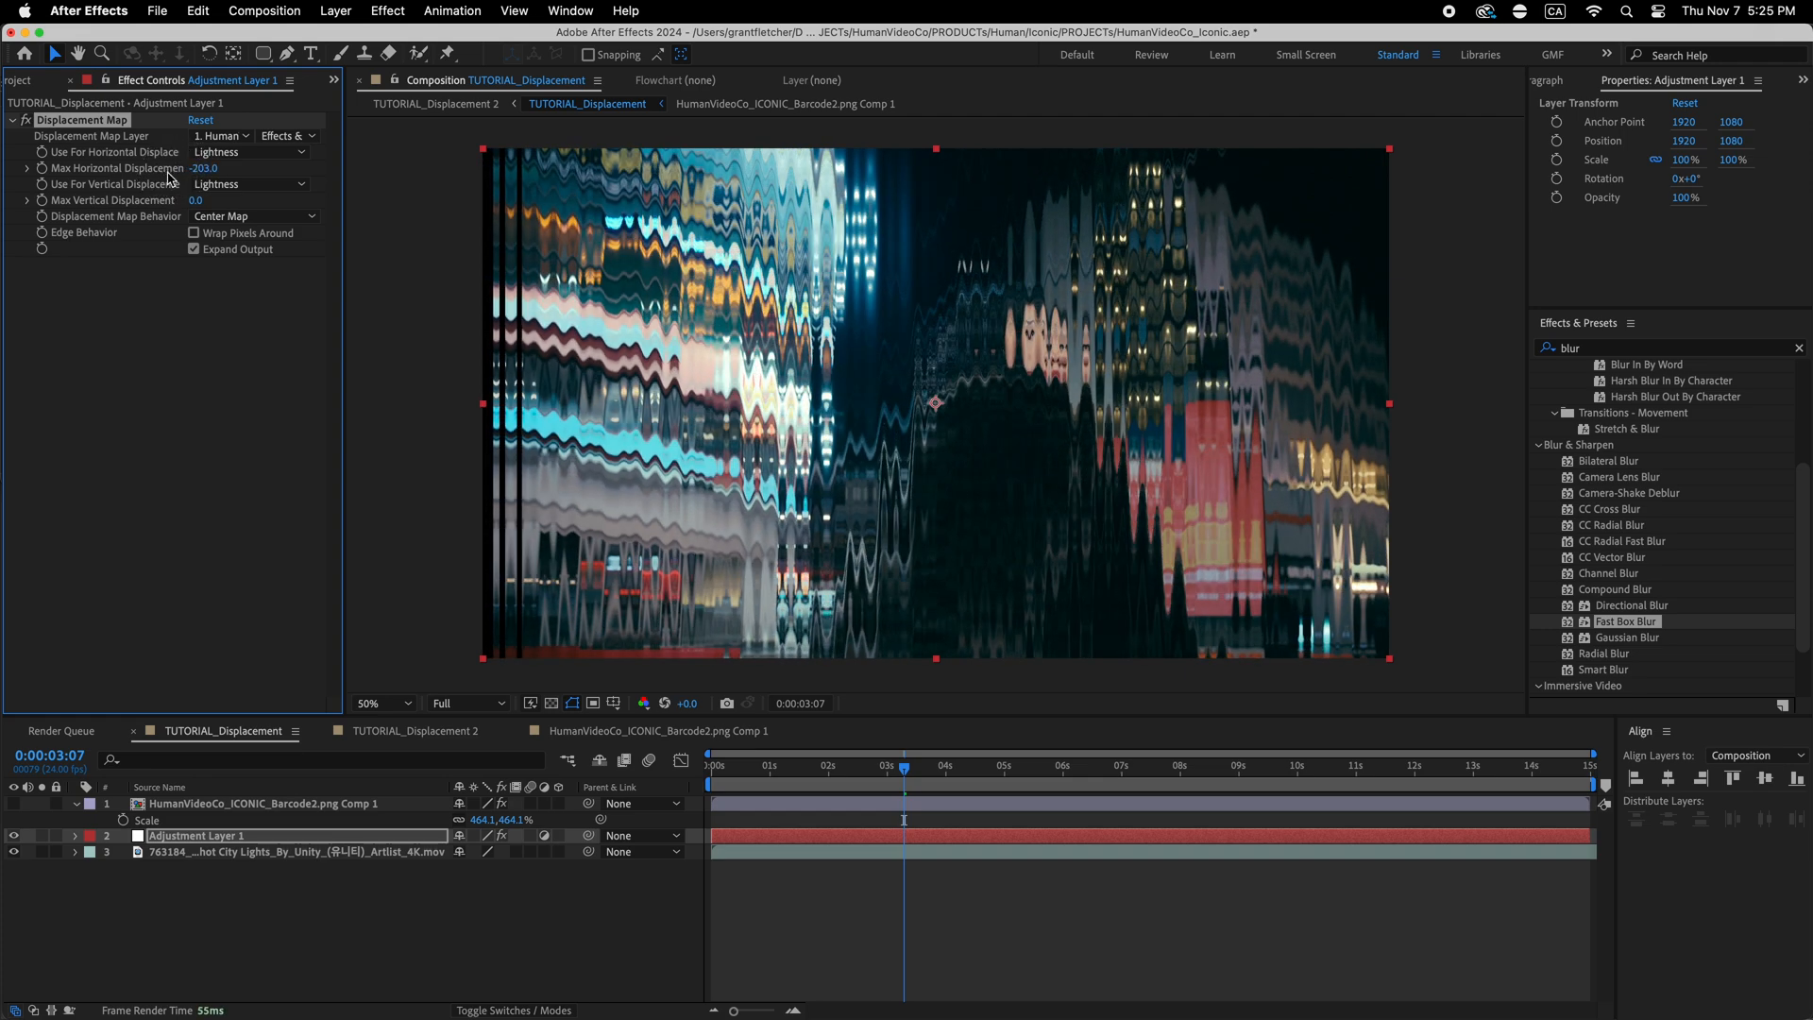
- Lower Max Horizontal Displacement to 130
{"action": "left_click_drag", "start_coordinate": [205, 168], "coordinate": [220, 168]}
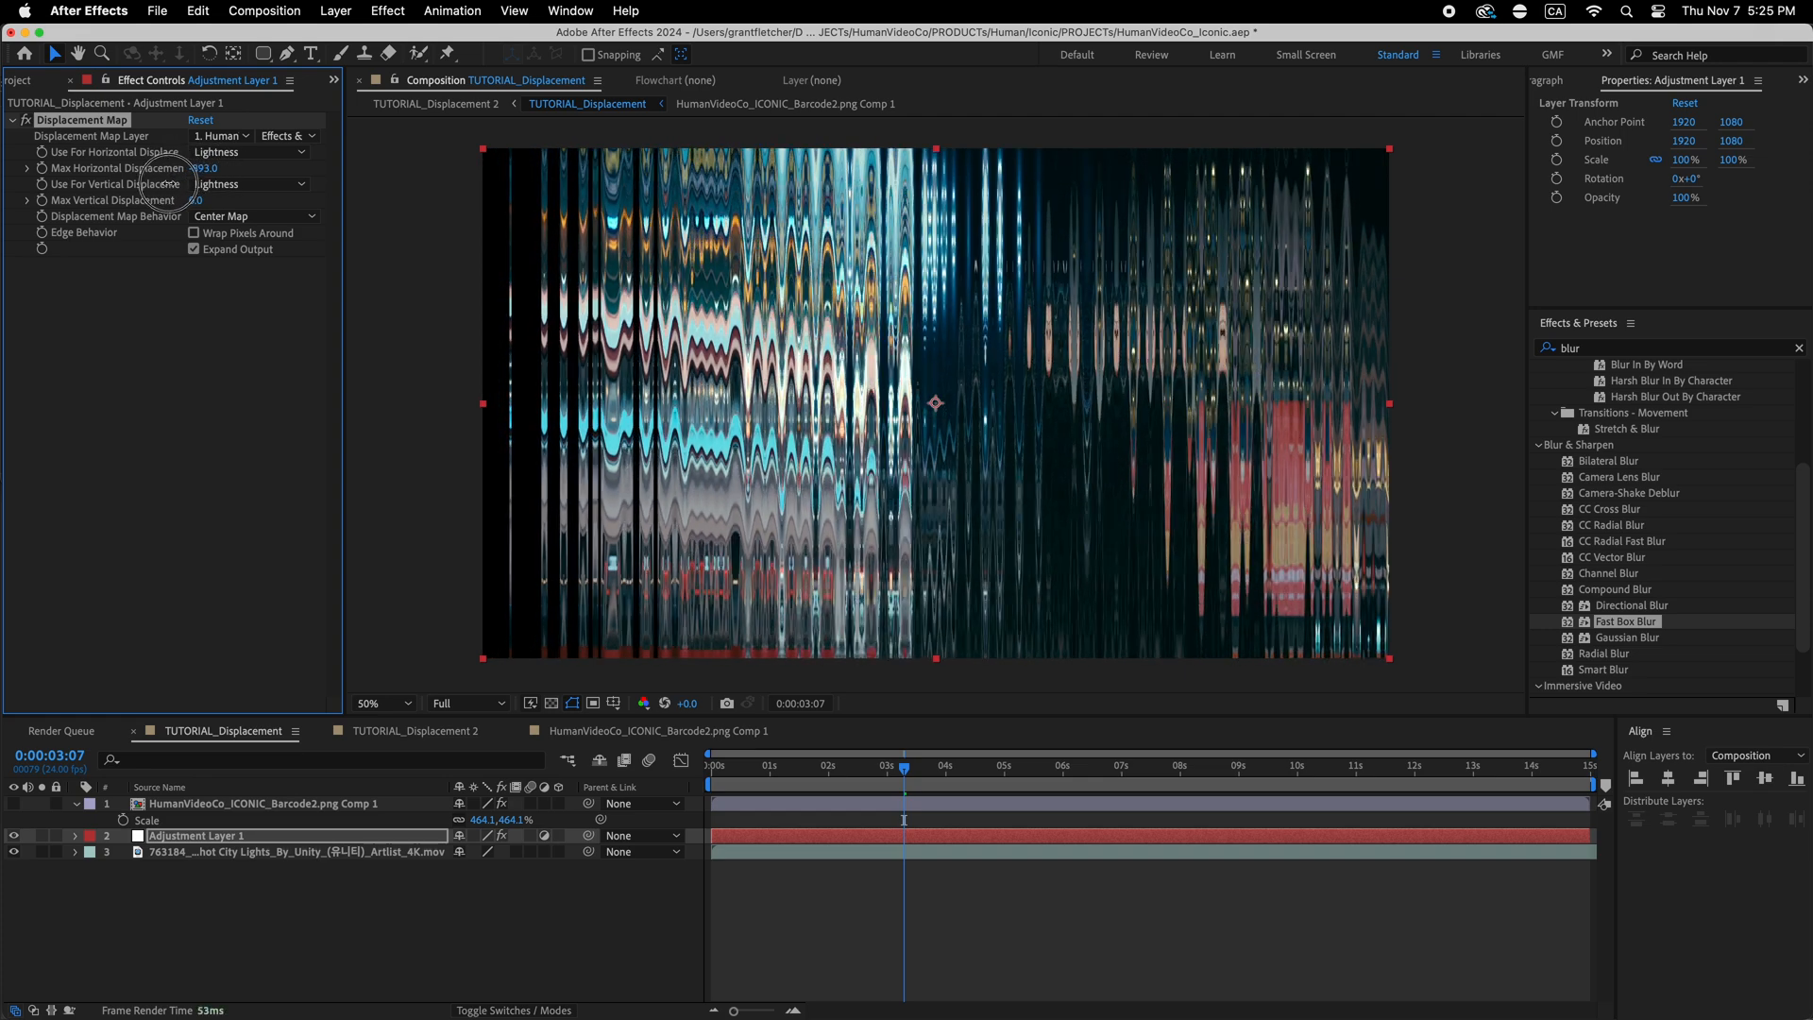
{"action": "left_click_drag", "start_coordinate": [205, 168], "coordinate": [115, 168]}
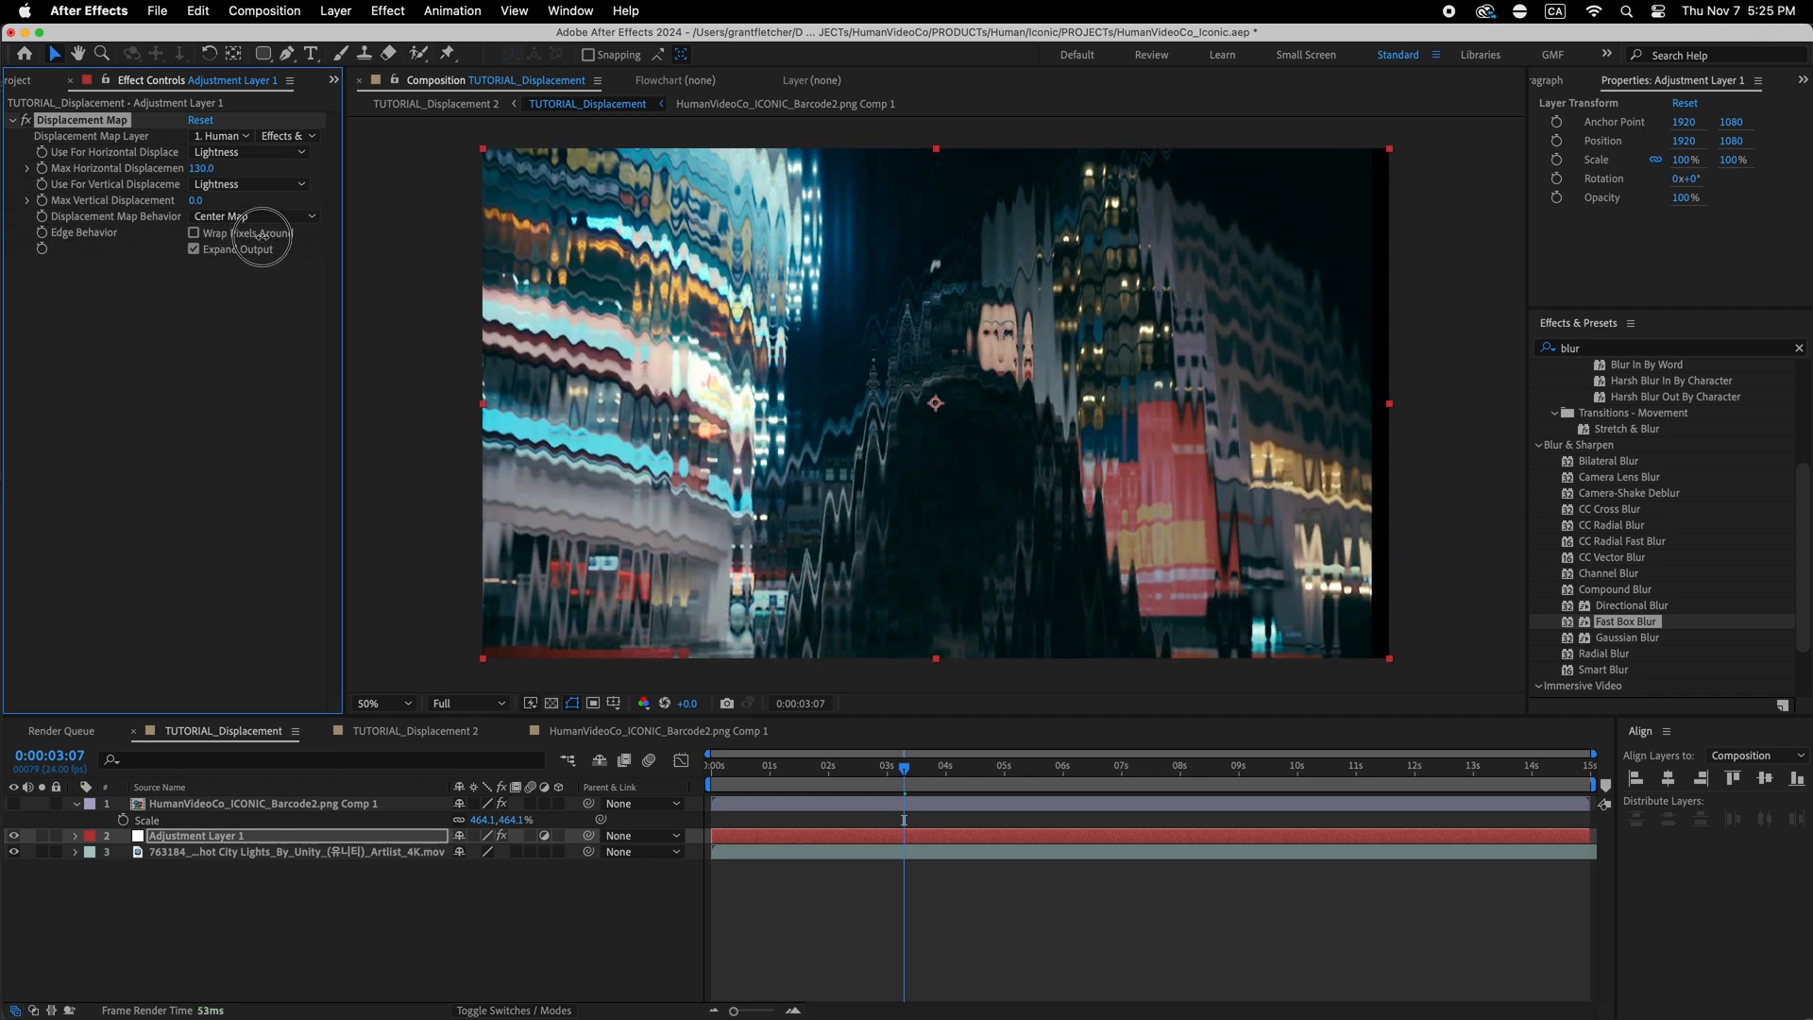
{"action": "left_click", "coordinate": [260, 803]}
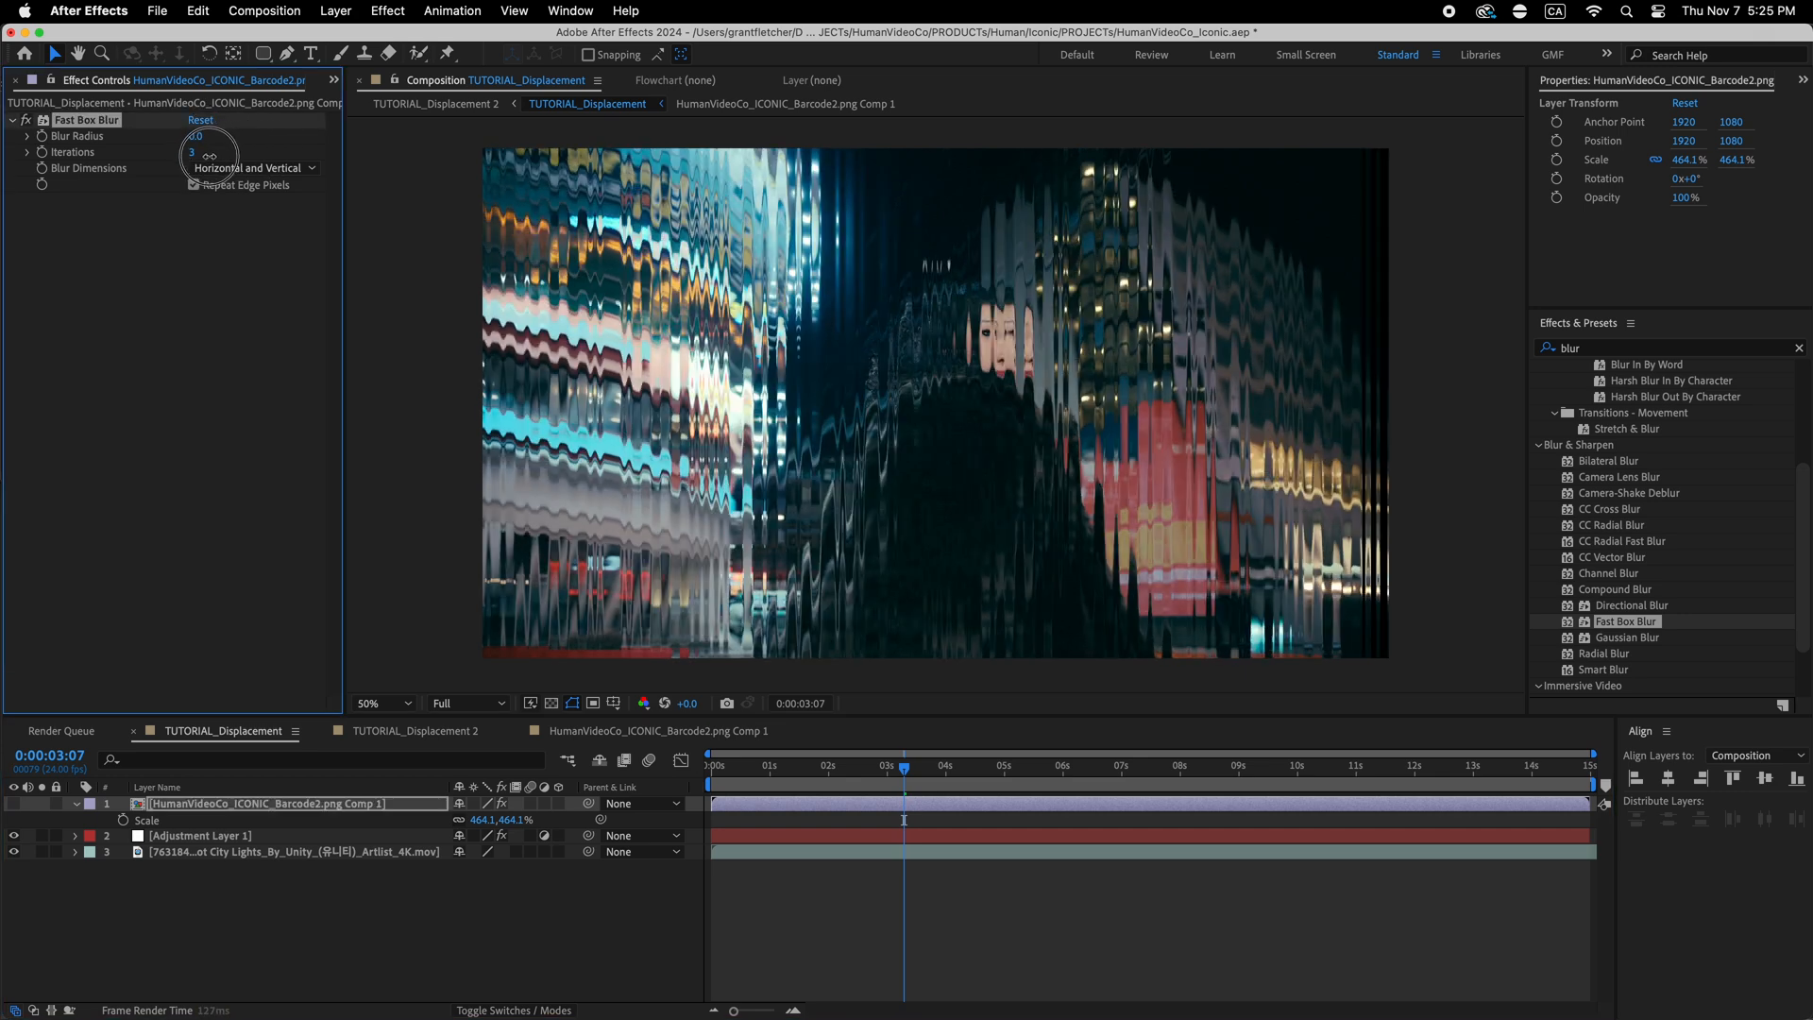
- Make the barcode layer's box blur vertical-only at radius 7 and preview other frames
{"action": "left_click", "coordinate": [253, 168]}
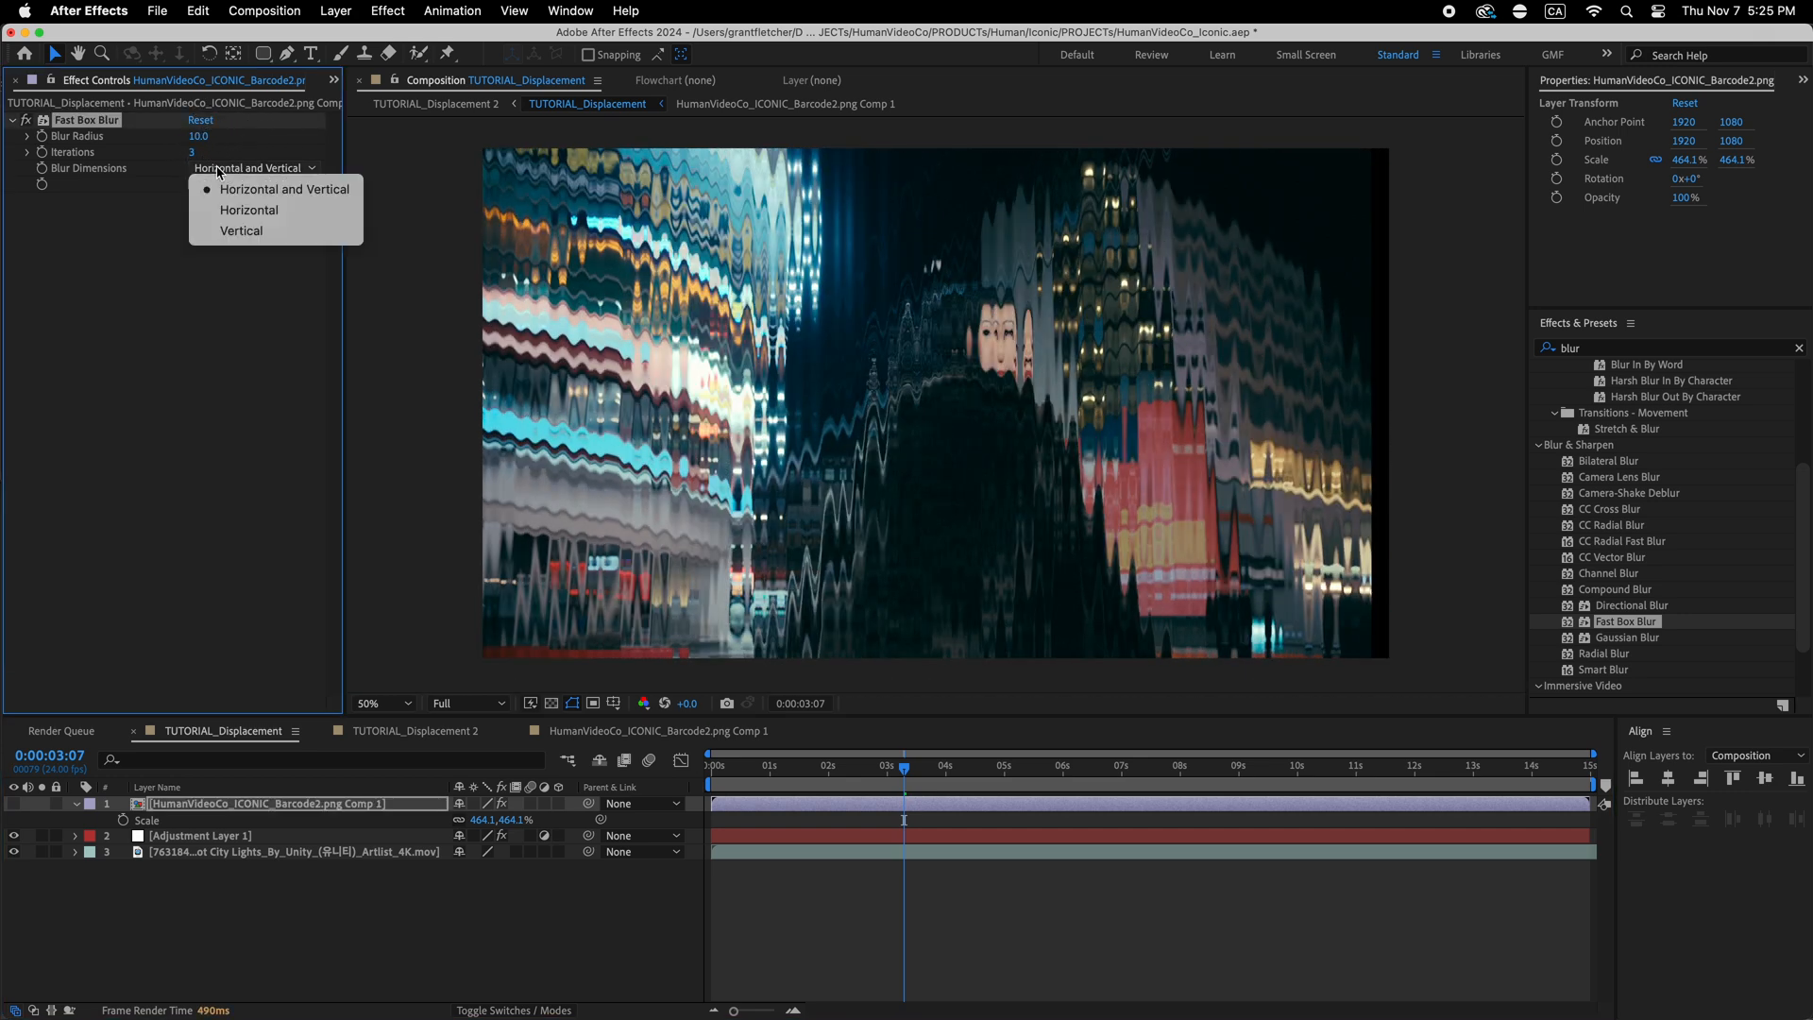
{"action": "left_click", "coordinate": [242, 230]}
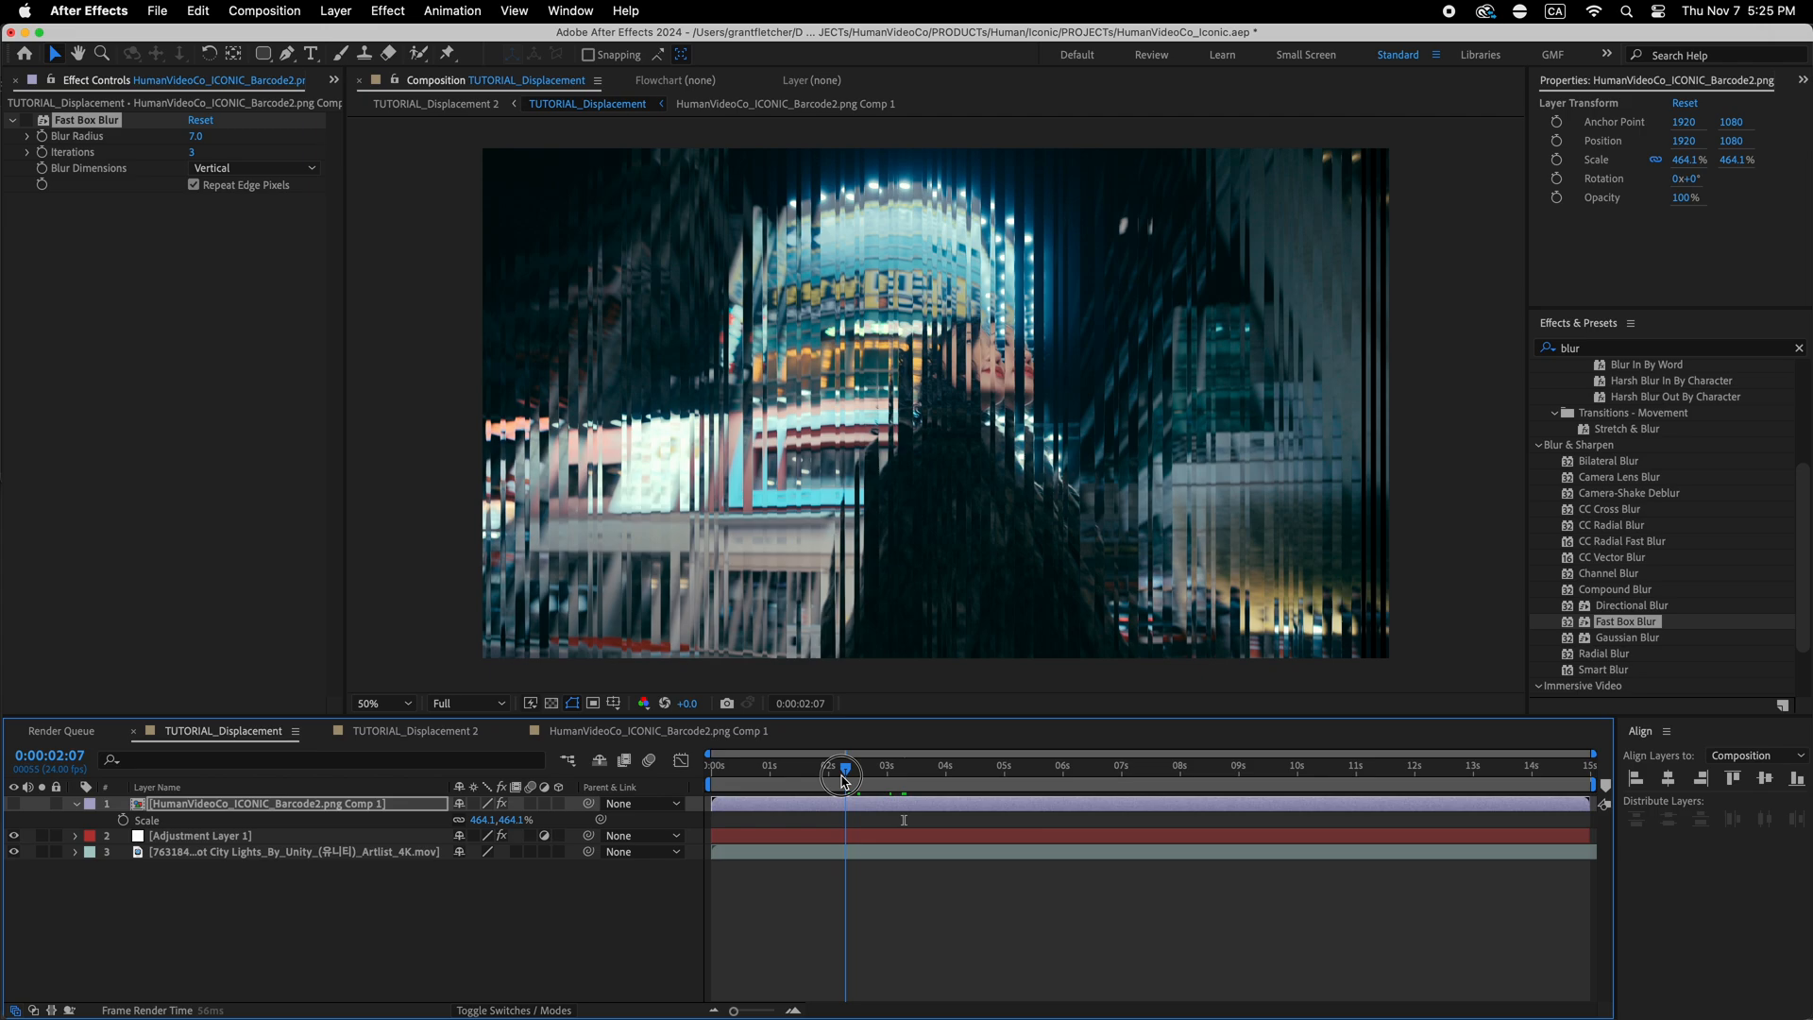
{"action": "left_click", "coordinate": [844, 764]}
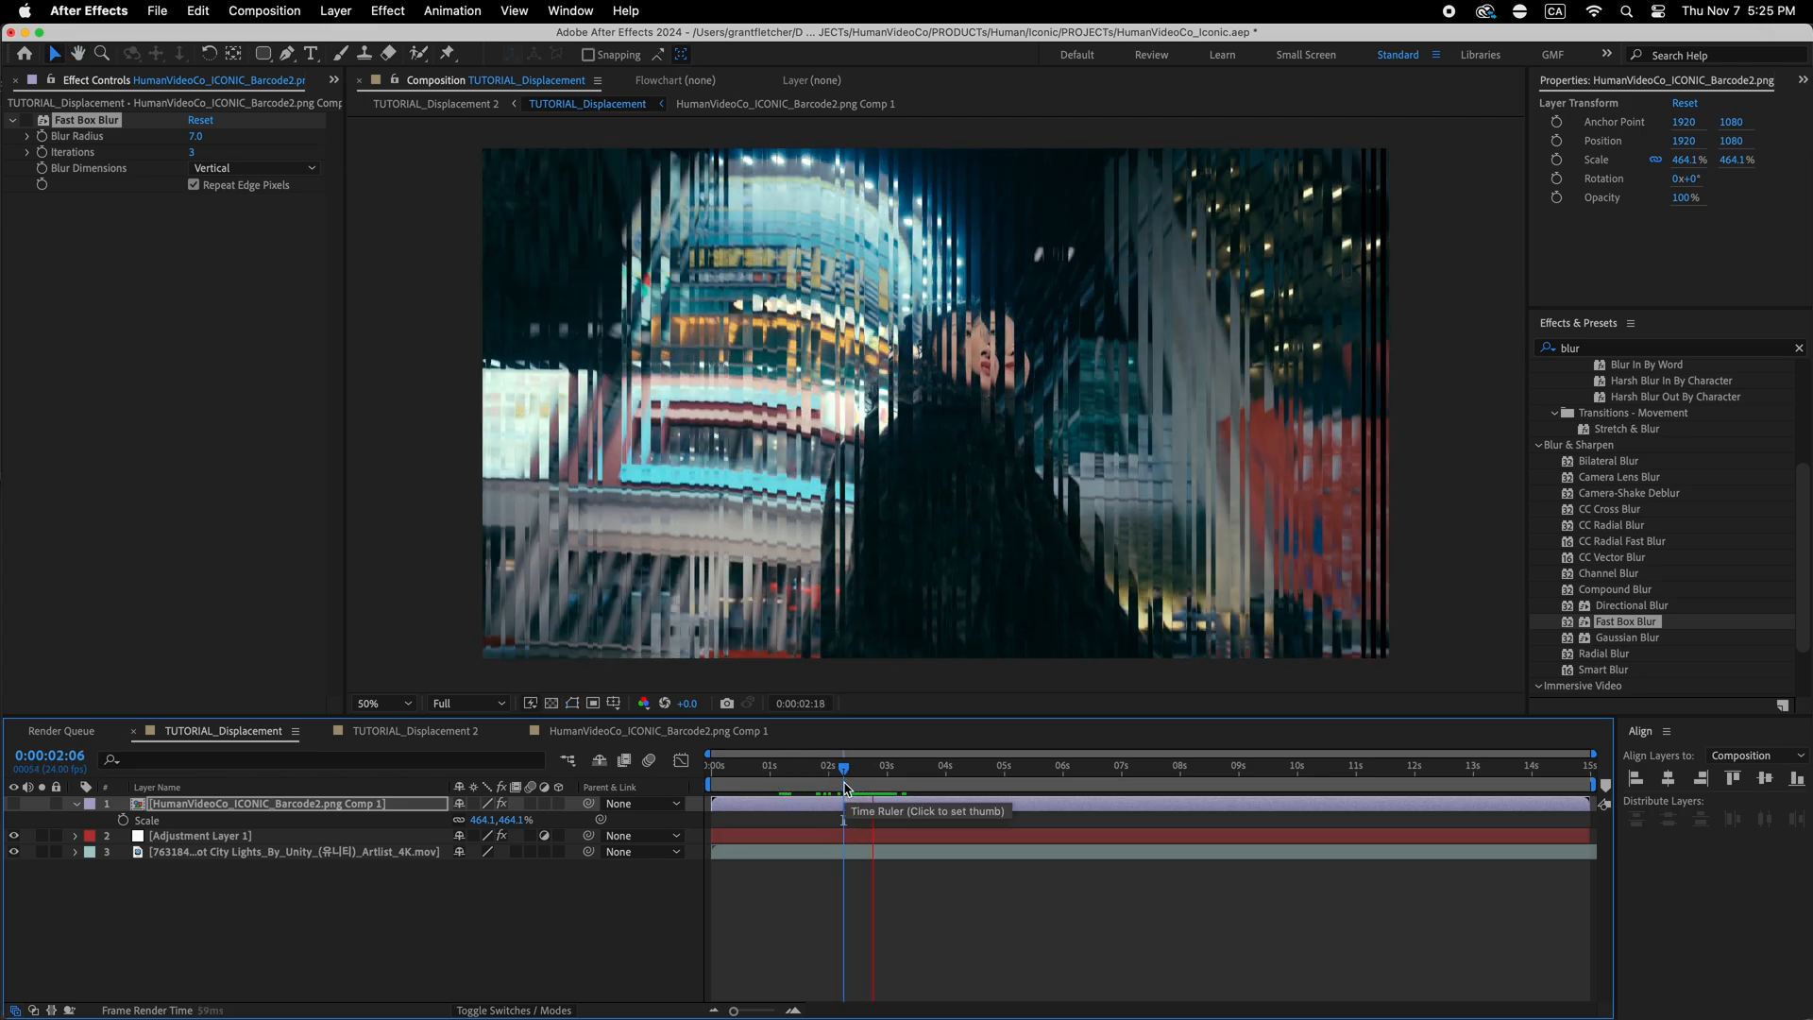
{"action": "left_click", "coordinate": [952, 764]}
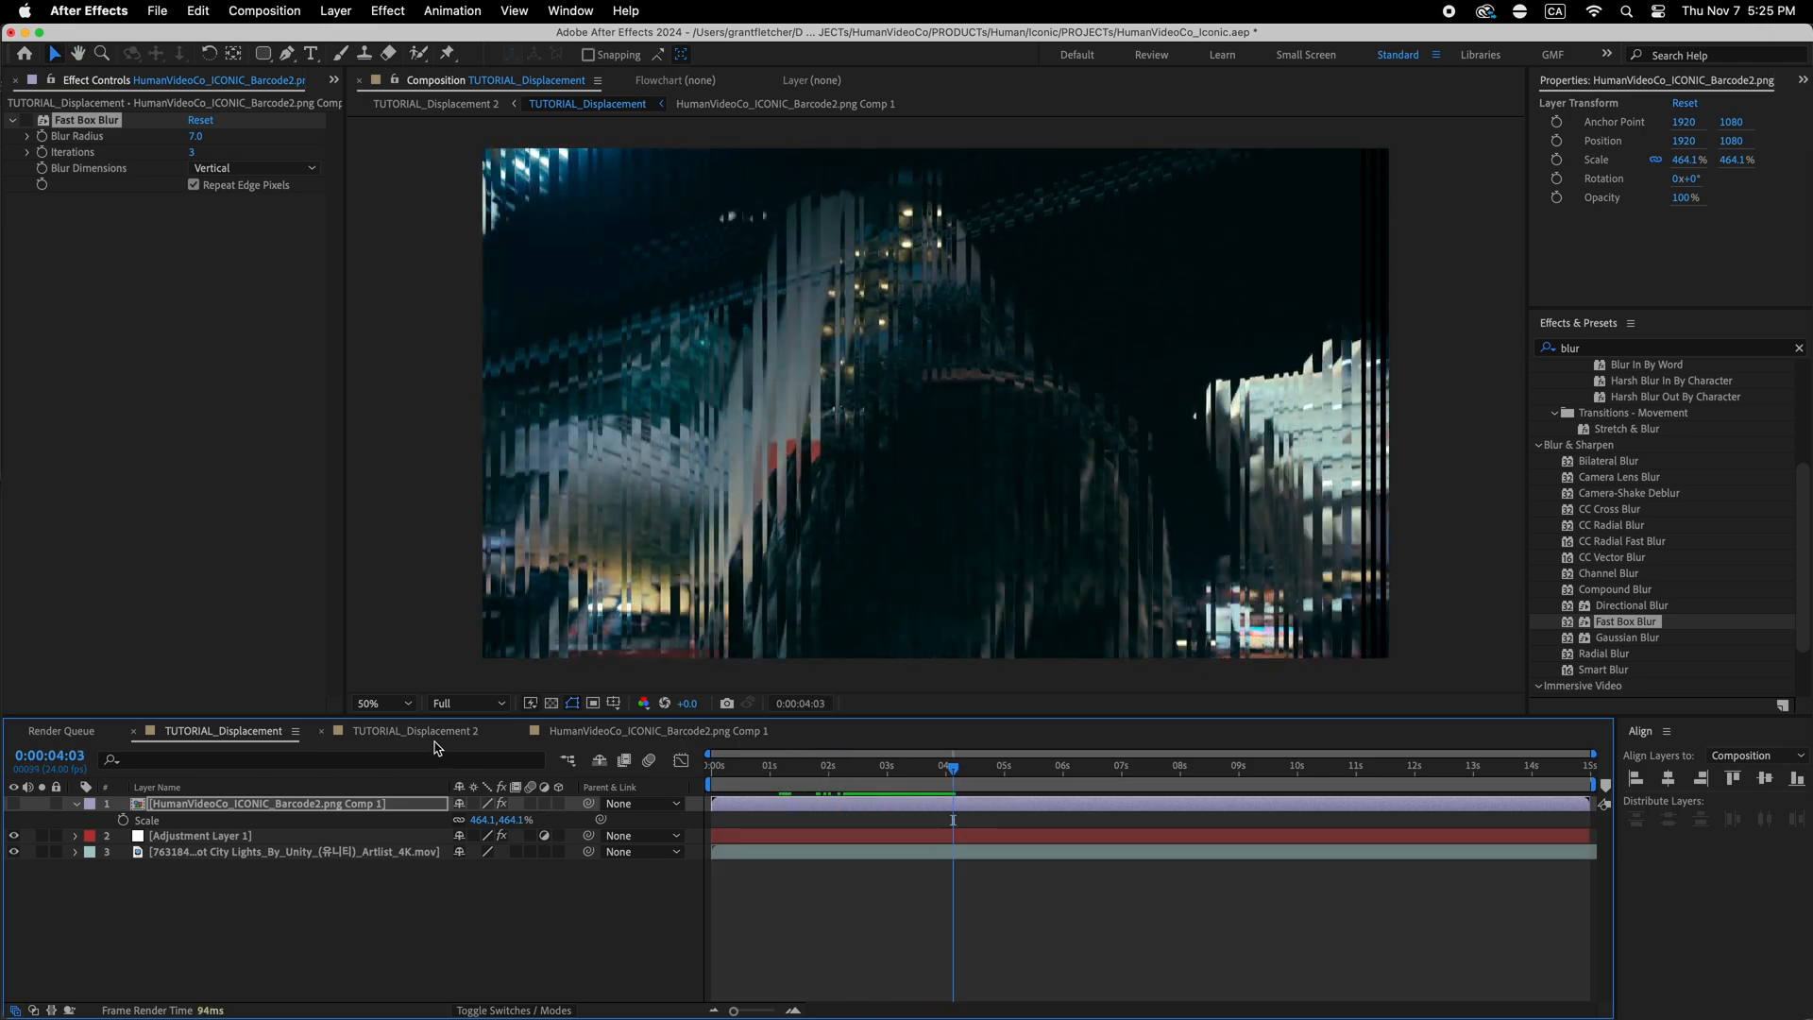
- Preview the glitch at a later frame, then show the Project panel's Icons folder
{"action": "left_click", "coordinate": [415, 731]}
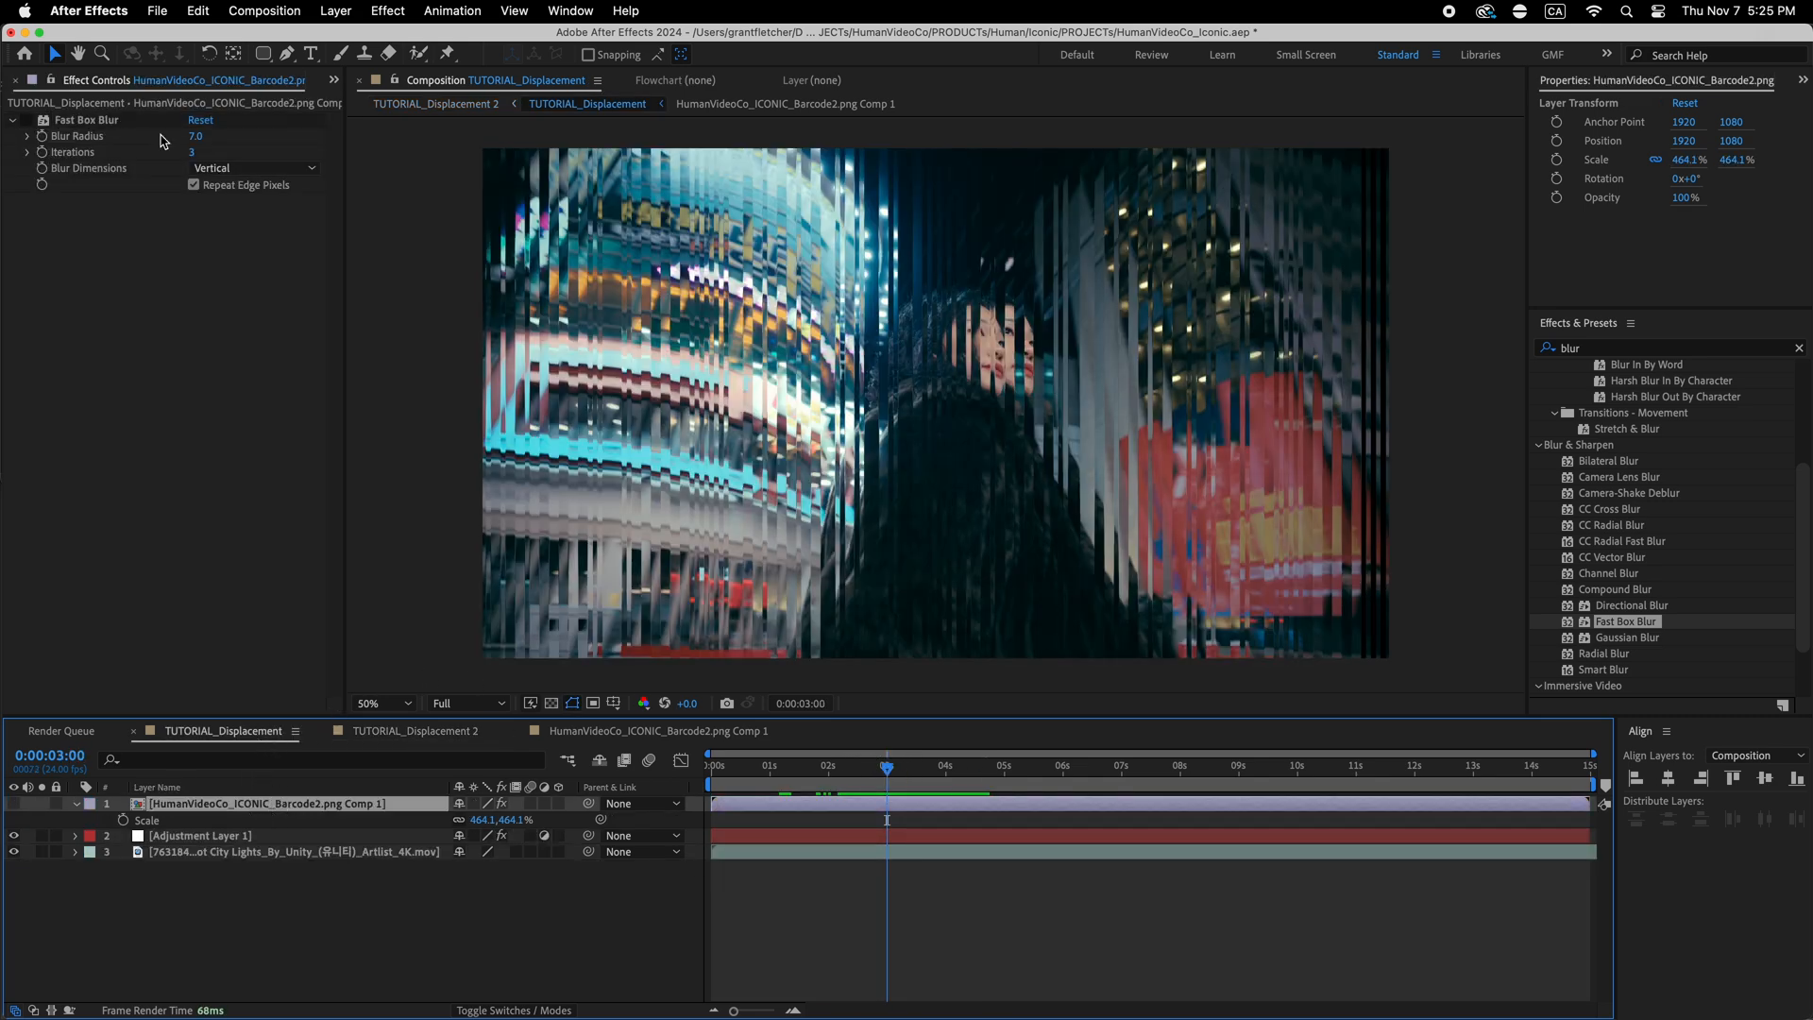
{"action": "left_click", "coordinate": [30, 80]}
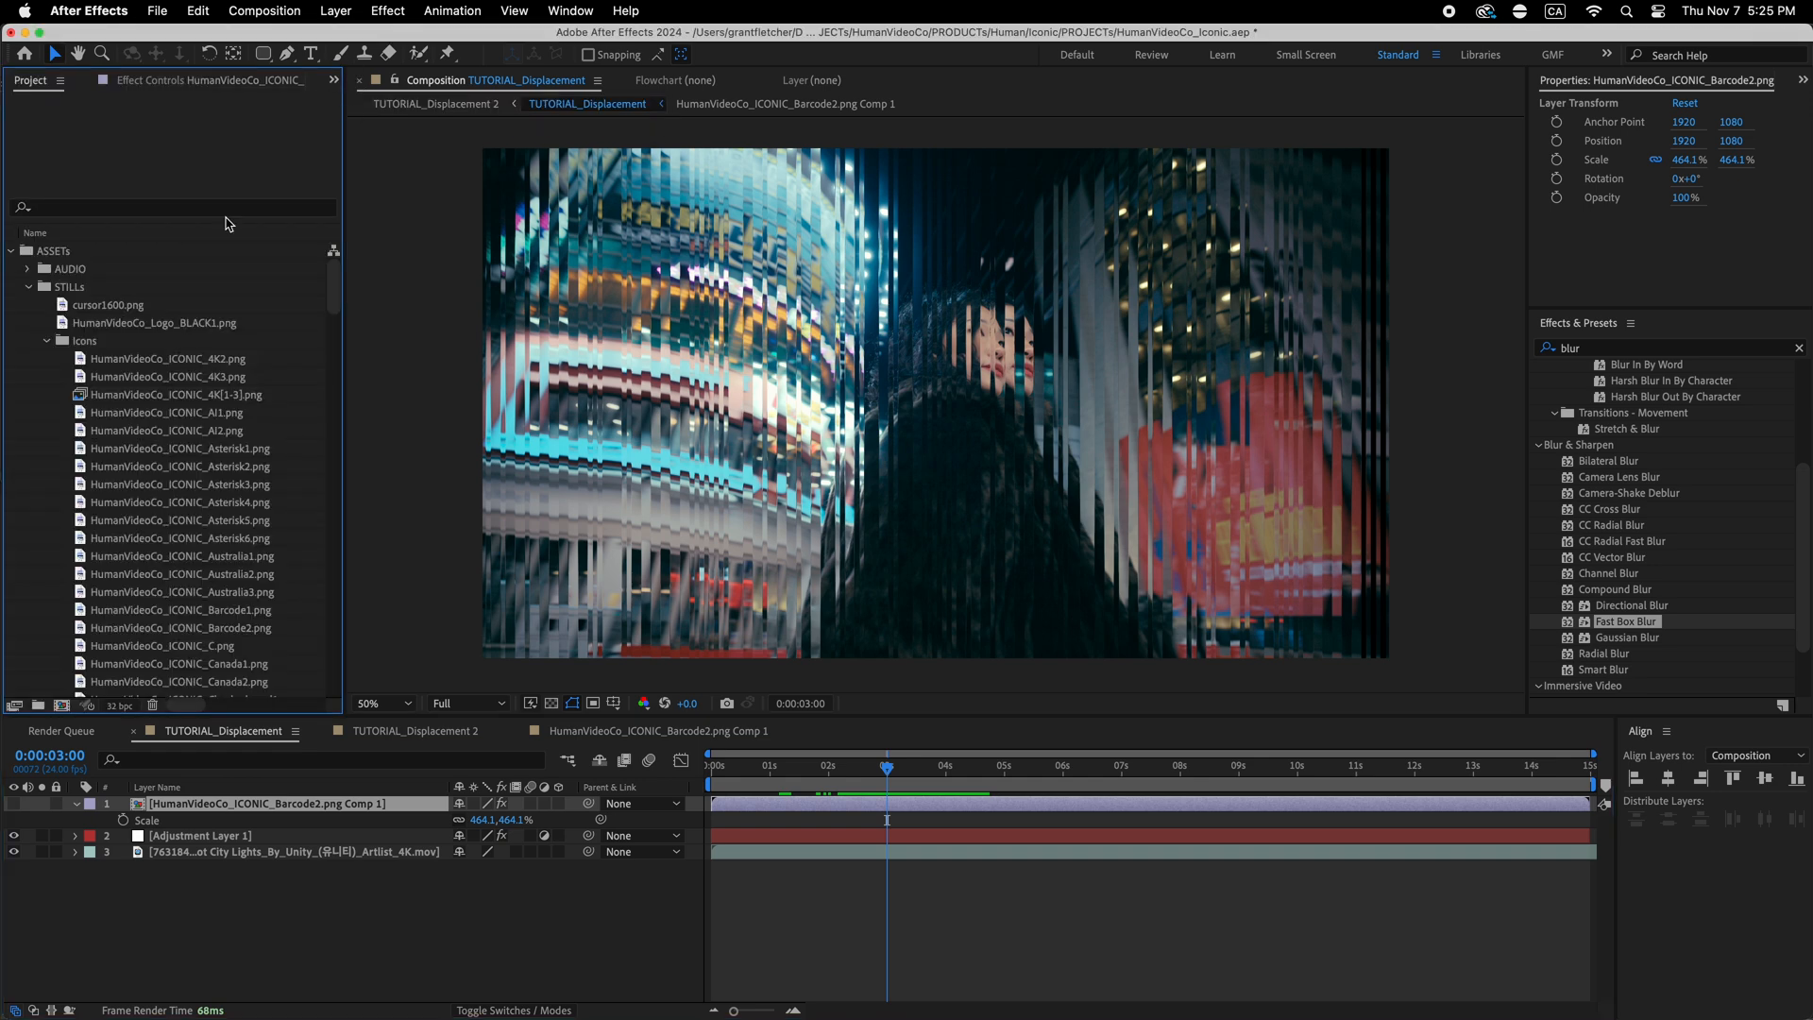
- Swap the barcode layer for HumanVideoCo_ICONIC_4K3.png and scrub frames to preview
{"action": "left_click", "coordinate": [174, 377]}
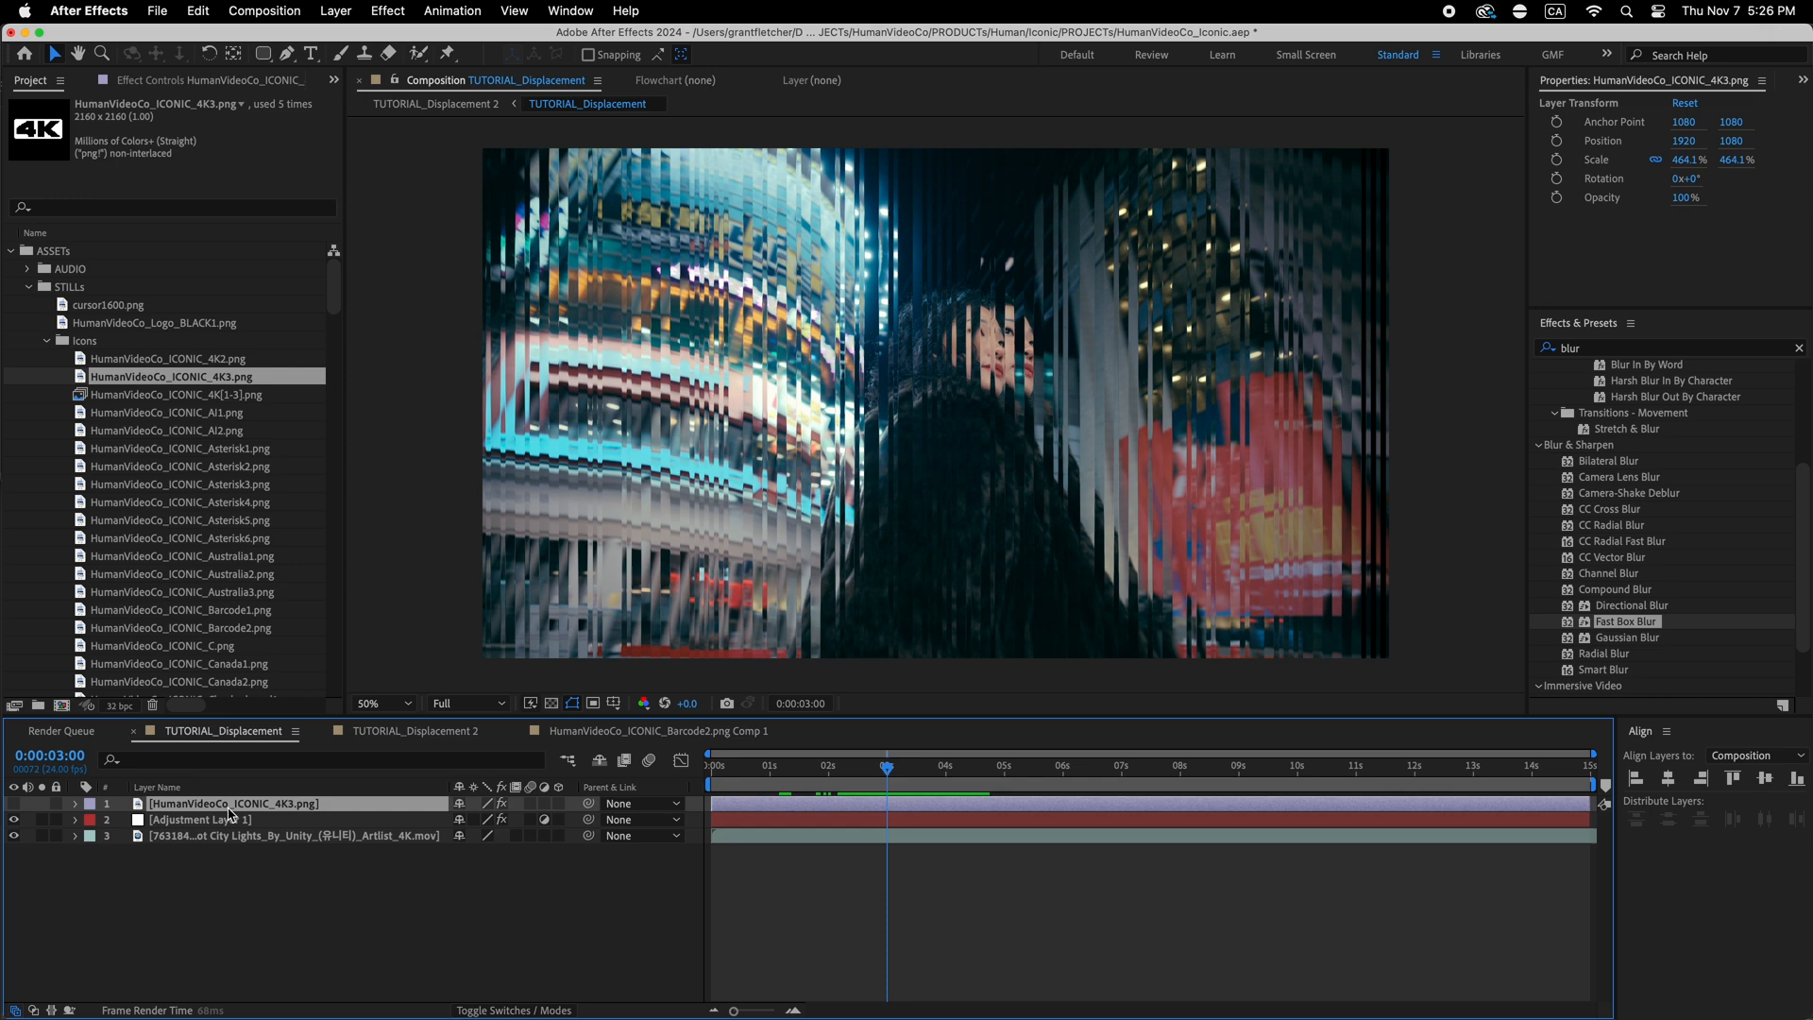
{"action": "left_click", "coordinate": [829, 767]}
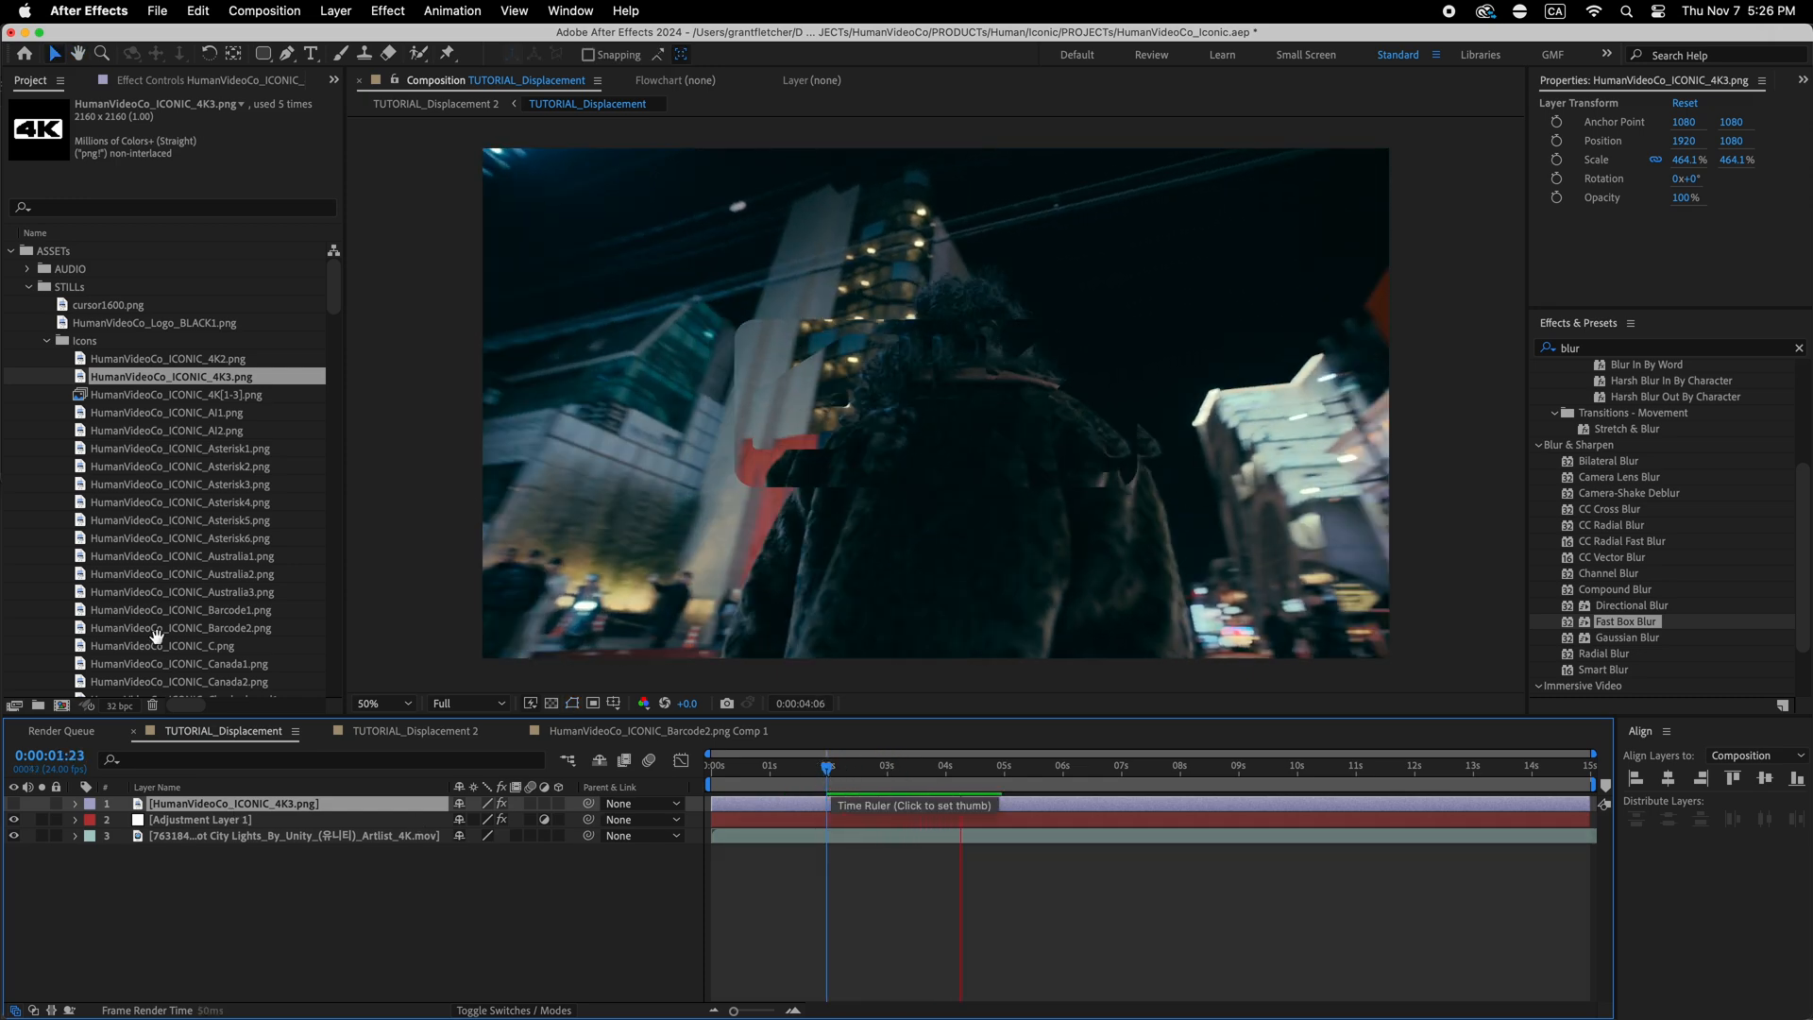
{"action": "left_click", "coordinate": [980, 764]}
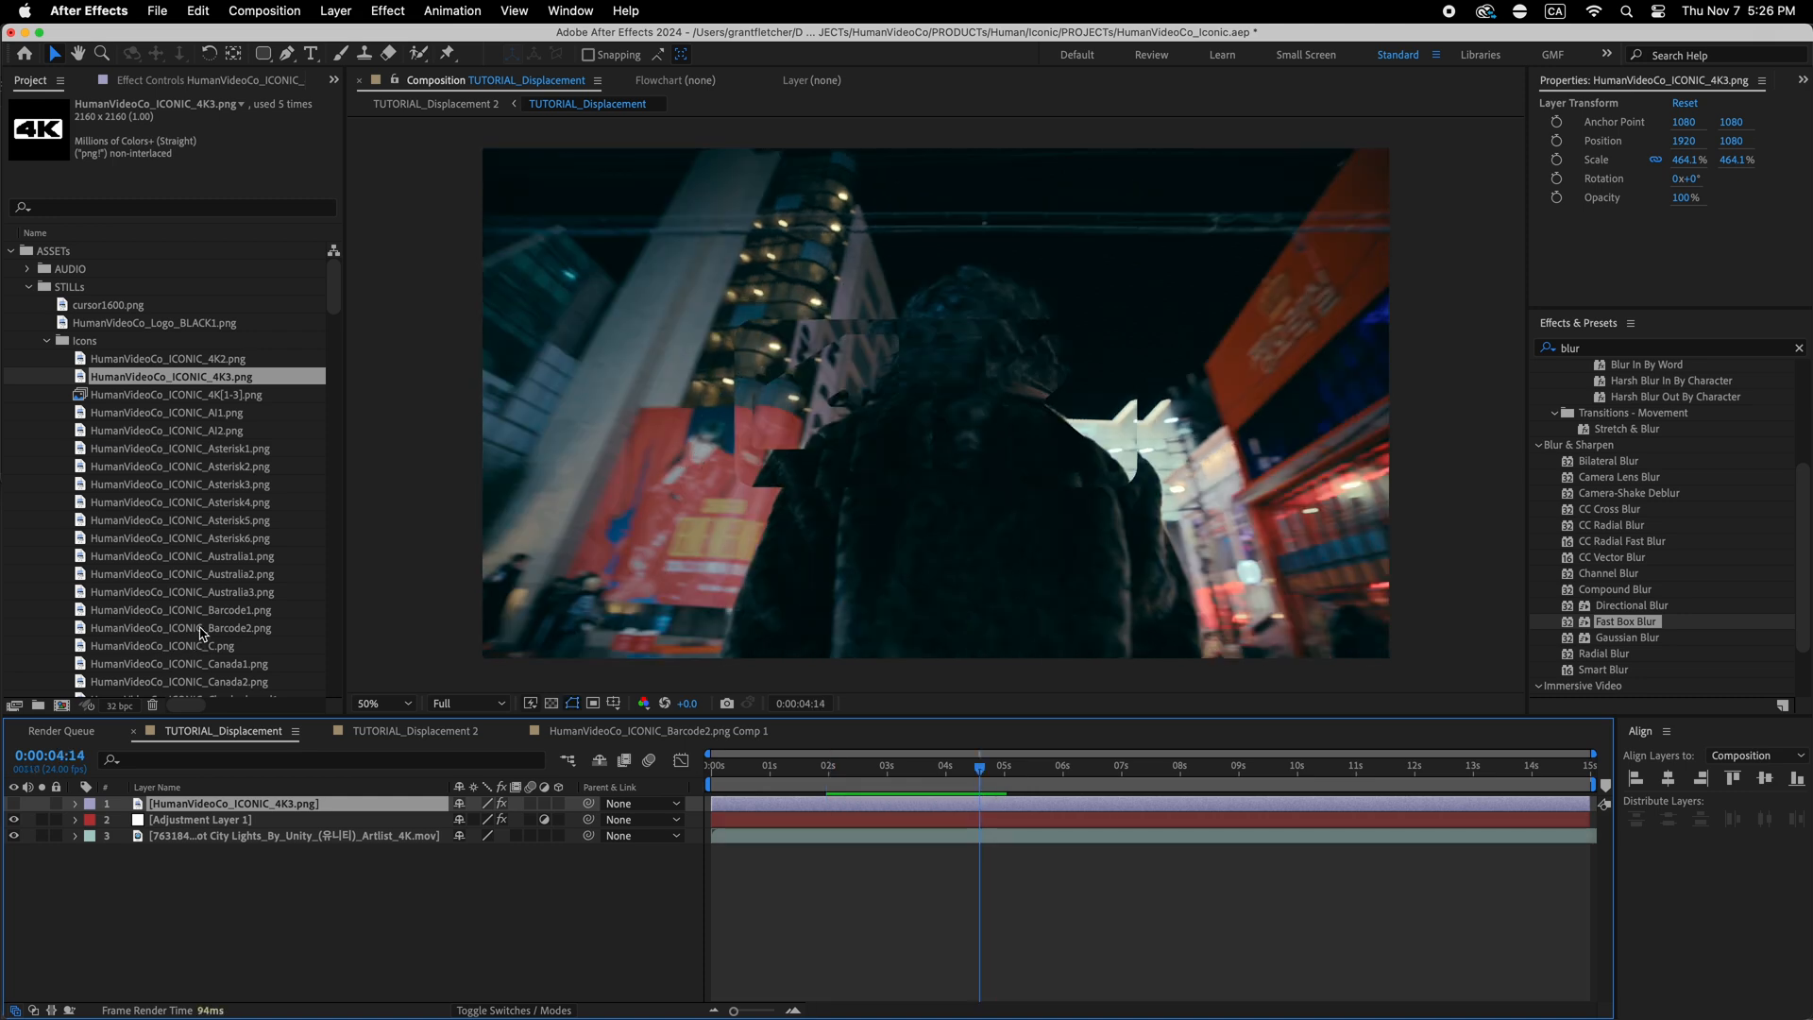